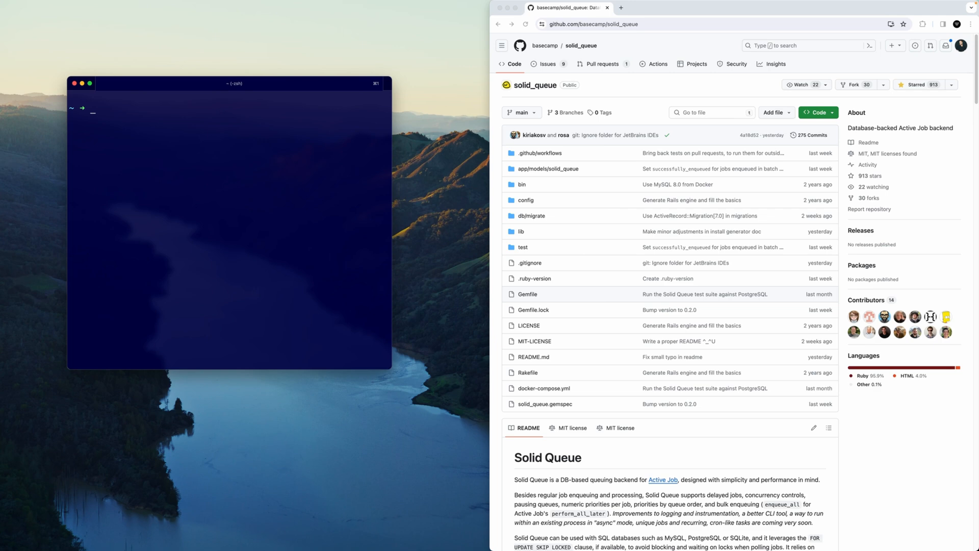
# Step: Scroll through the iTerm output in the Documents code folder
pyautogui.scroll(-3)
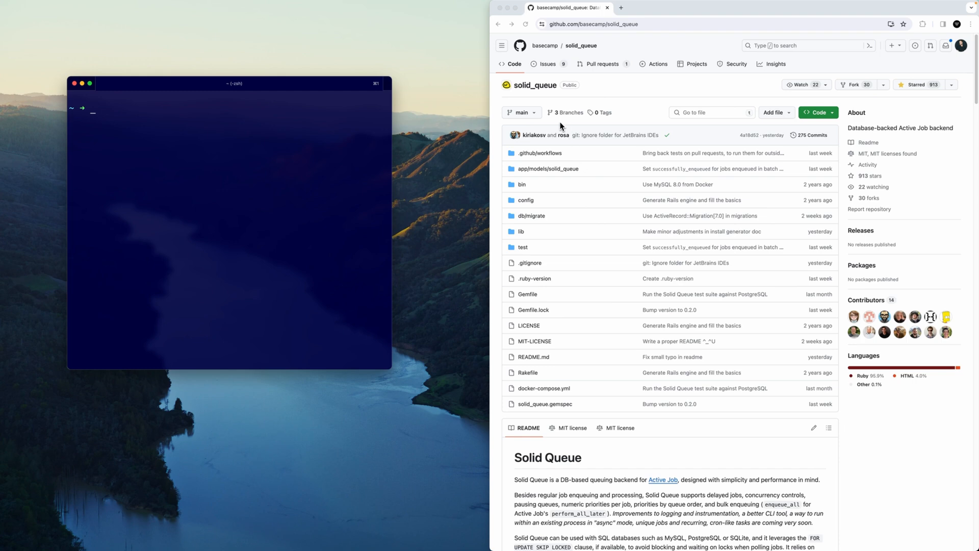
pyautogui.scroll(-3)
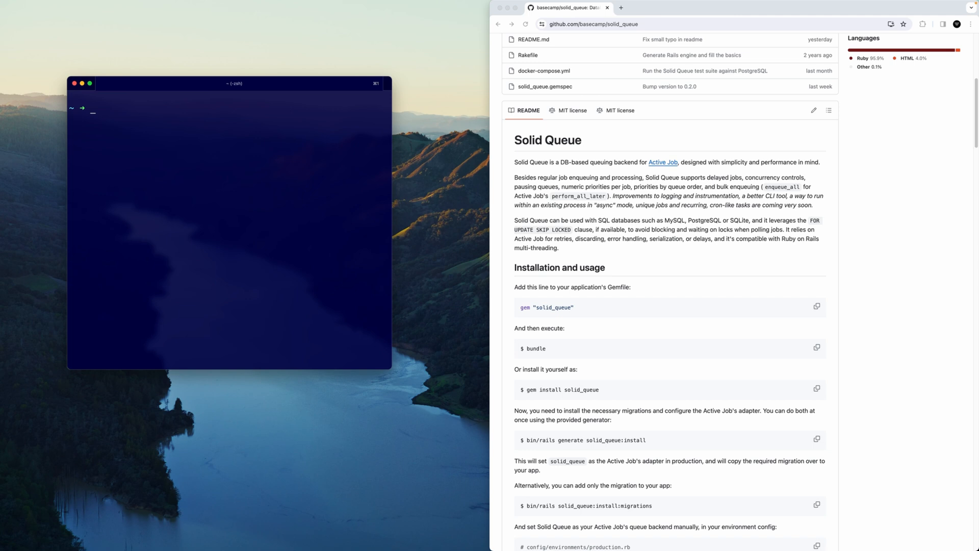
pyautogui.moveTo(581, 256)
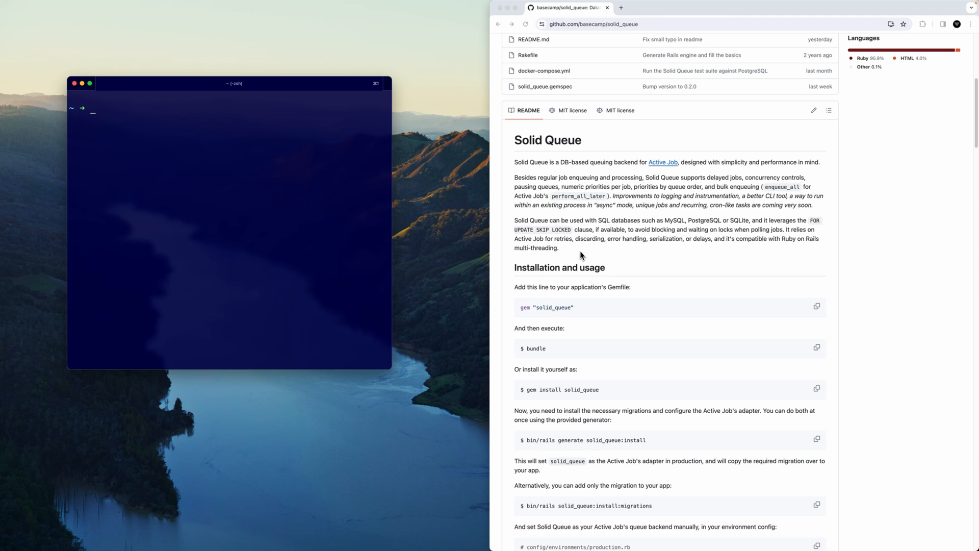
pyautogui.scroll(-3)
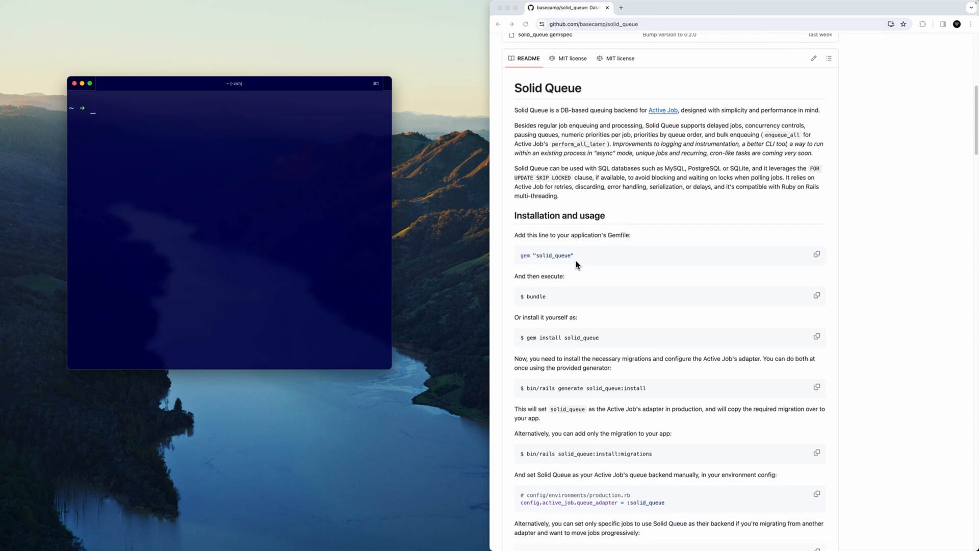
pyautogui.moveTo(576, 262)
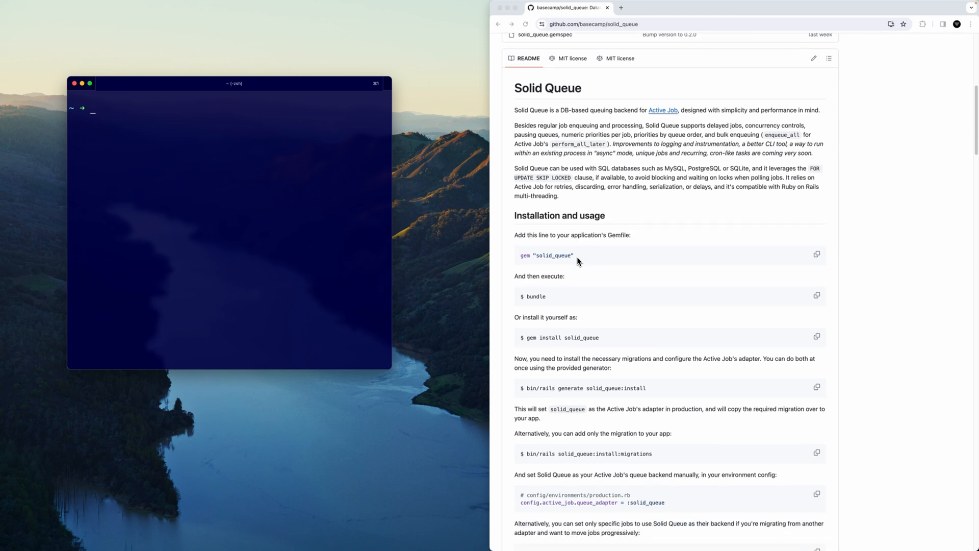
pyautogui.scroll(-3)
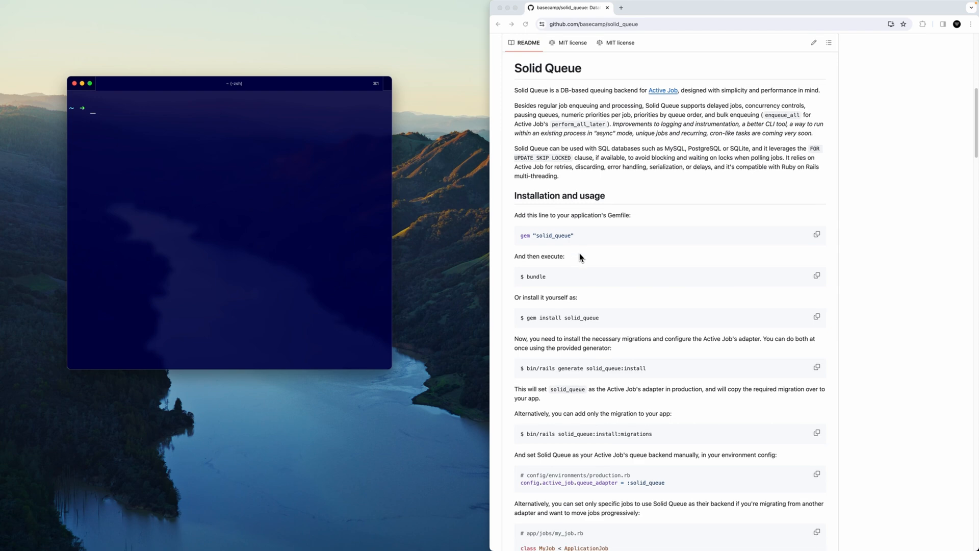
pyautogui.scroll(-3)
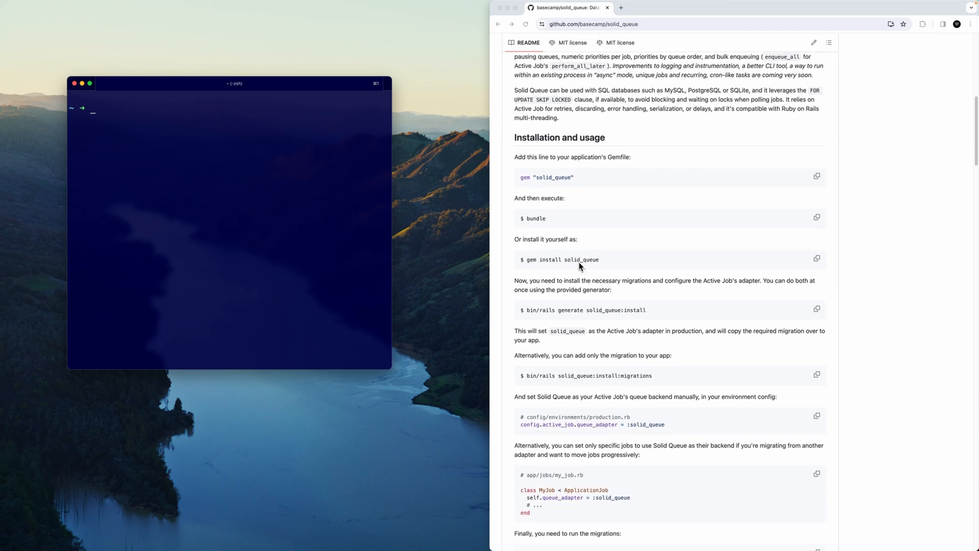
pyautogui.scroll(-3)
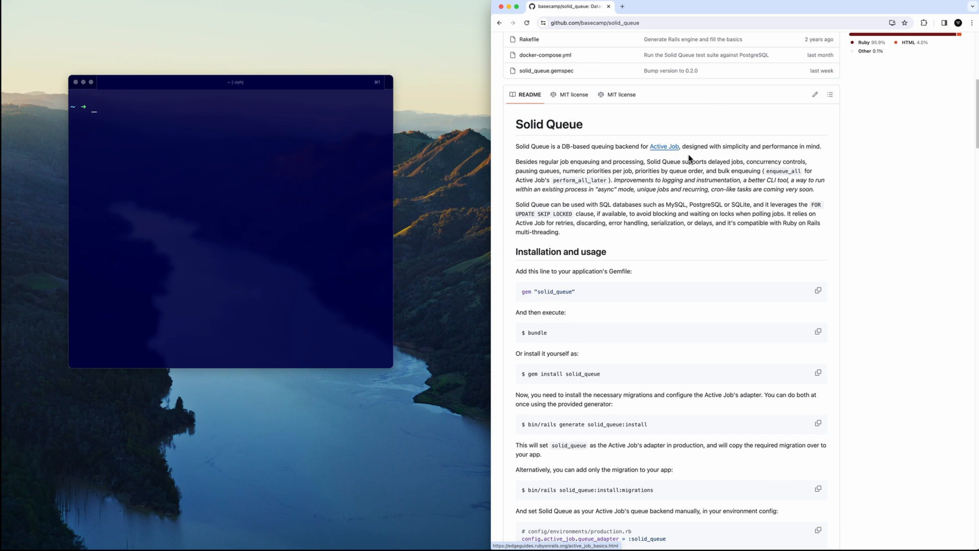
pyautogui.moveTo(682, 178)
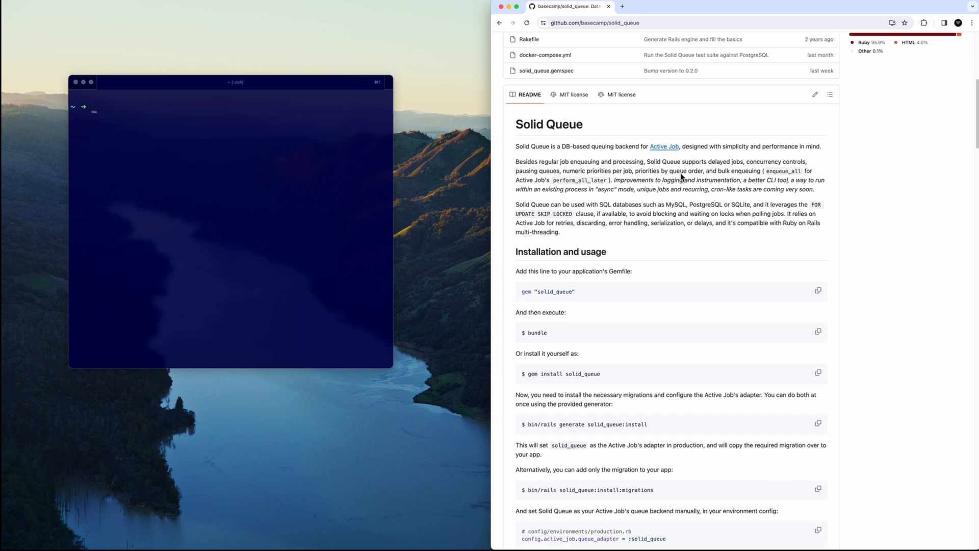
pyautogui.scroll(-3)
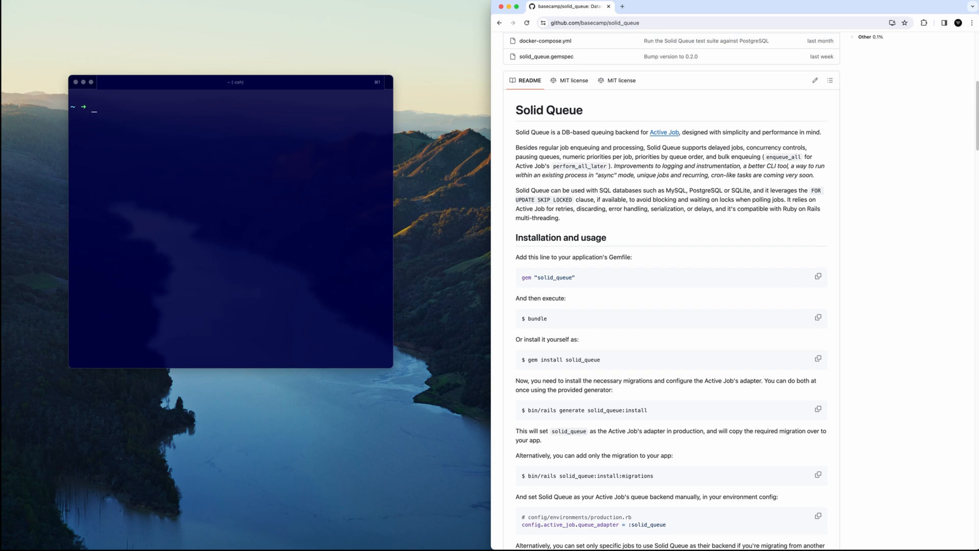
pyautogui.moveTo(651, 215)
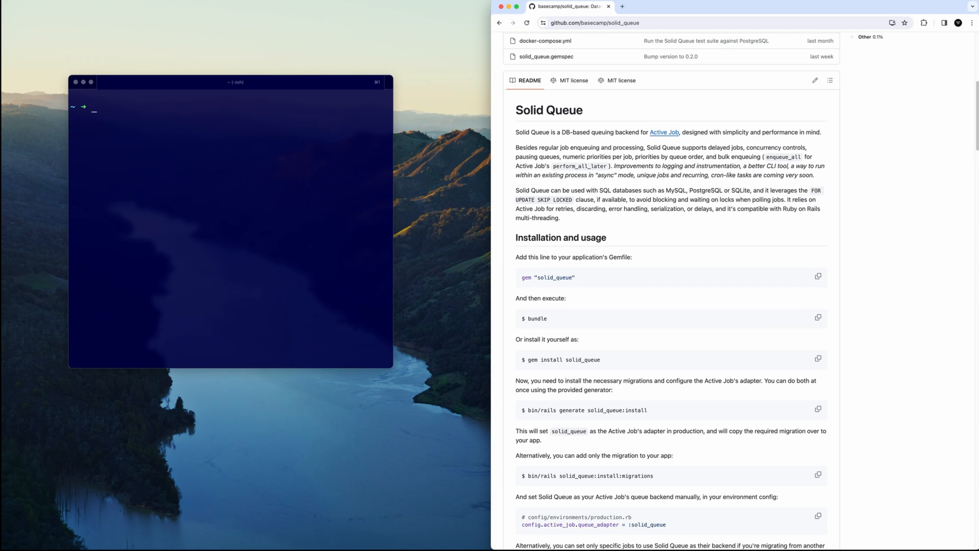
pyautogui.scroll(-3)
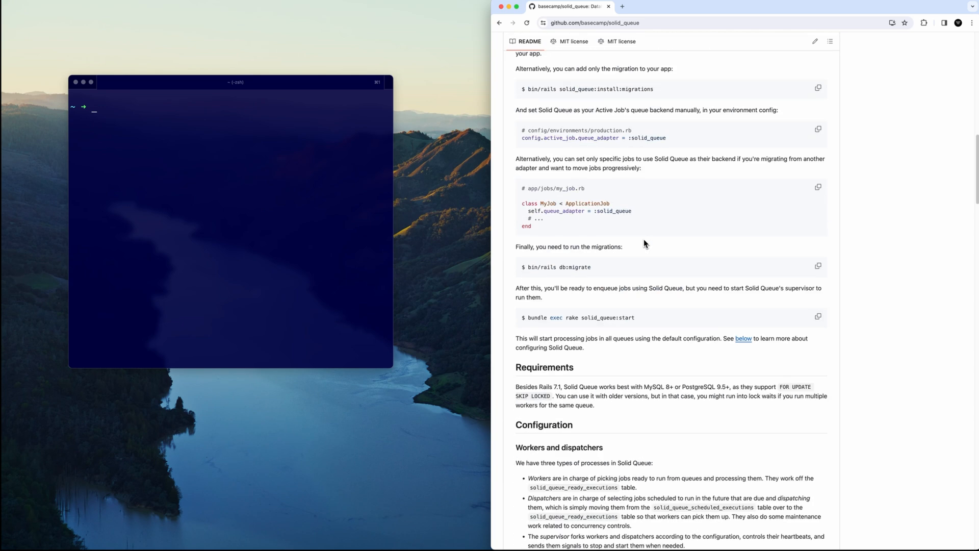
pyautogui.scroll(-3)
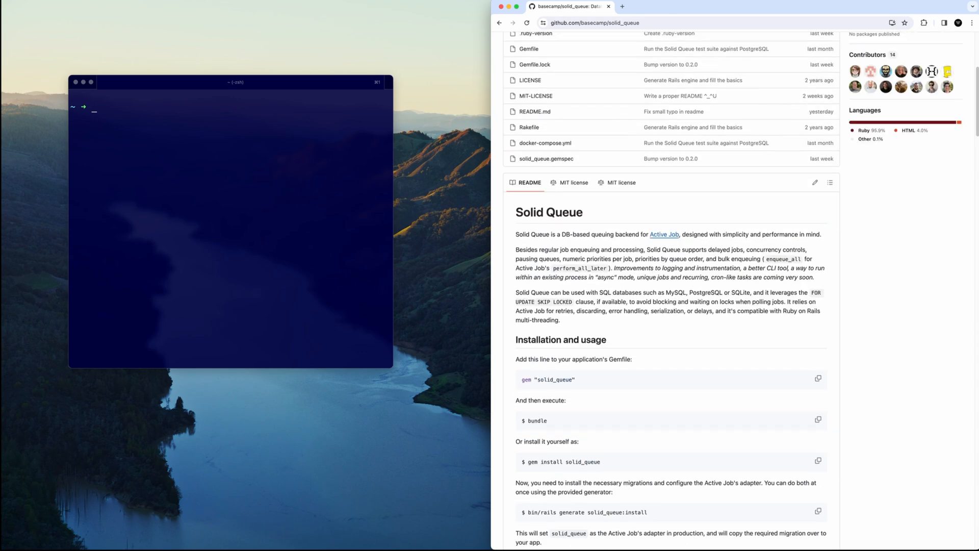
pyautogui.scroll(3)
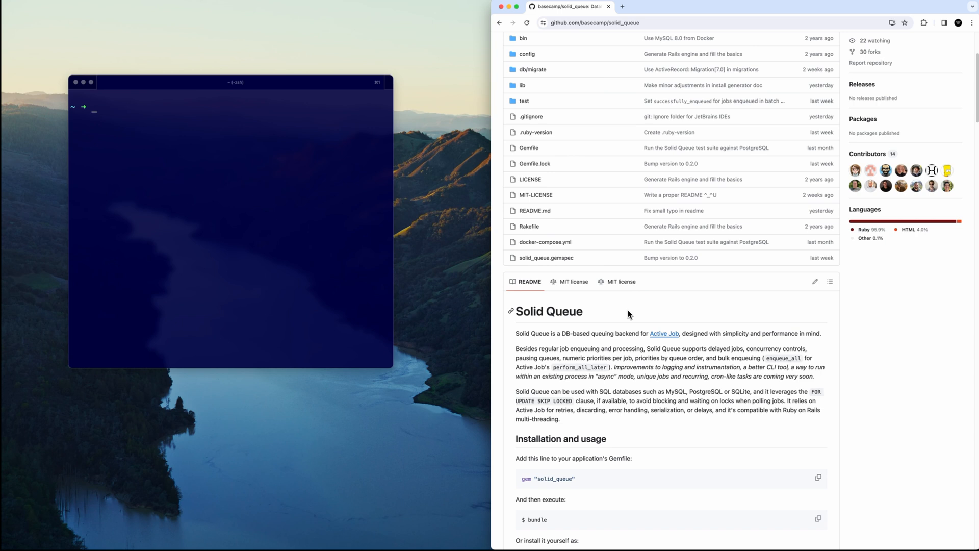
pyautogui.moveTo(625, 322)
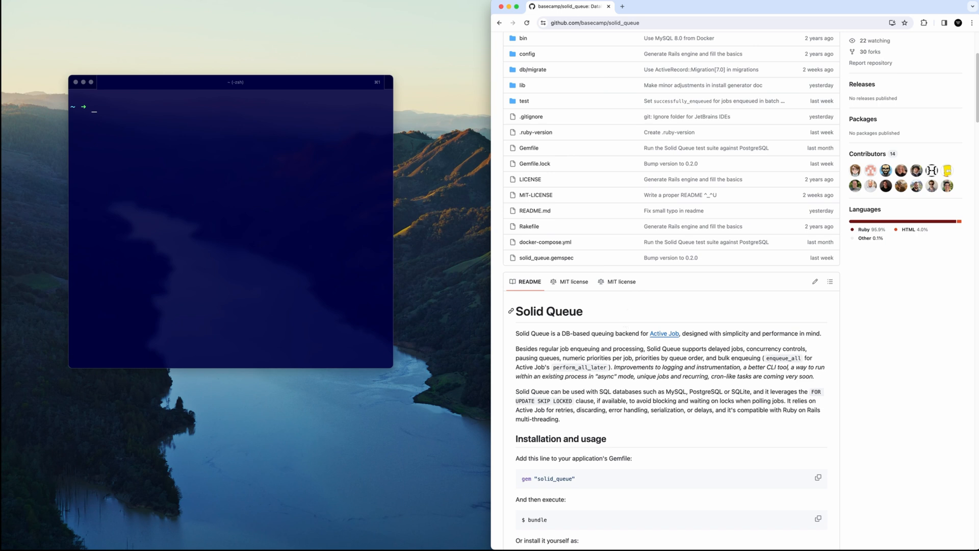
pyautogui.moveTo(623, 323)
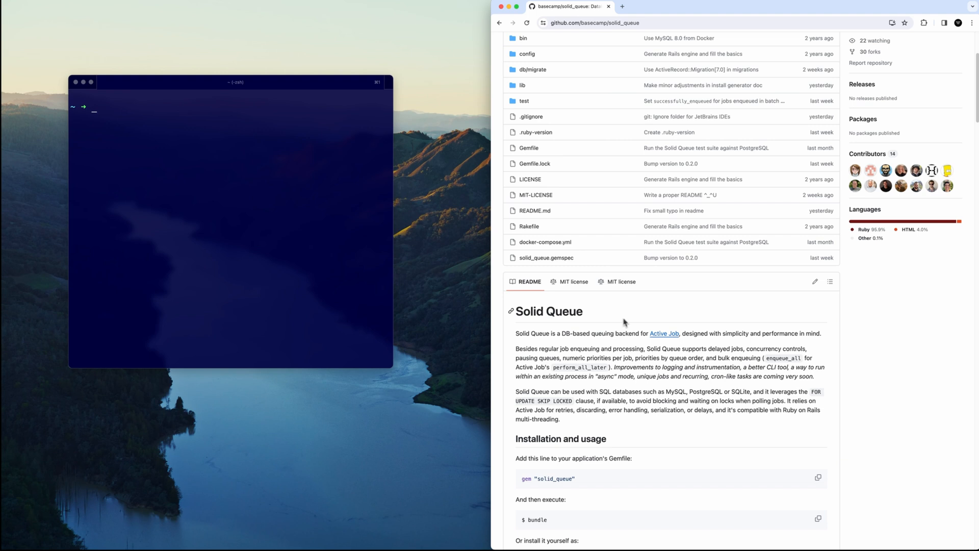
pyautogui.scroll(-3)
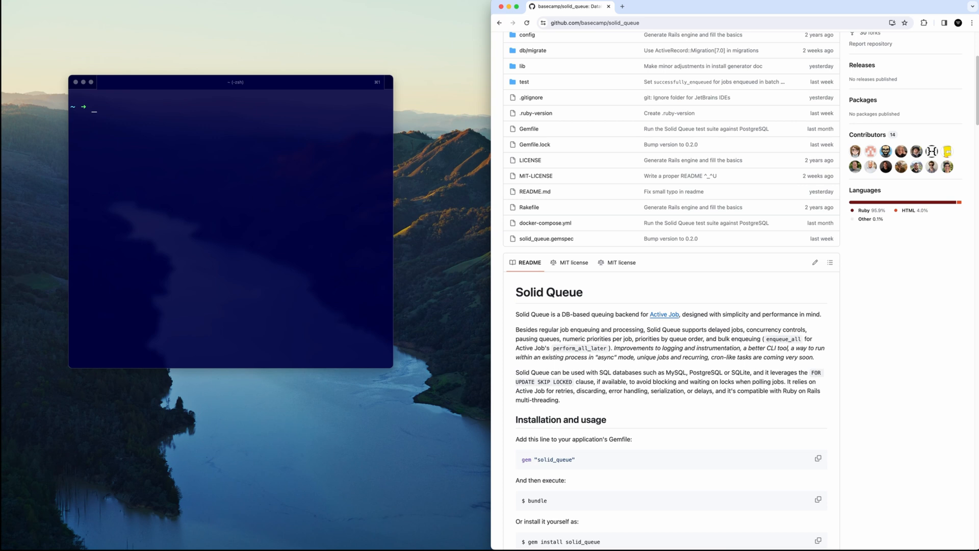
# Step: Generate the solid_queue_fun Rails app with rails new and change into it
pyautogui.write('rai')
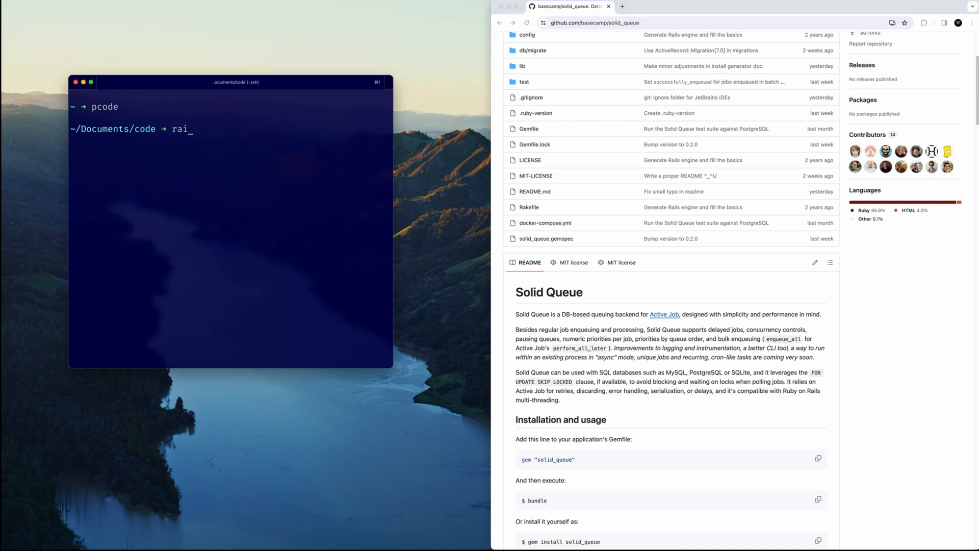
pyautogui.write('ls')
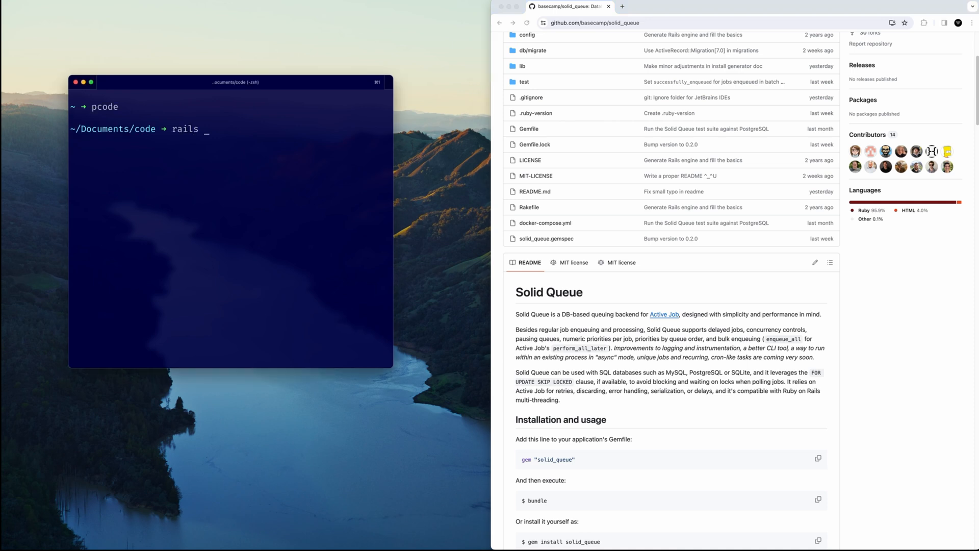
pyautogui.write('new solid')
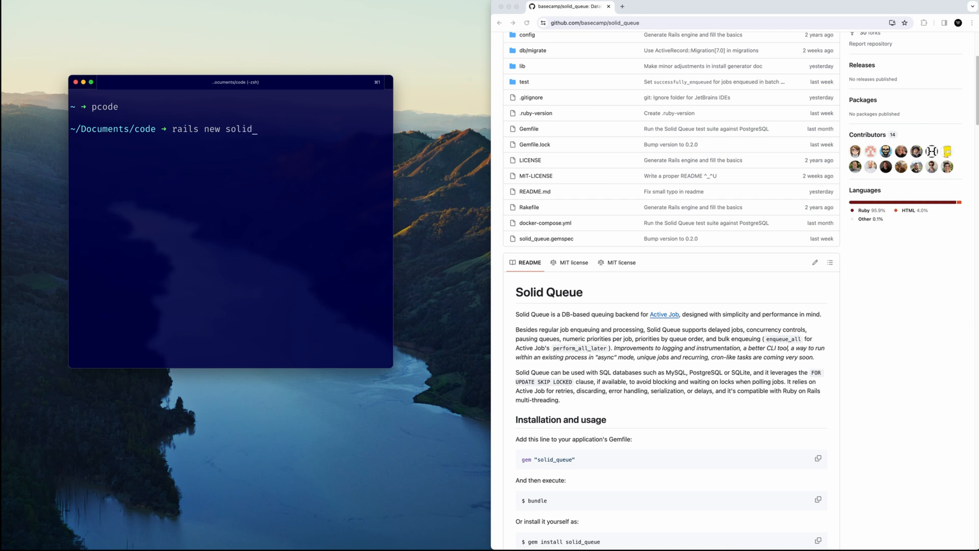
pyautogui.write('queue_')
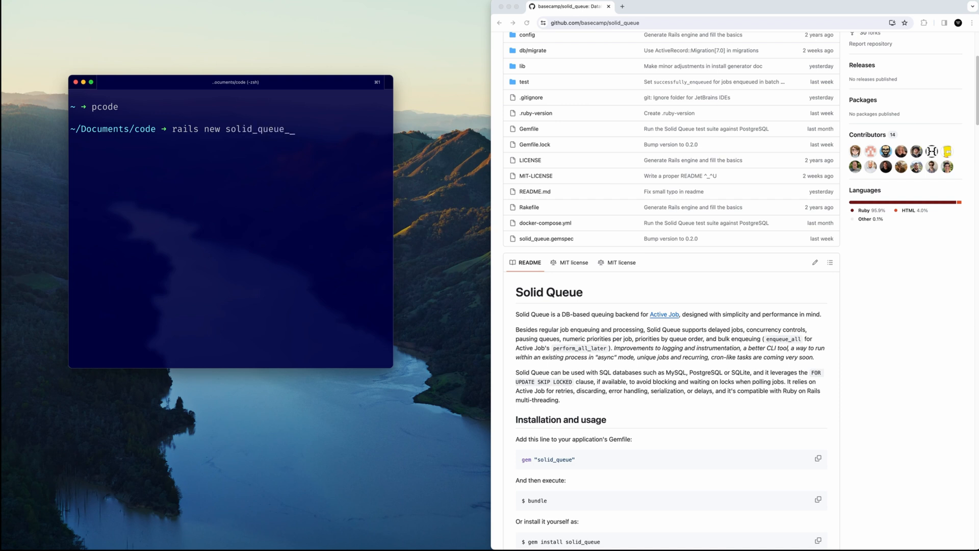
pyautogui.write('fun')
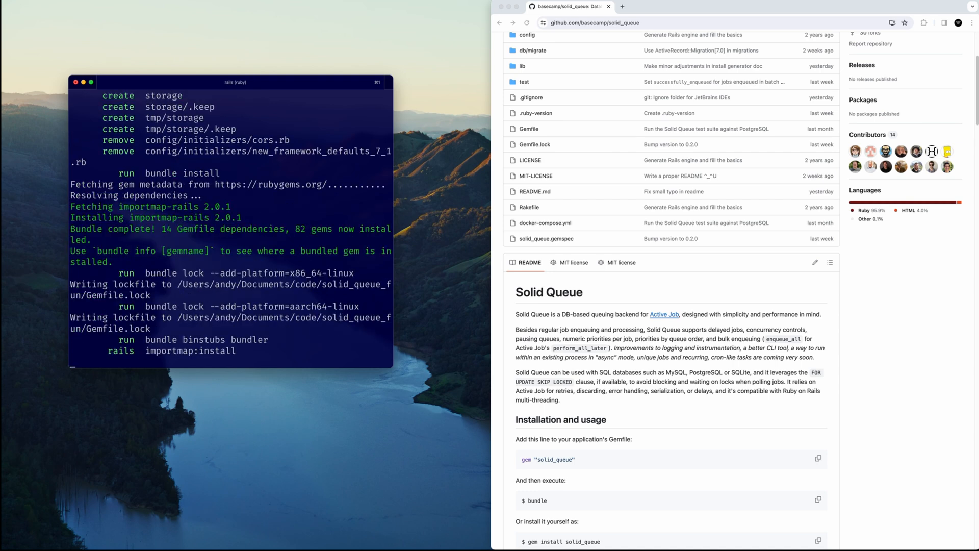
pyautogui.scroll(-3)
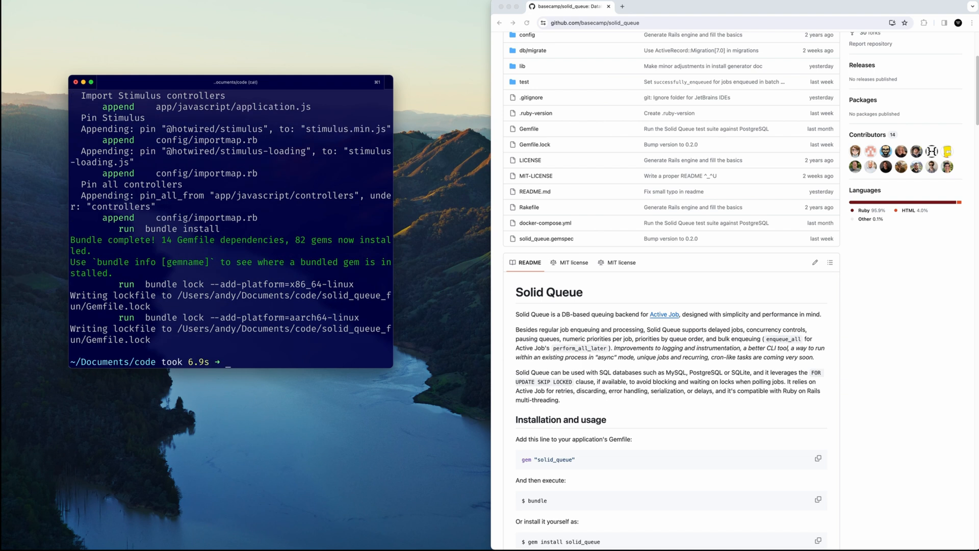
pyautogui.write('cd')
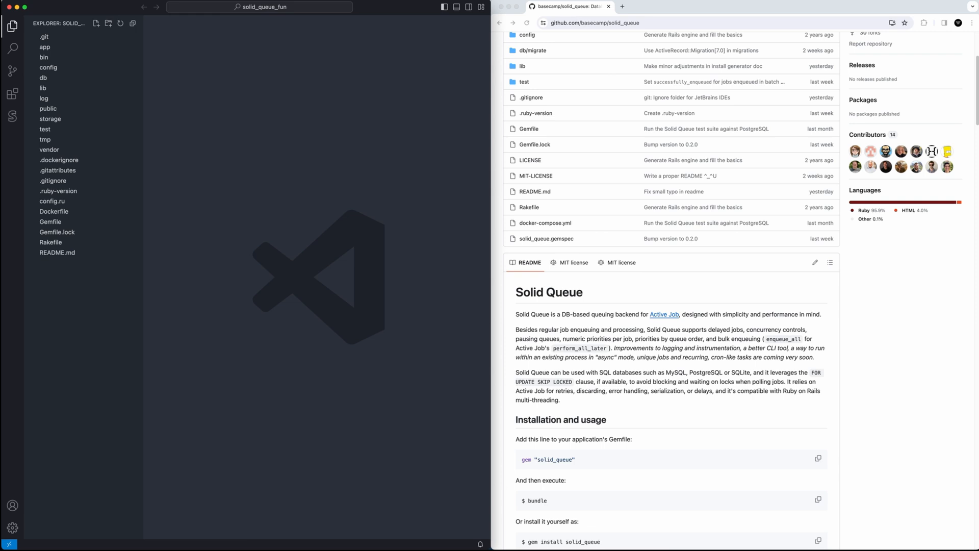
# Step: Add gem "solid_queue" to the Gemfile after jbuilder and save it
pyautogui.click(50, 232)
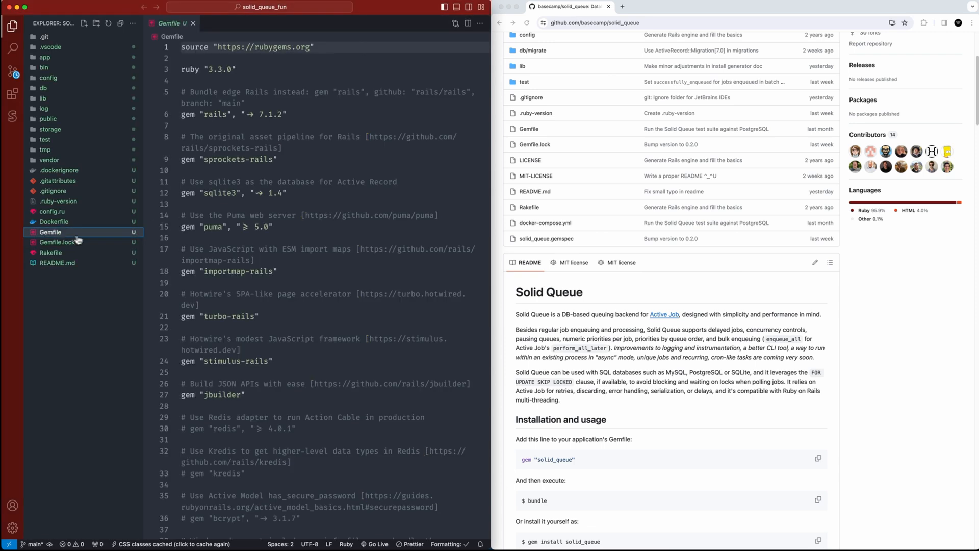
pyautogui.write('gem "solid_qu')
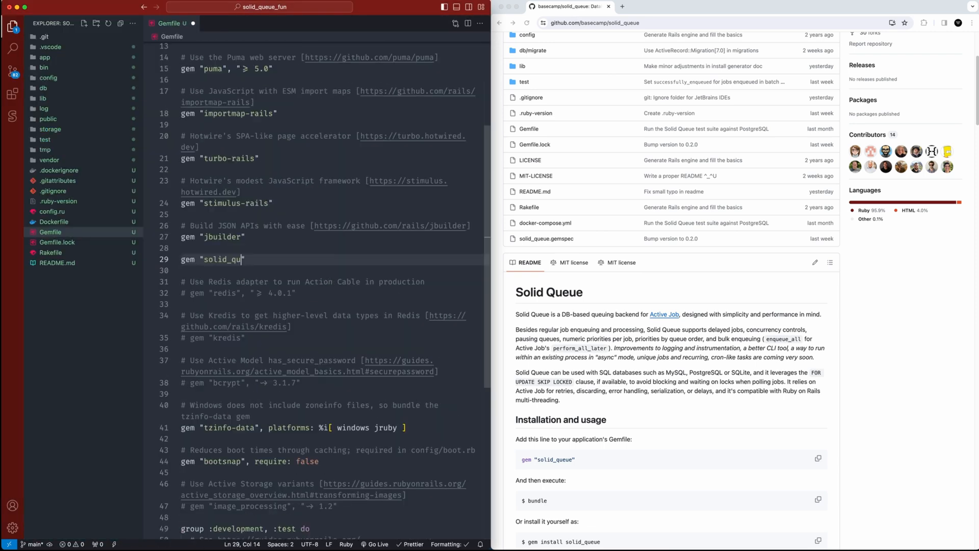
pyautogui.write('eue')
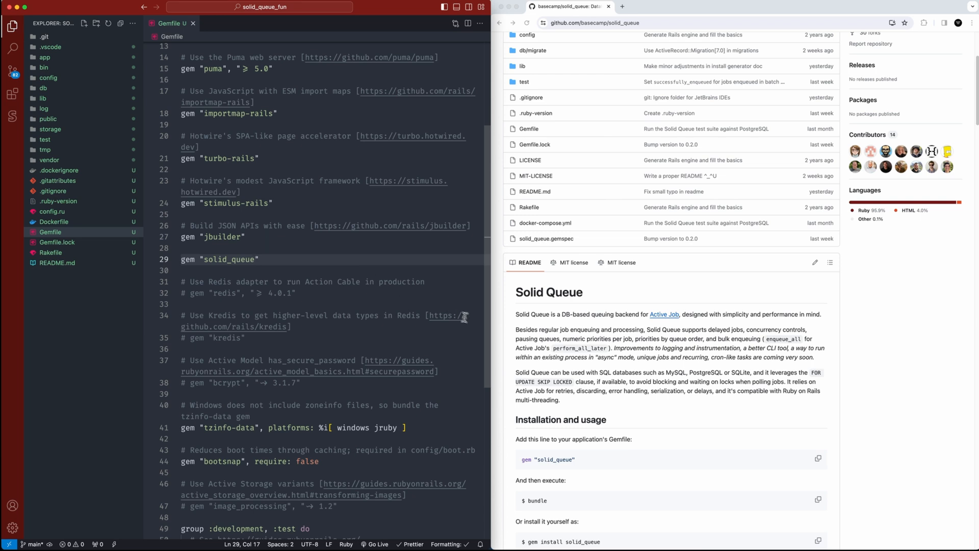
pyautogui.press('cmd+tab')
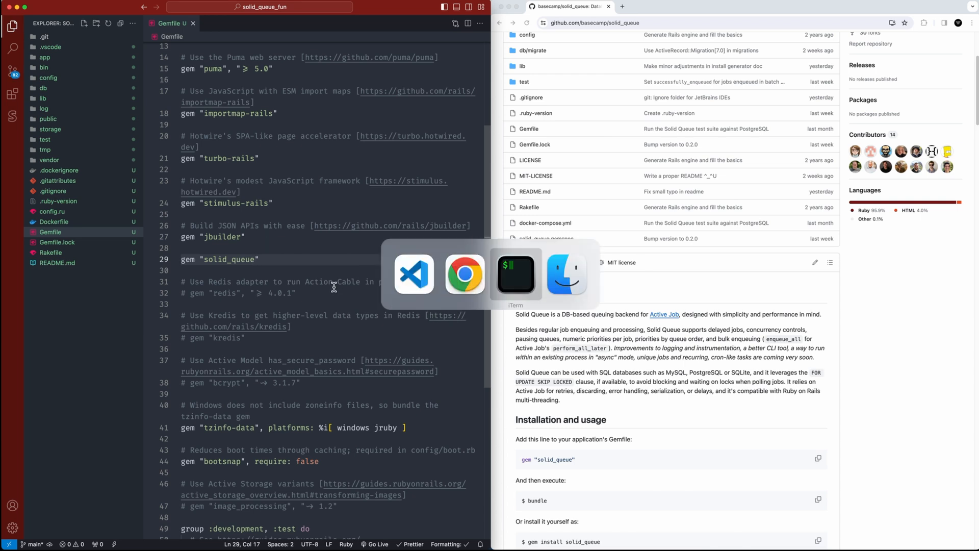
pyautogui.click(515, 273)
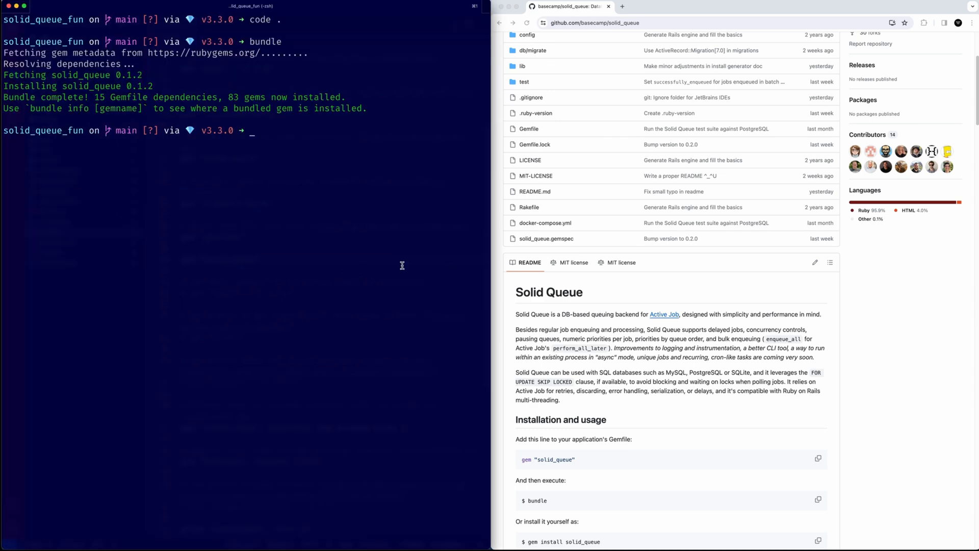
# Step: Run rails generate solid_queue:install to create solid_queue.yml and its migration
pyautogui.scroll(-3)
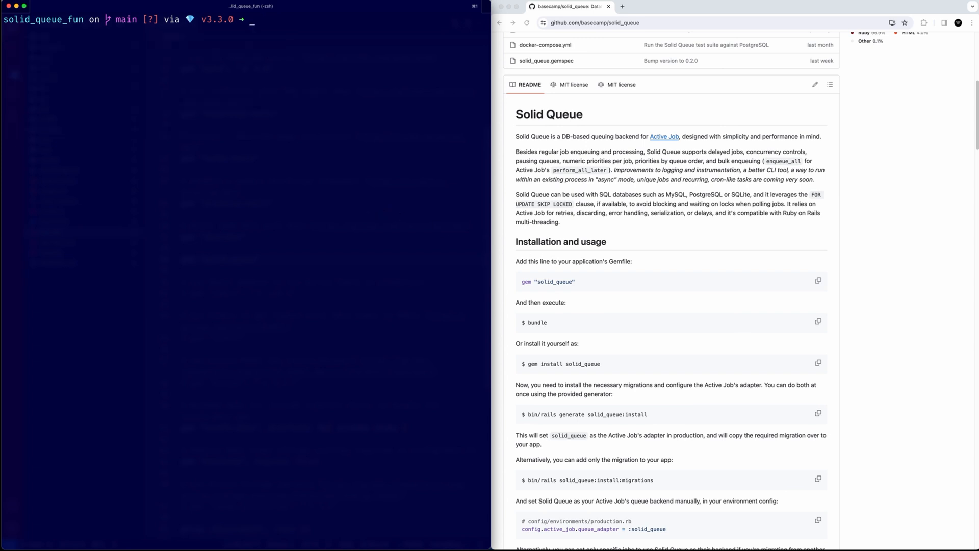
pyautogui.write('rails')
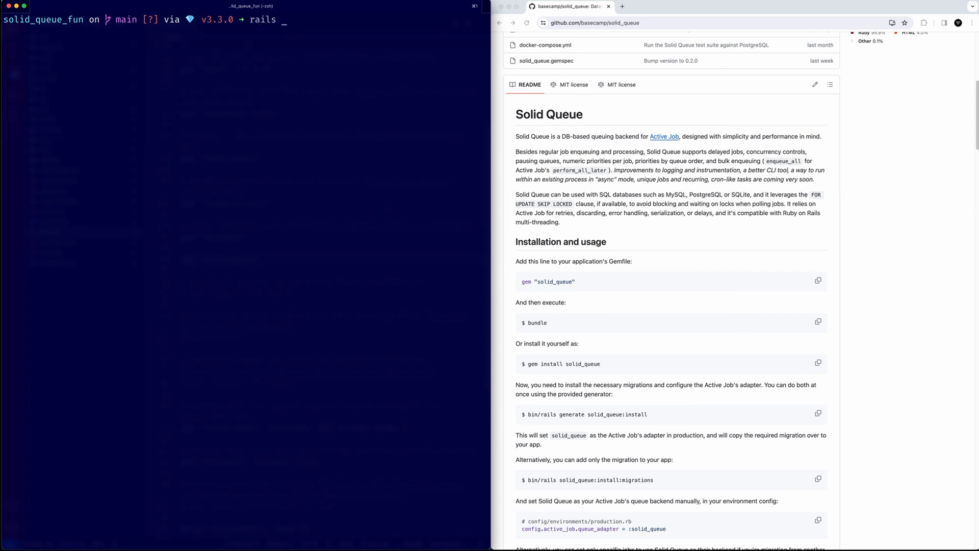
pyautogui.write('generate solid_queu')
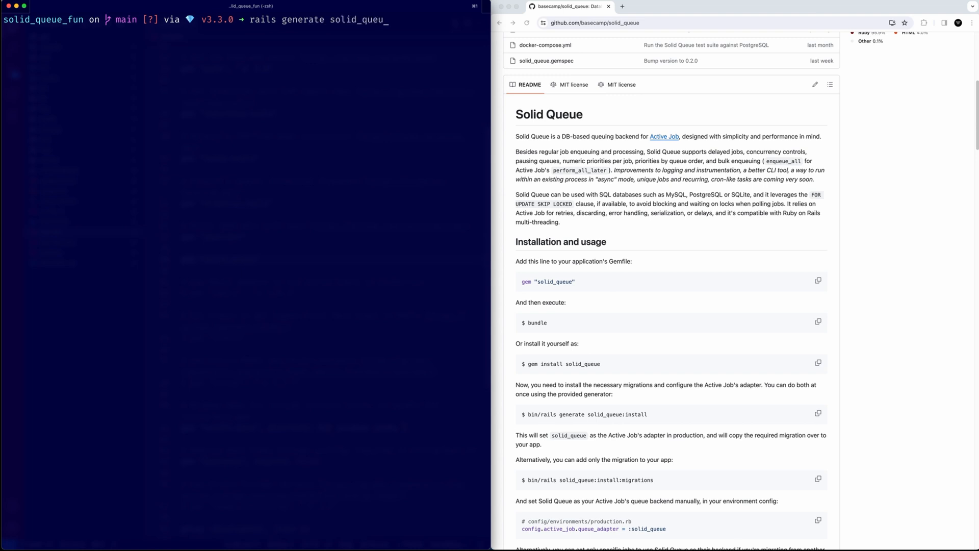
pyautogui.write(':install')
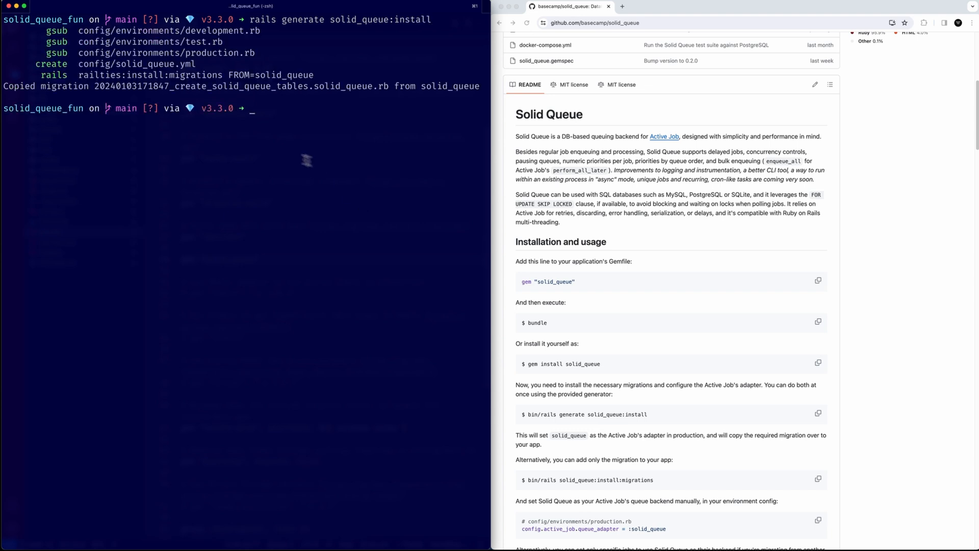
pyautogui.moveTo(259, 53)
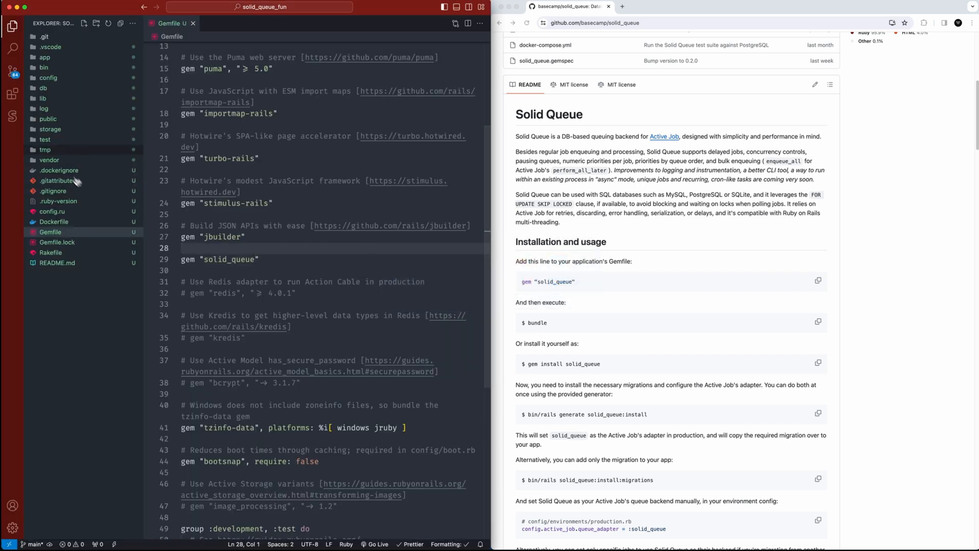
pyautogui.click(43, 87)
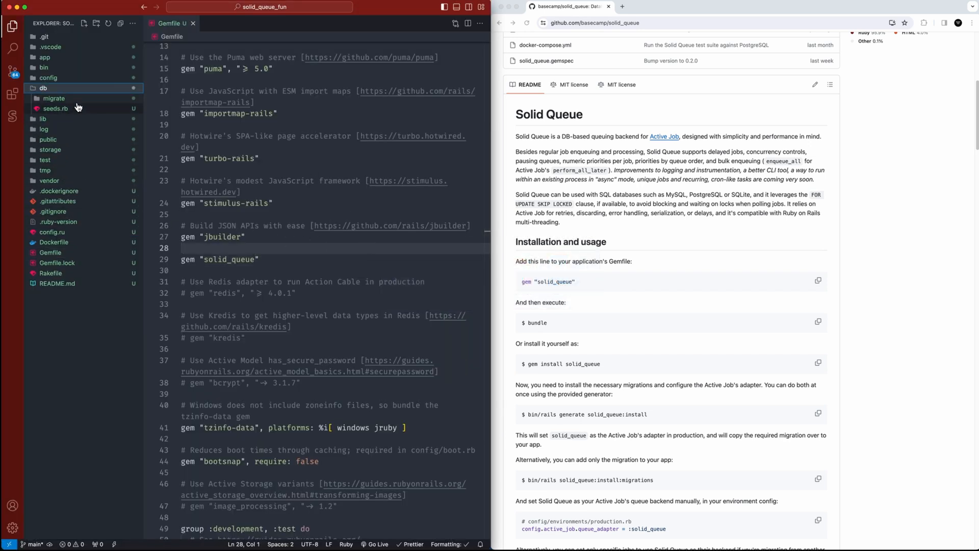
pyautogui.click(48, 78)
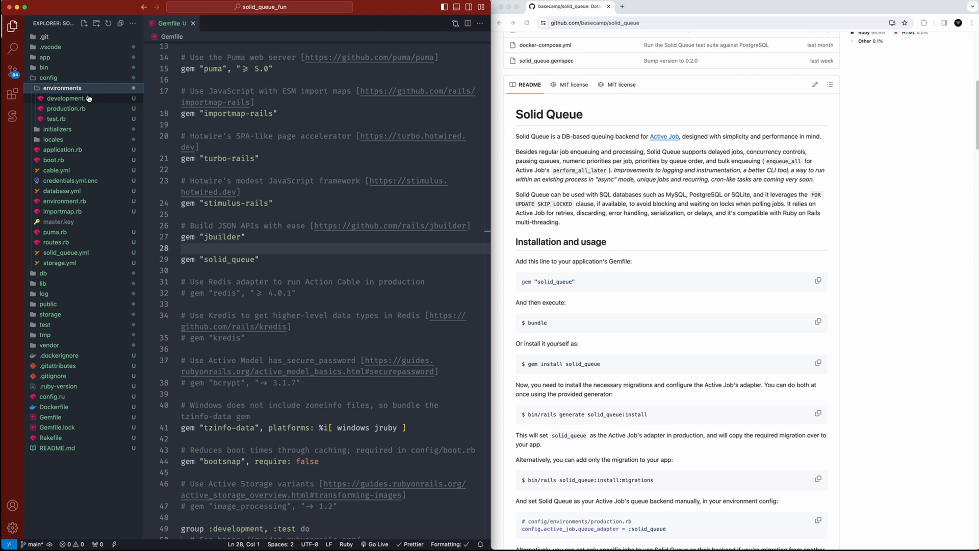
pyautogui.click(69, 98)
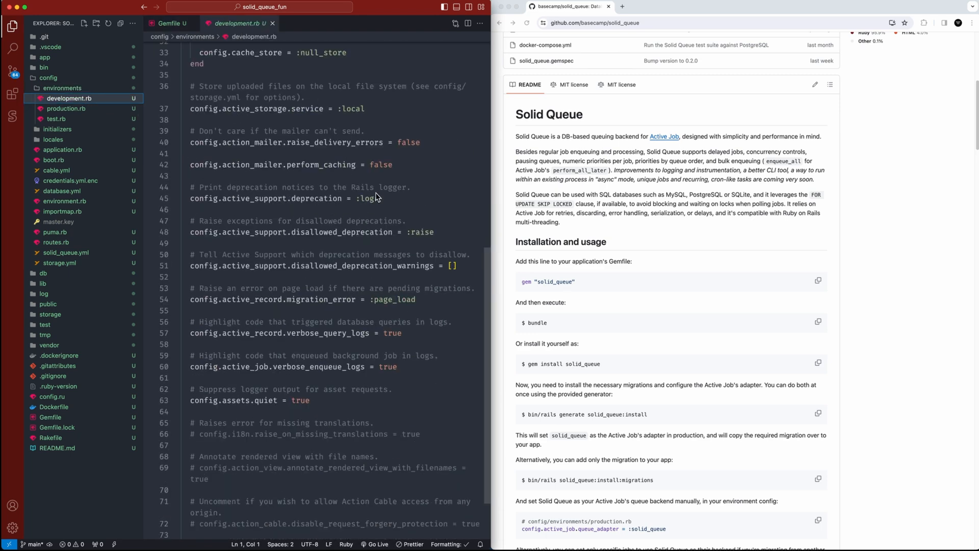
pyautogui.scroll(-3)
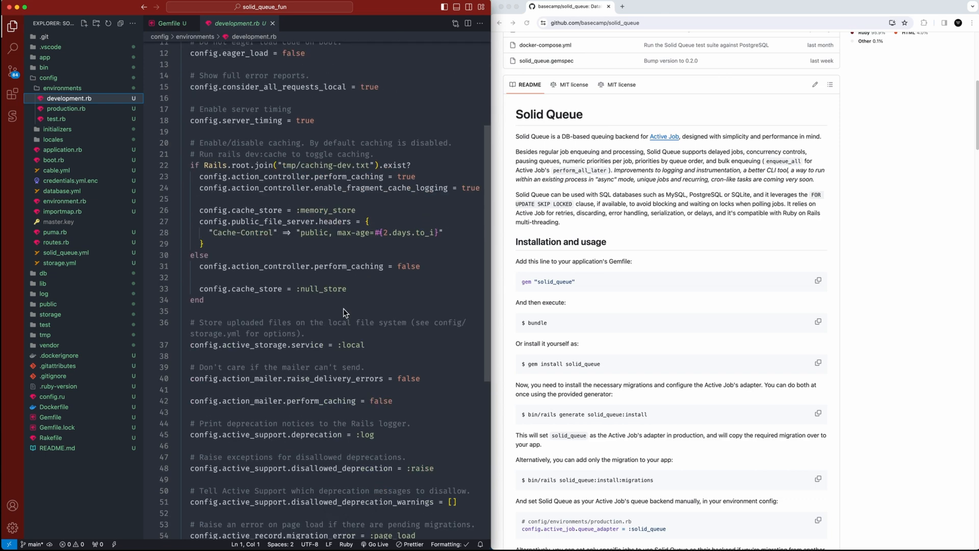
pyautogui.scroll(-3)
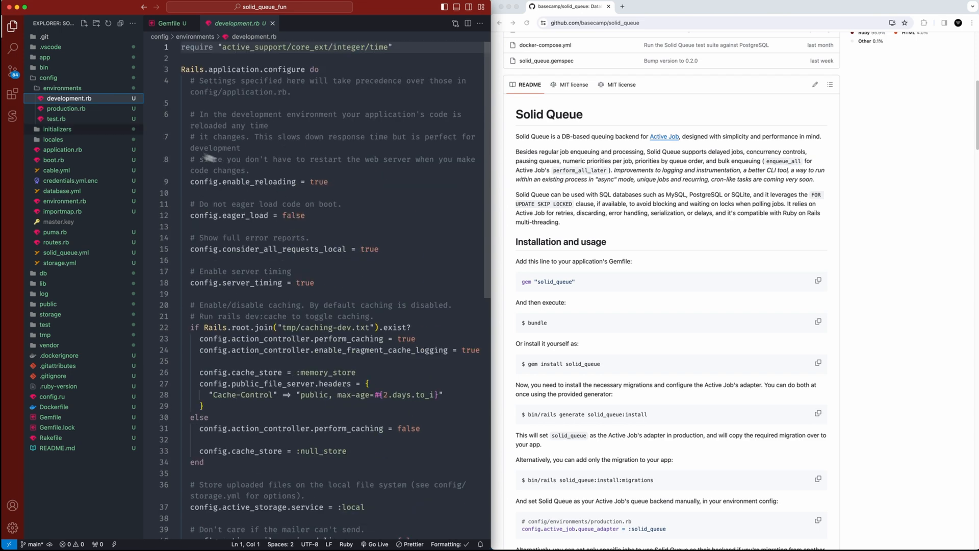
pyautogui.click(66, 108)
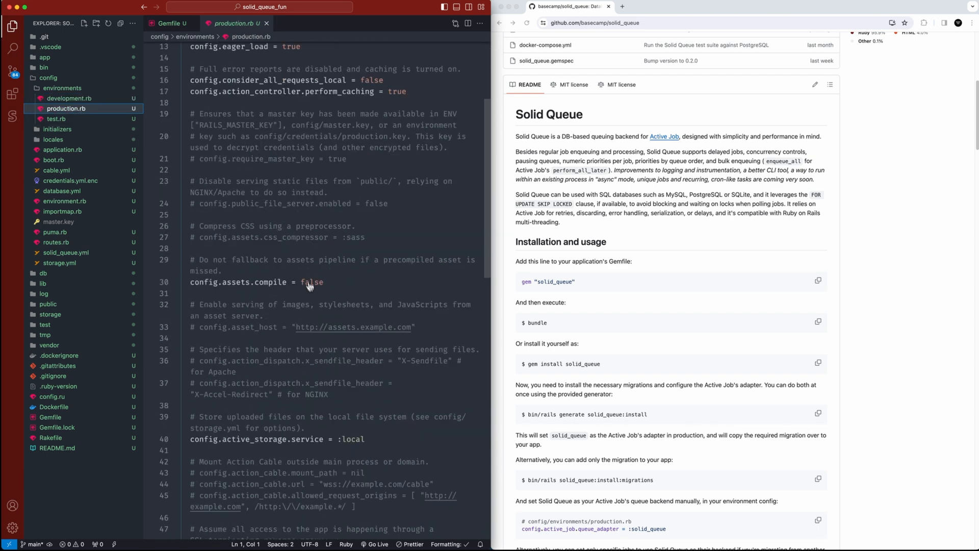
pyautogui.scroll(-3)
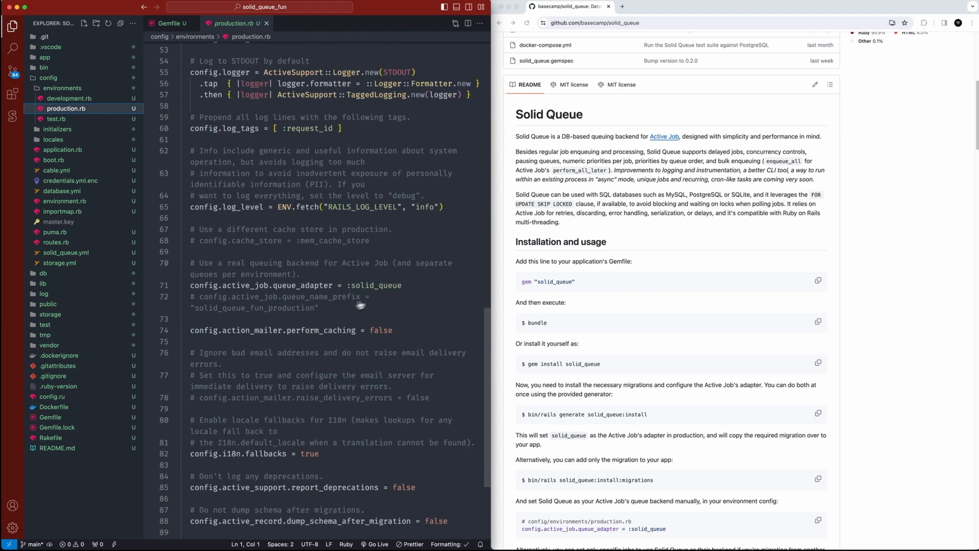
pyautogui.tripleClick(294, 286)
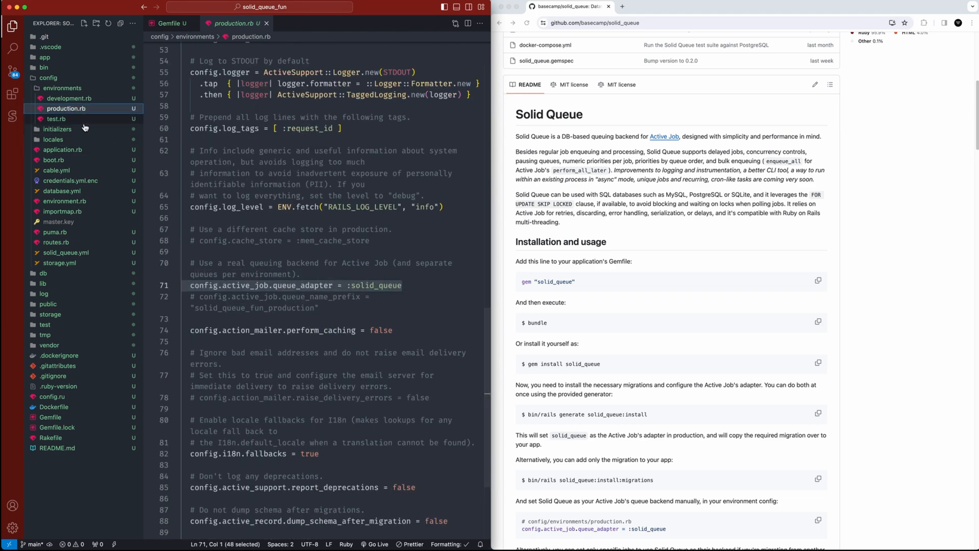
pyautogui.click(56, 118)
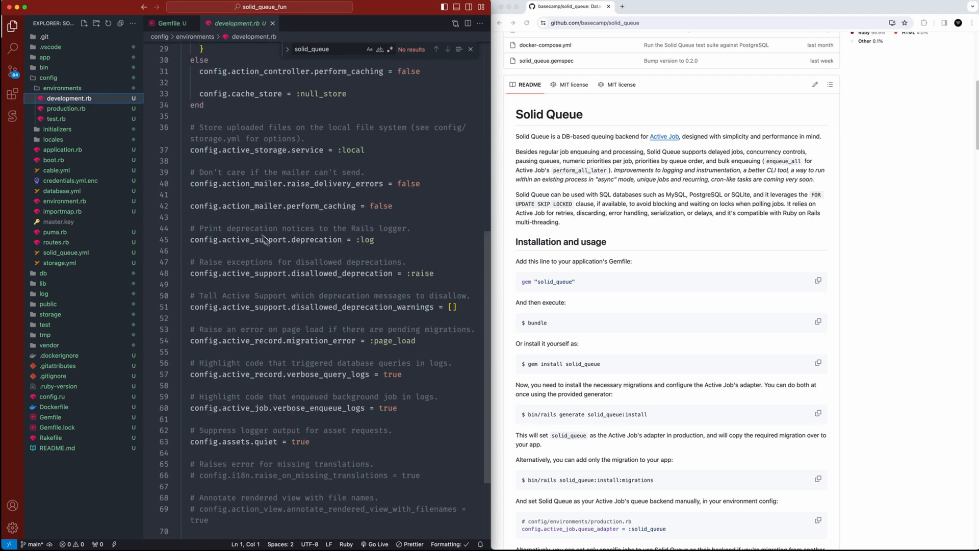
pyautogui.click(66, 108)
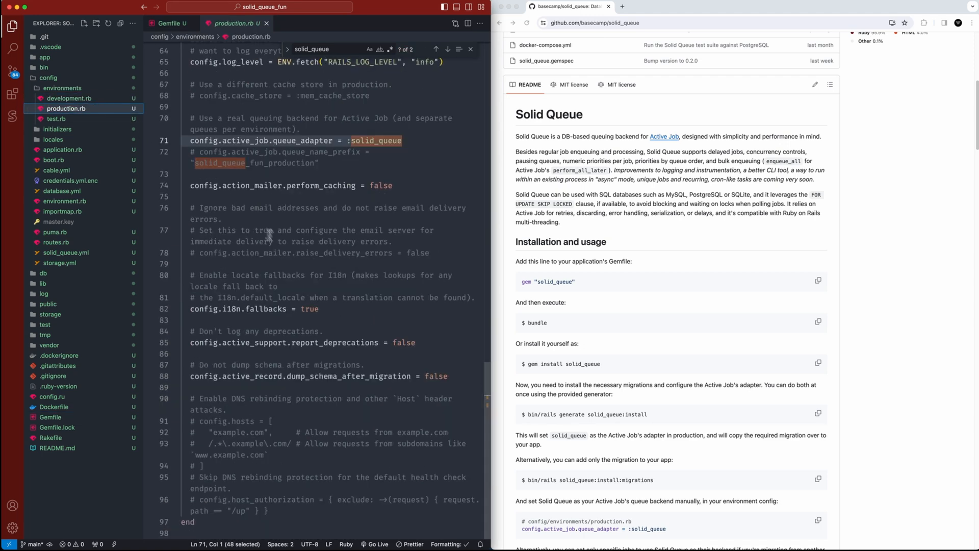
pyautogui.click(412, 141)
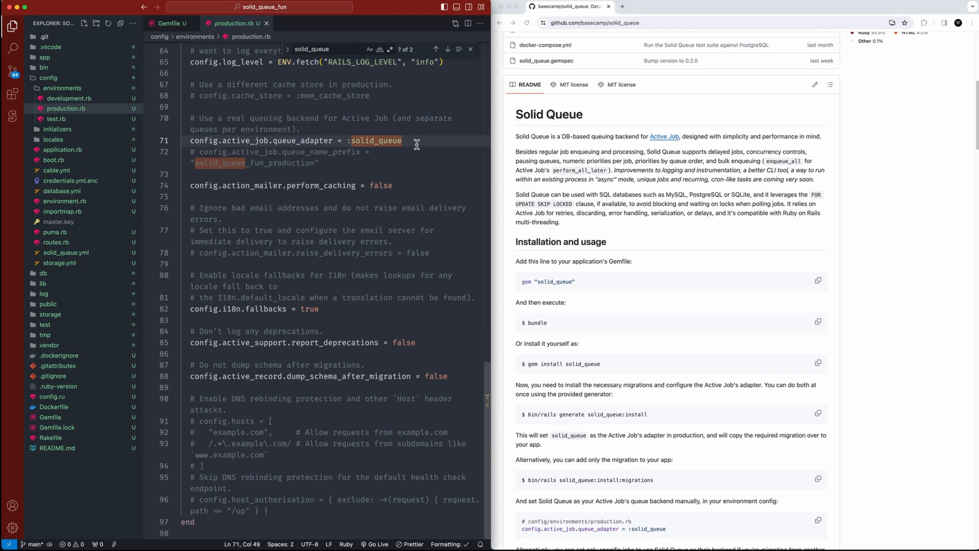
pyautogui.click(69, 98)
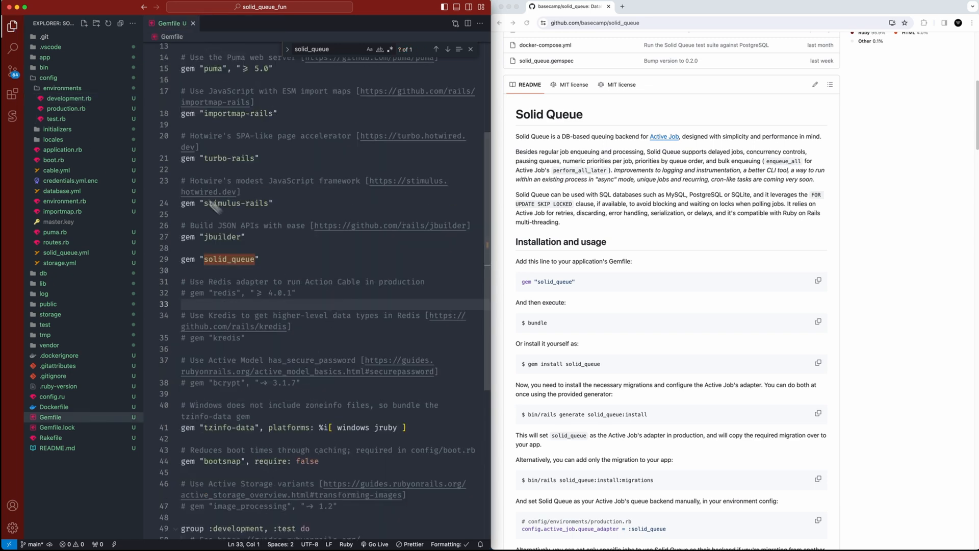
pyautogui.click(62, 150)
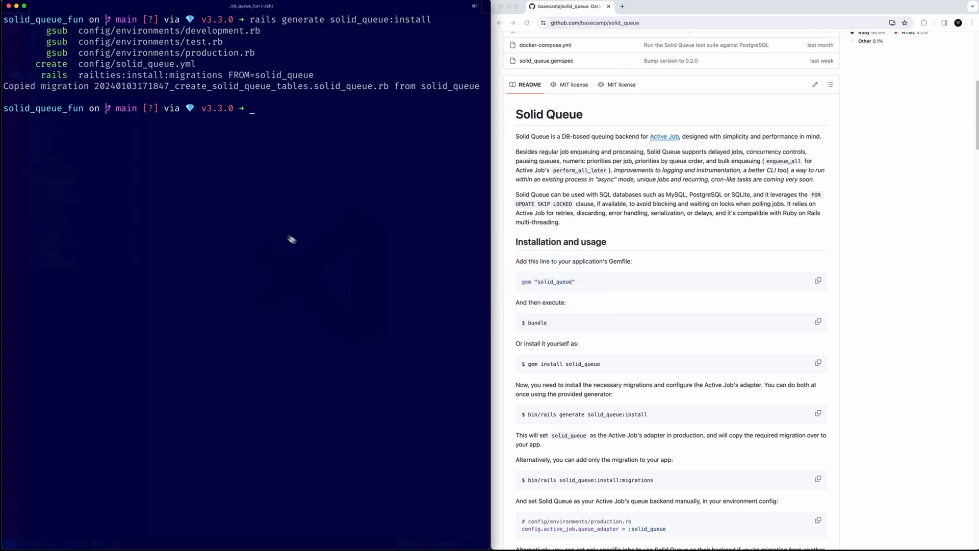
# Step: Run rails db:migrate, highlight the jobs, scheduled and failed execution tables, then clear
pyautogui.write('rails db:')
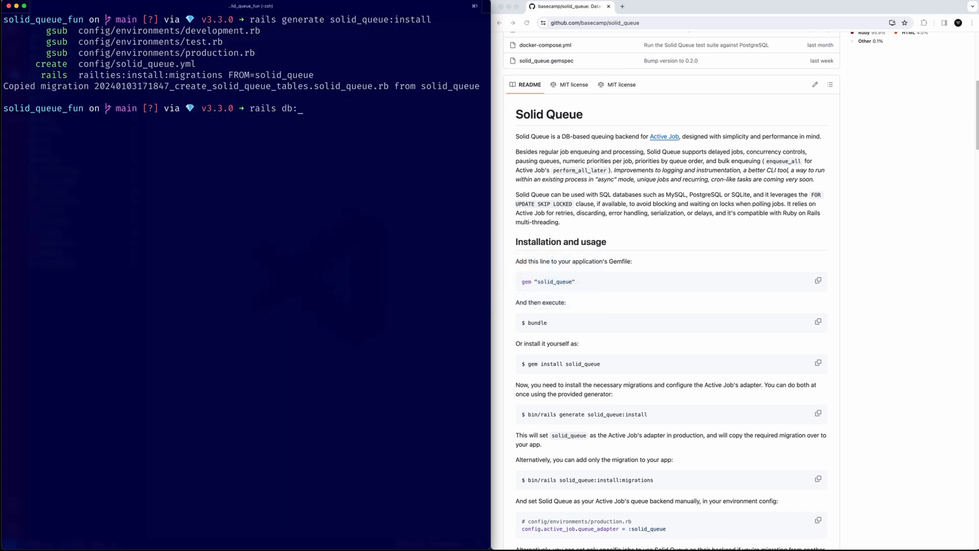
pyautogui.write('migrate')
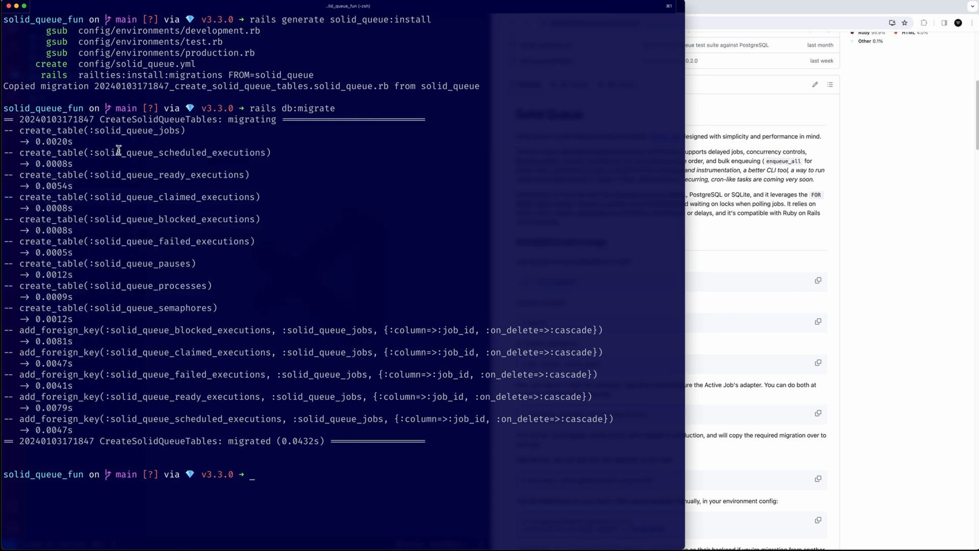
pyautogui.doubleClick(135, 131)
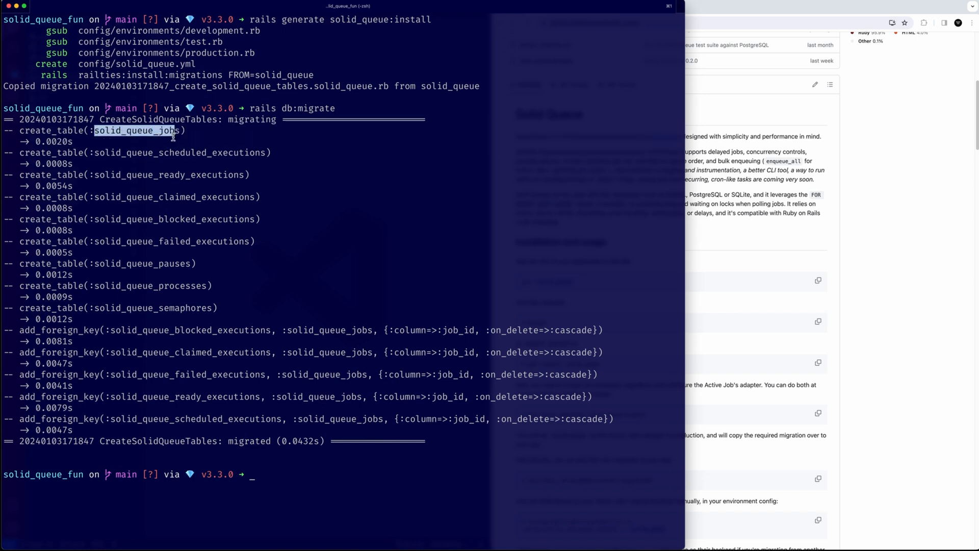
pyautogui.moveTo(172, 156)
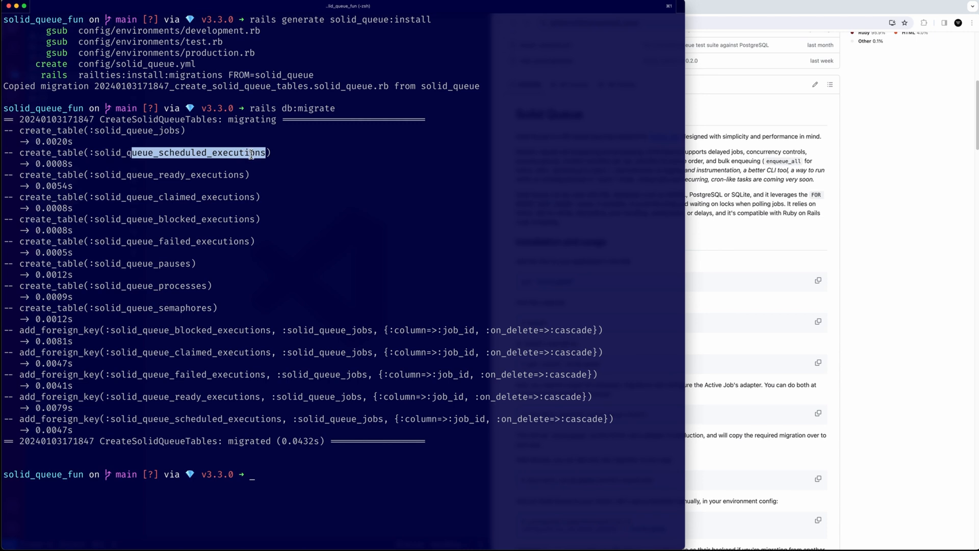
pyautogui.doubleClick(198, 174)
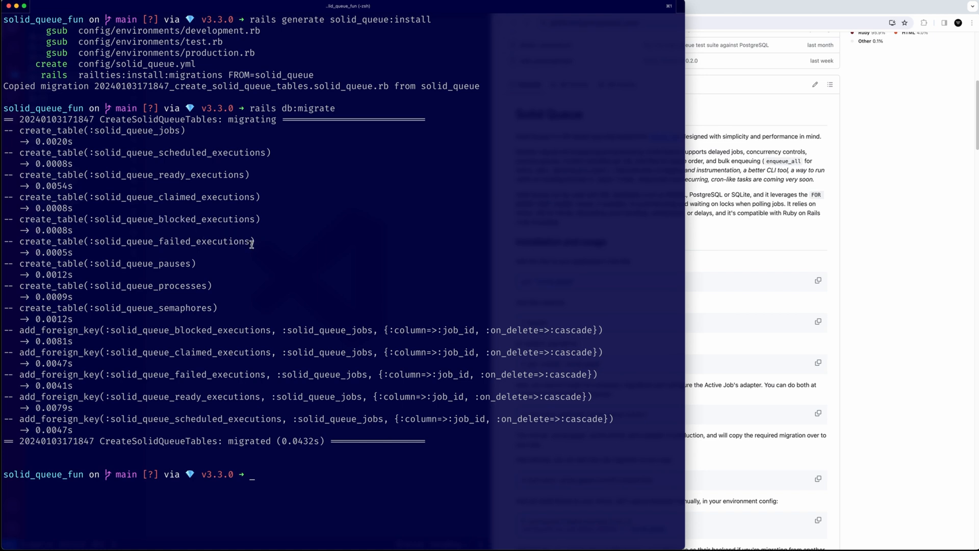
pyautogui.moveTo(267, 243)
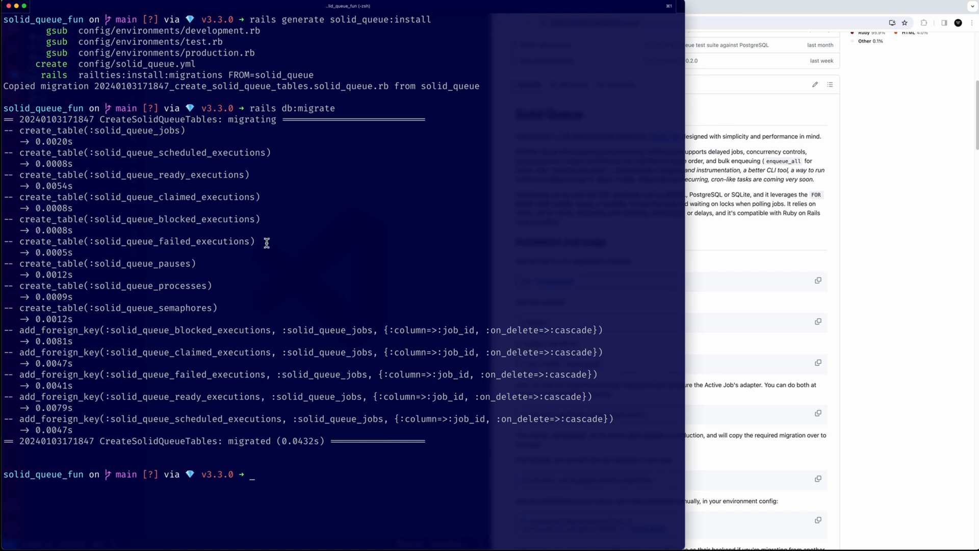
pyautogui.doubleClick(164, 263)
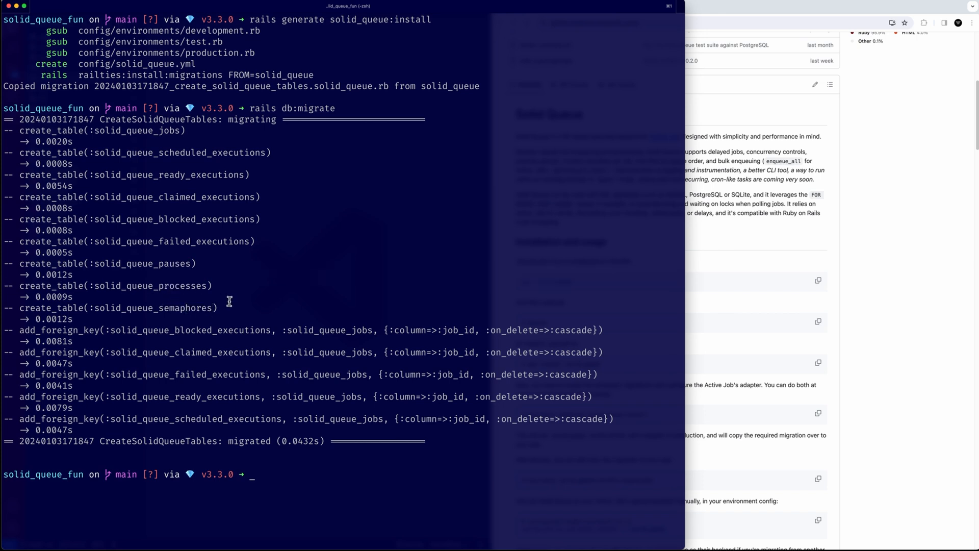
pyautogui.moveTo(242, 306)
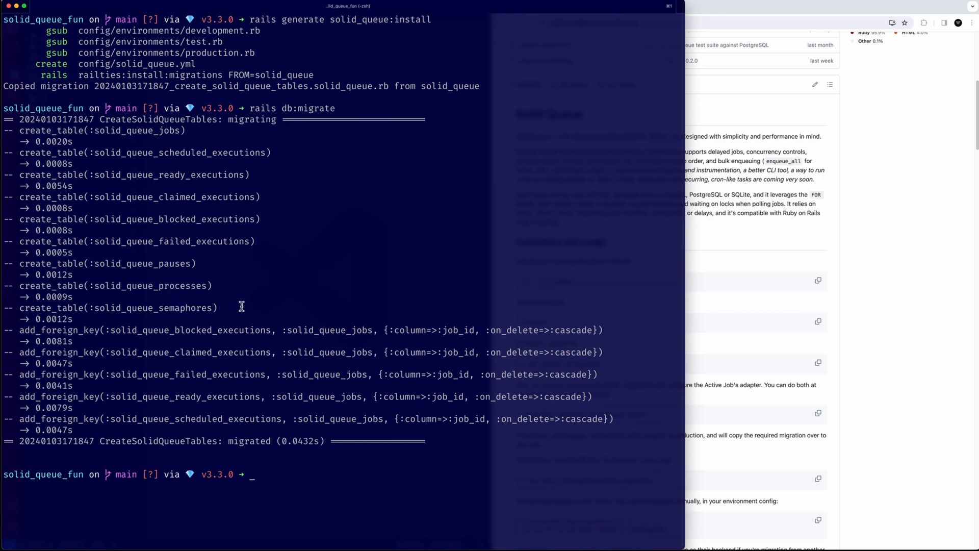
pyautogui.press('cmd+k')
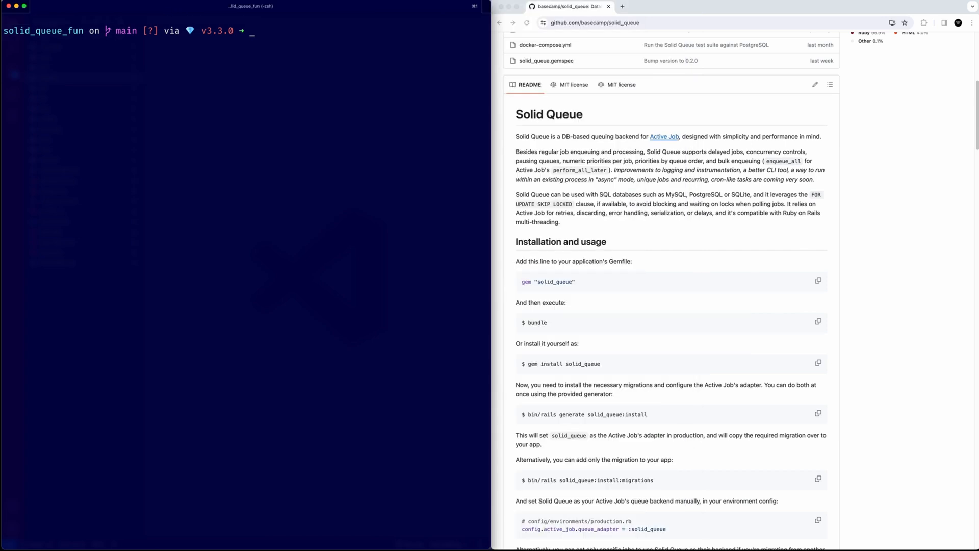
# Step: Uncomment all of config/solid_queue.yml, glance at database.yml, and return to the YAML tab
pyautogui.press('cmd+tab')
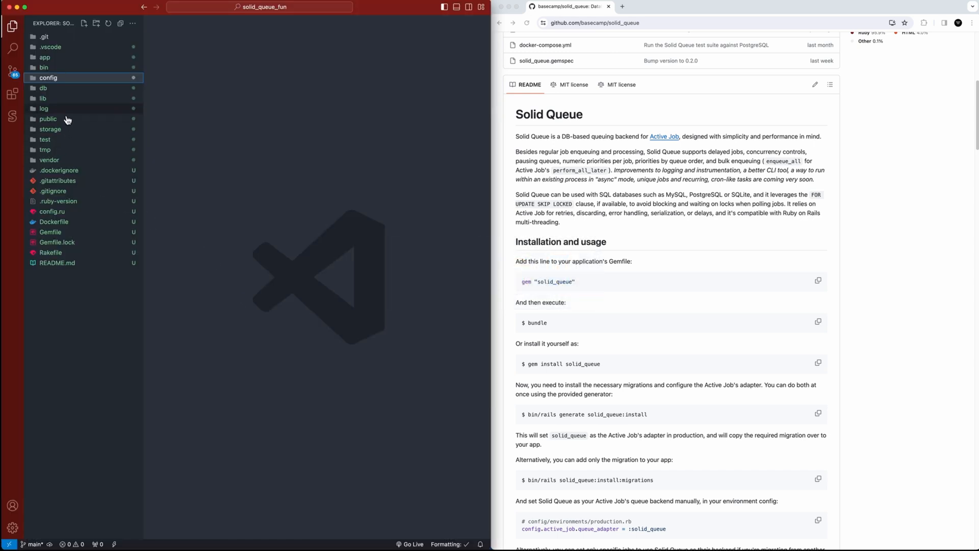
pyautogui.click(48, 78)
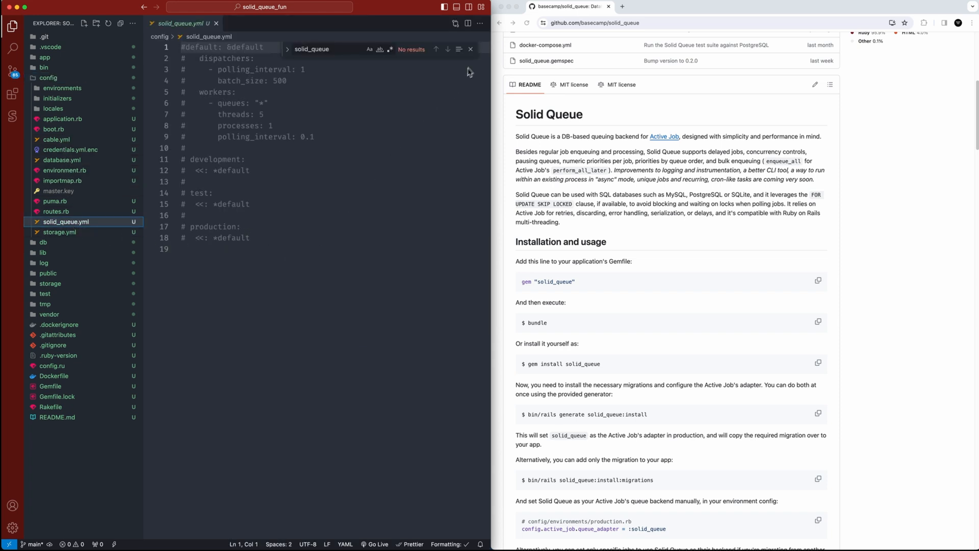
pyautogui.press('cmd+a')
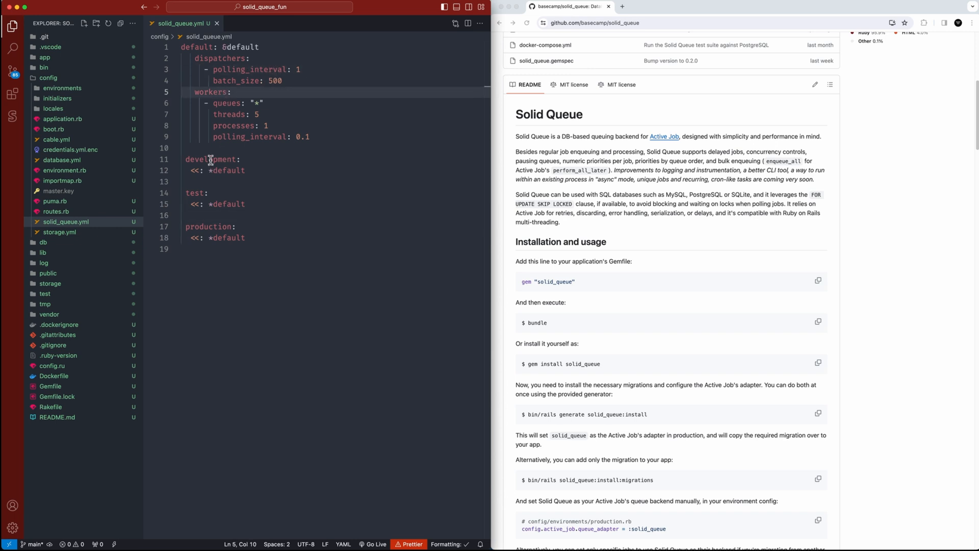
pyautogui.moveTo(181, 158); pyautogui.dragTo(245, 170)
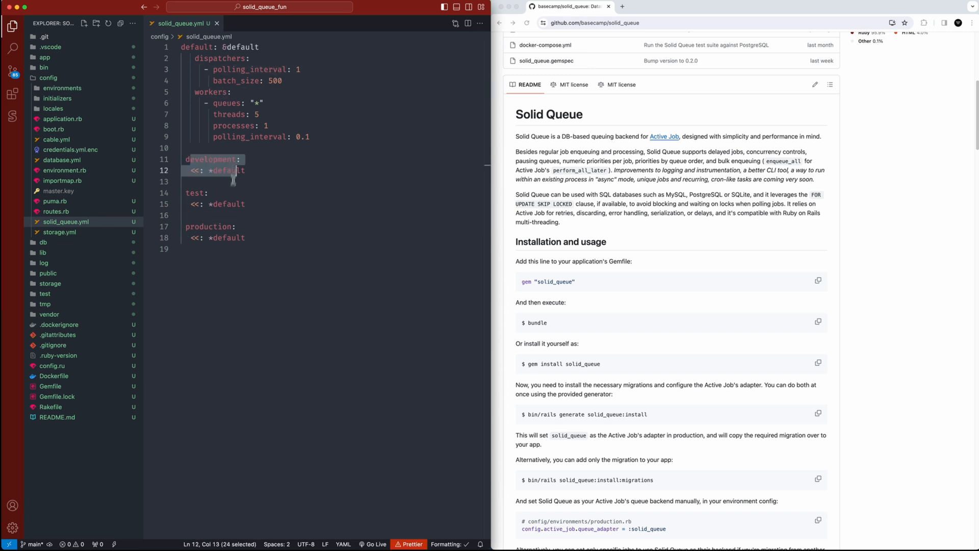
pyautogui.click(60, 231)
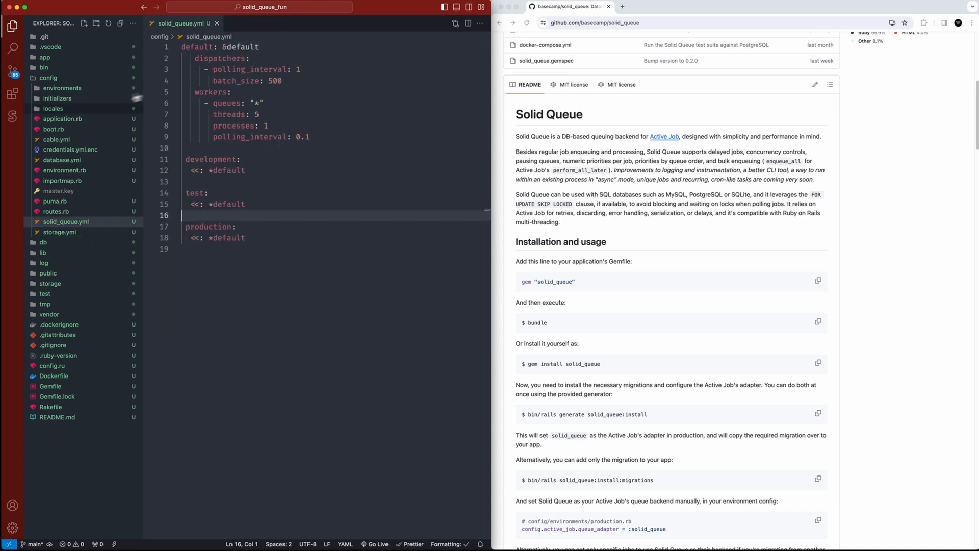
pyautogui.click(62, 160)
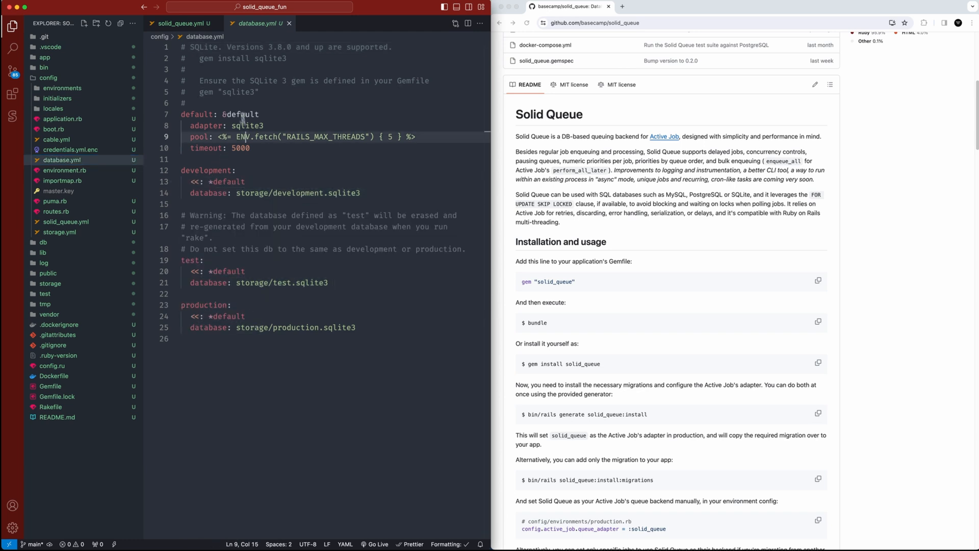
pyautogui.click(183, 23)
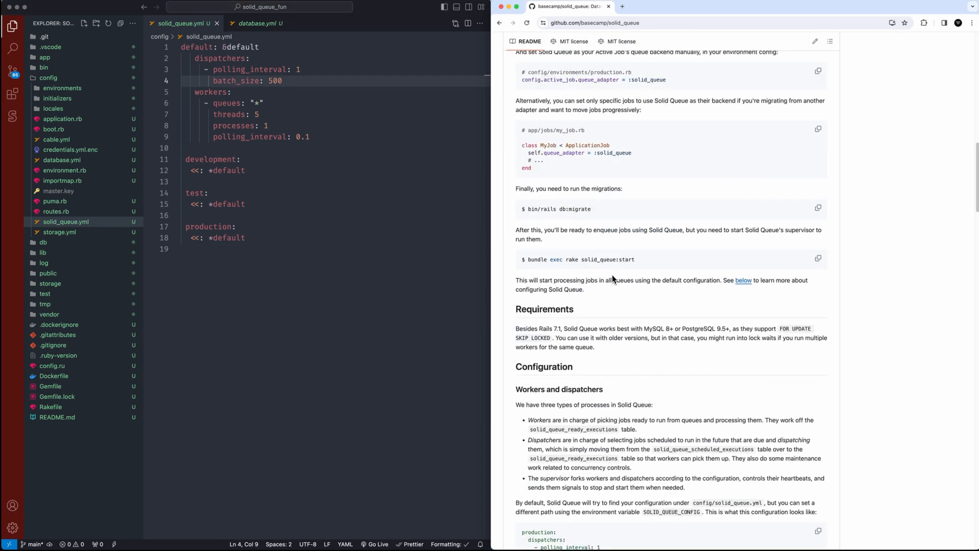
# Step: Review the README's worker and queue list examples, then collapse the config folder
pyautogui.scroll(-3)
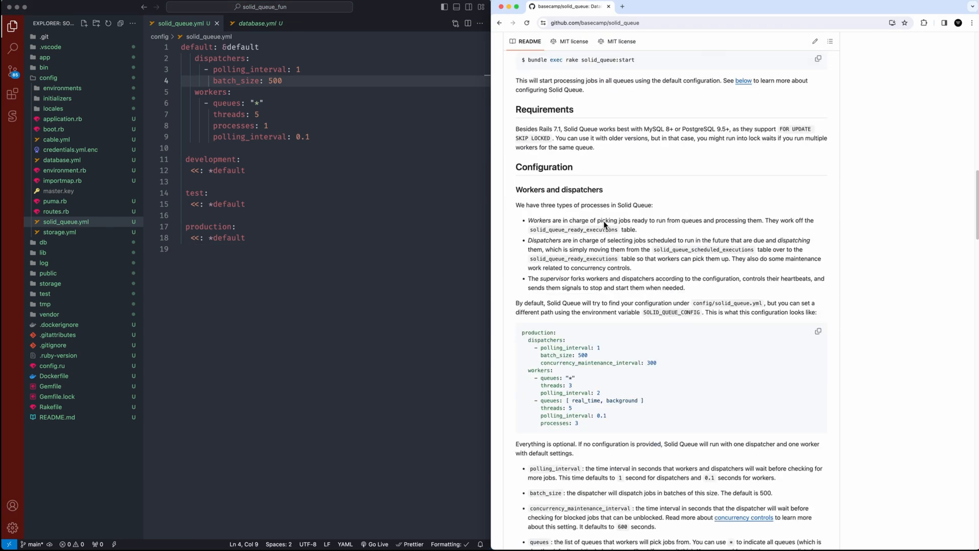
pyautogui.scroll(-3)
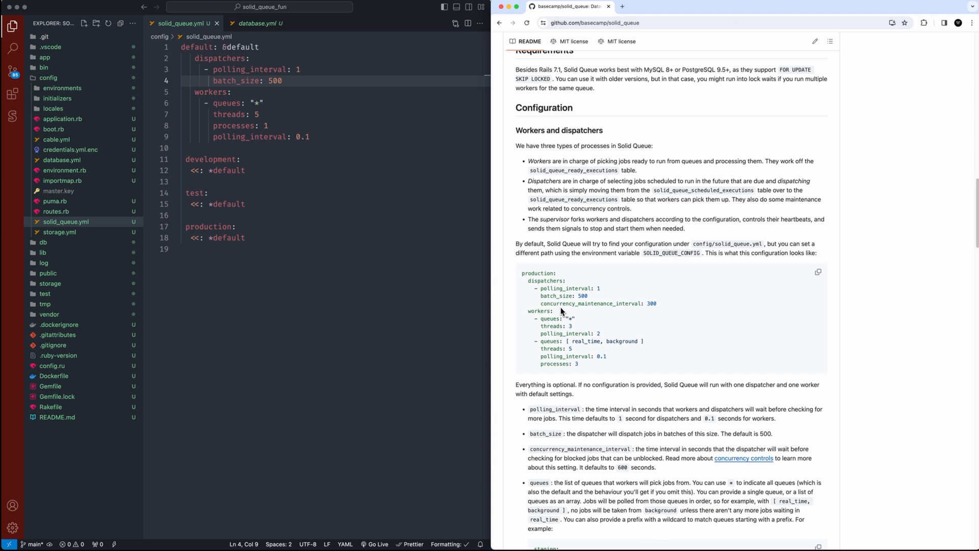
pyautogui.doubleClick(603, 304)
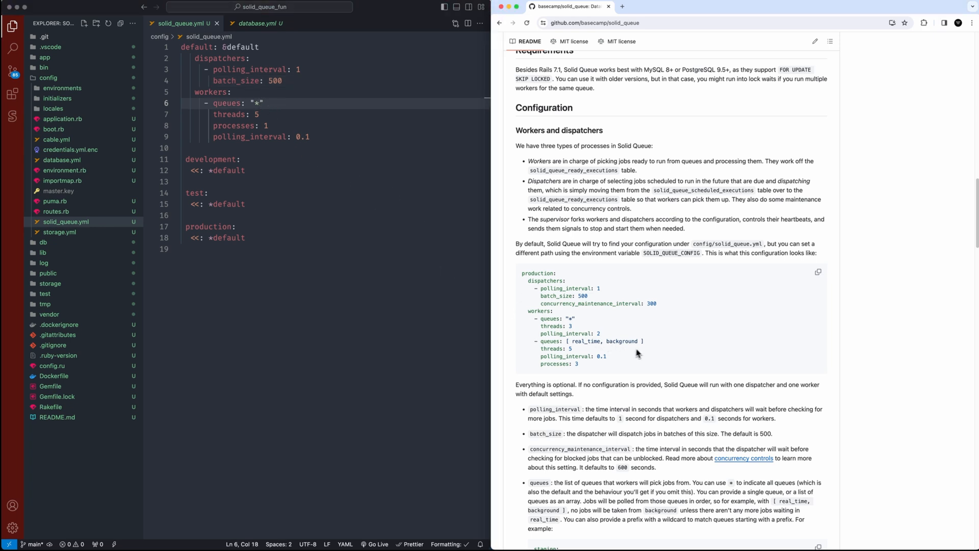
pyautogui.doubleClick(604, 341)
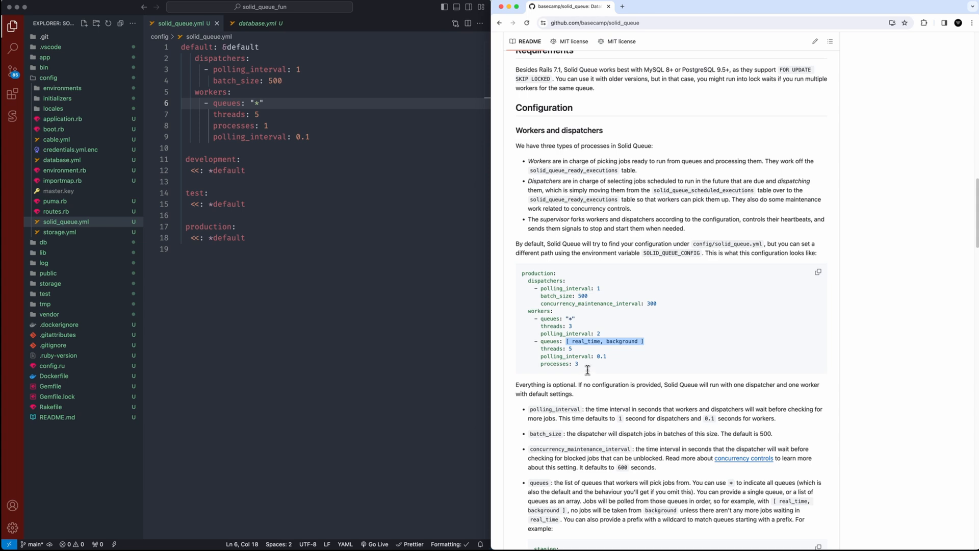
pyautogui.scroll(-3)
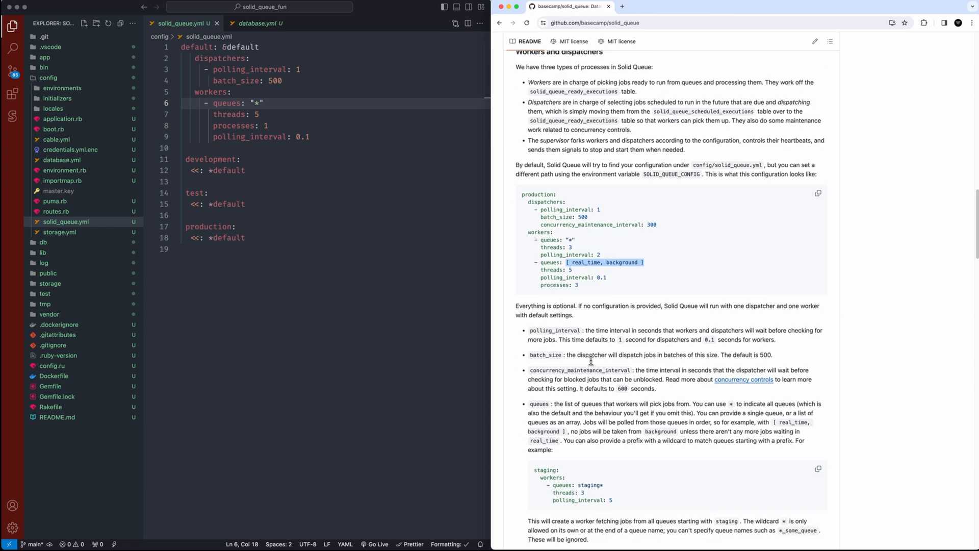
pyautogui.scroll(-3)
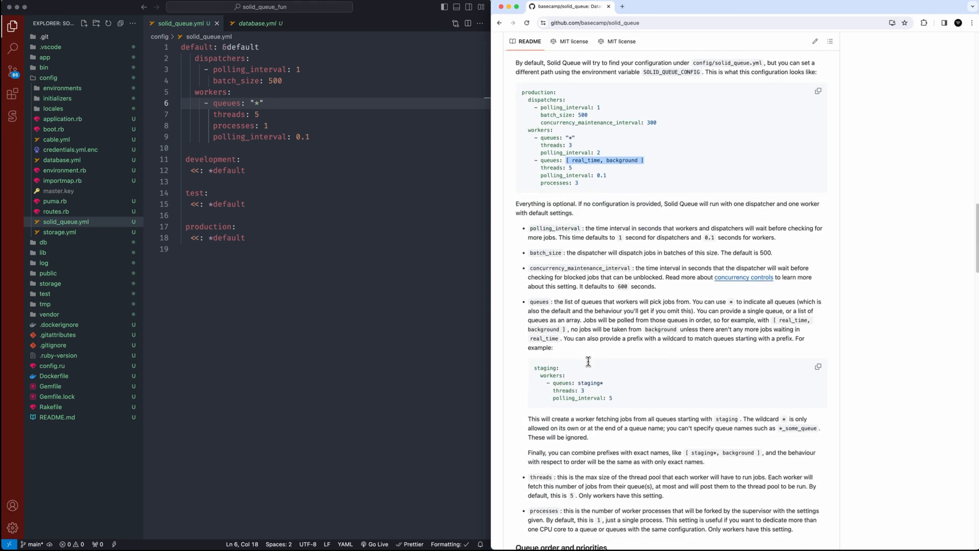
pyautogui.scroll(-3)
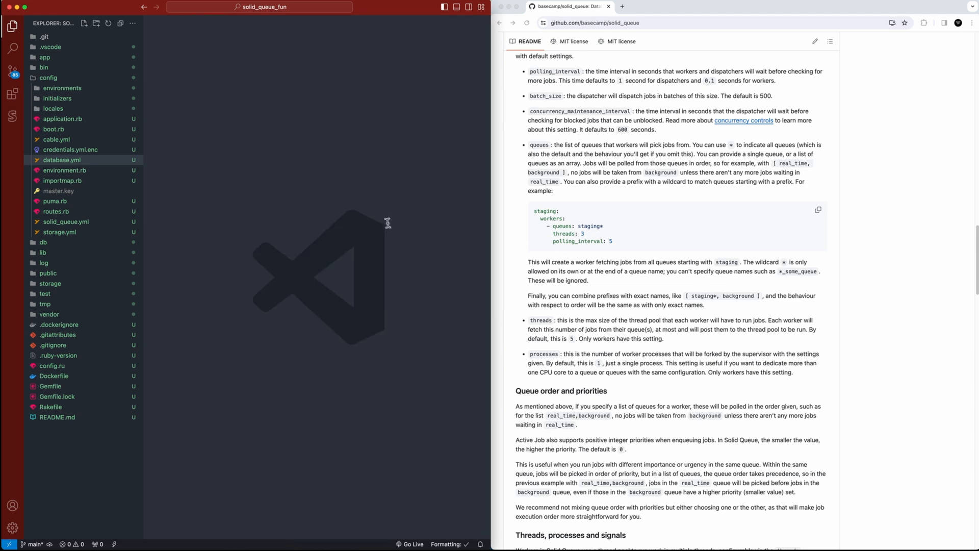
pyautogui.click(48, 78)
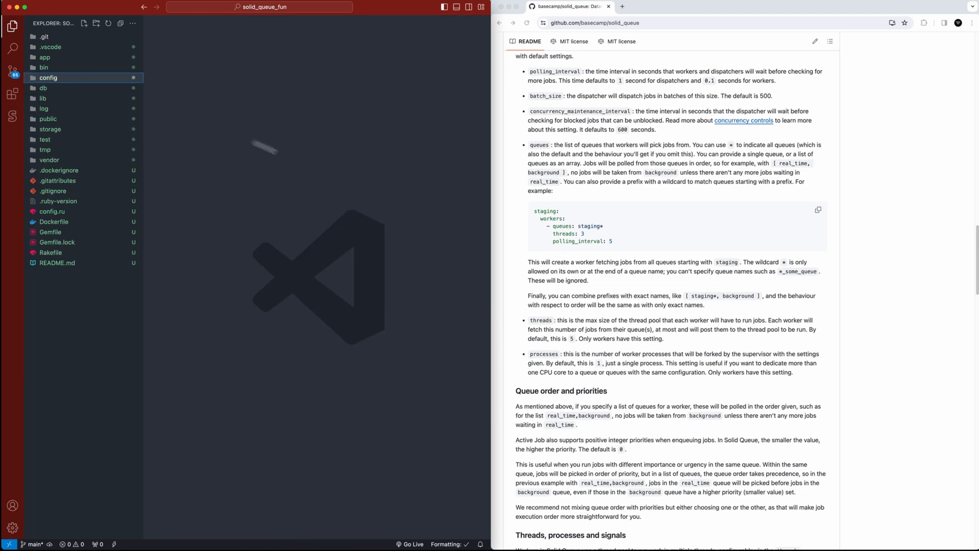
pyautogui.scroll(-3)
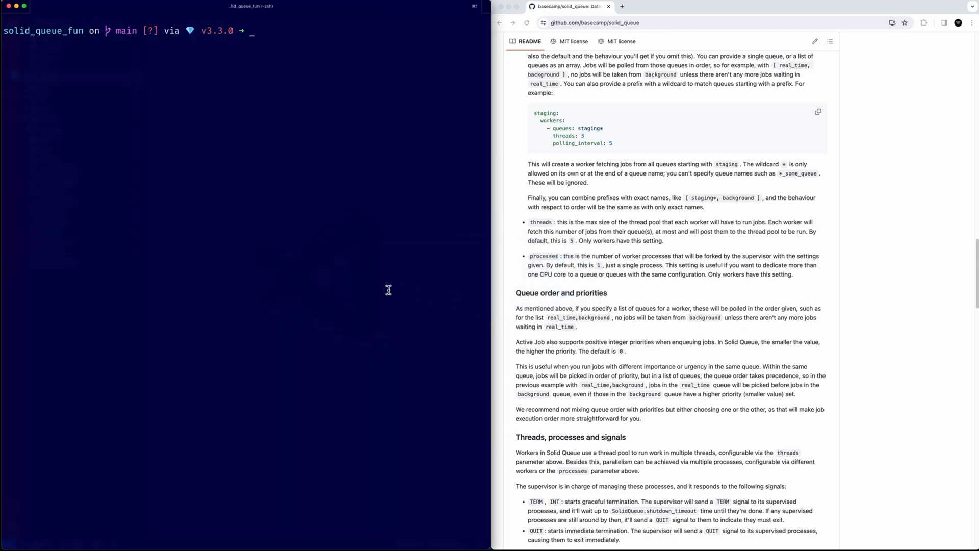
# Step: Start Solid Queue with bundle exec rake solid_queue:start and open a second tab
pyautogui.write('bundle')
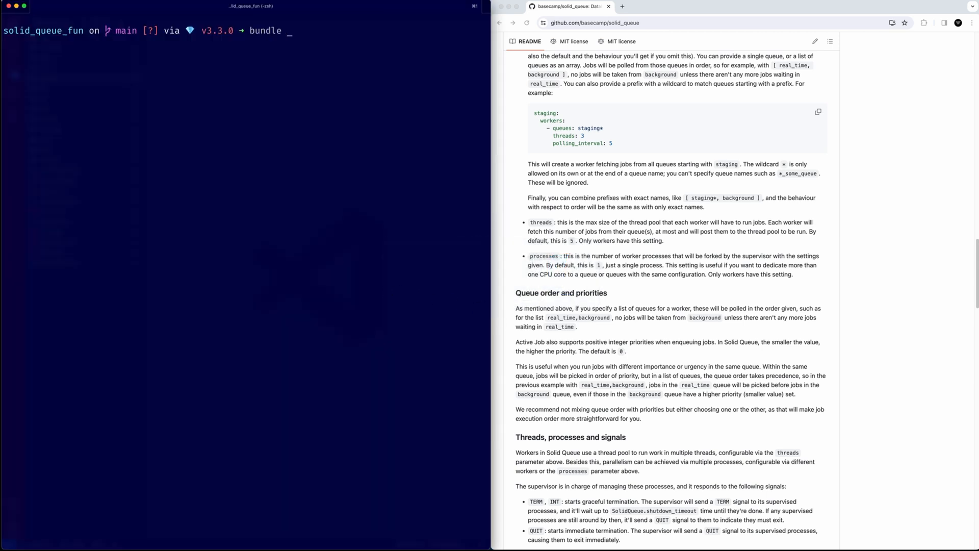
pyautogui.write('exec rake s')
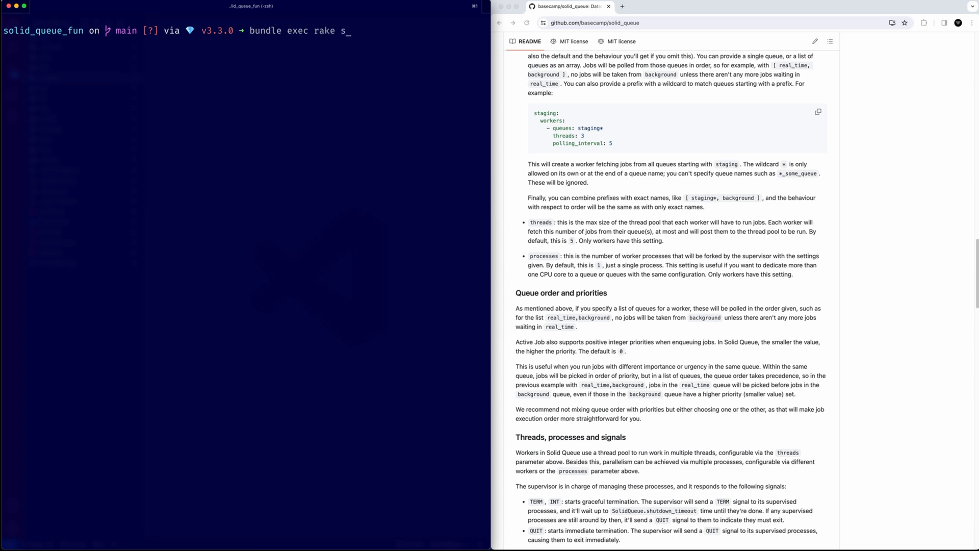
pyautogui.write('olid_que')
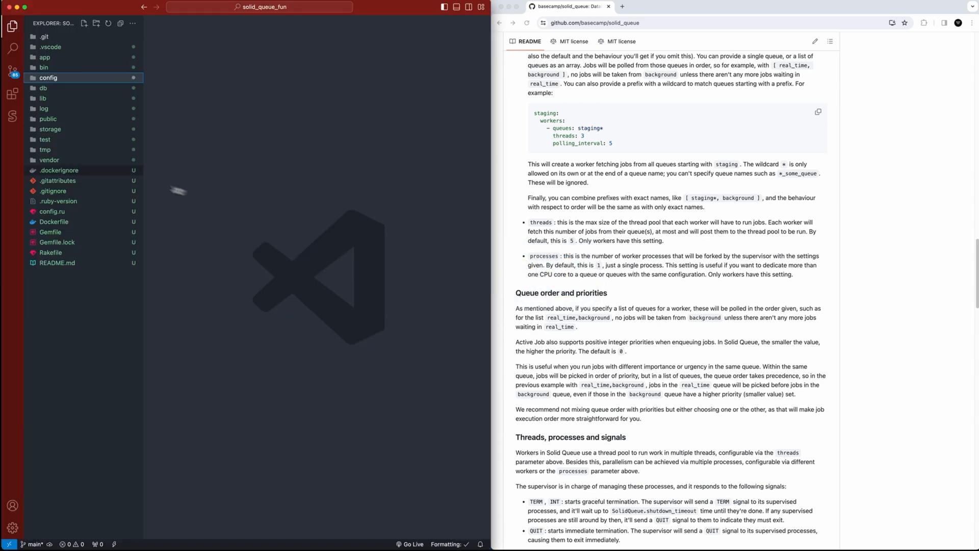
pyautogui.click(66, 222)
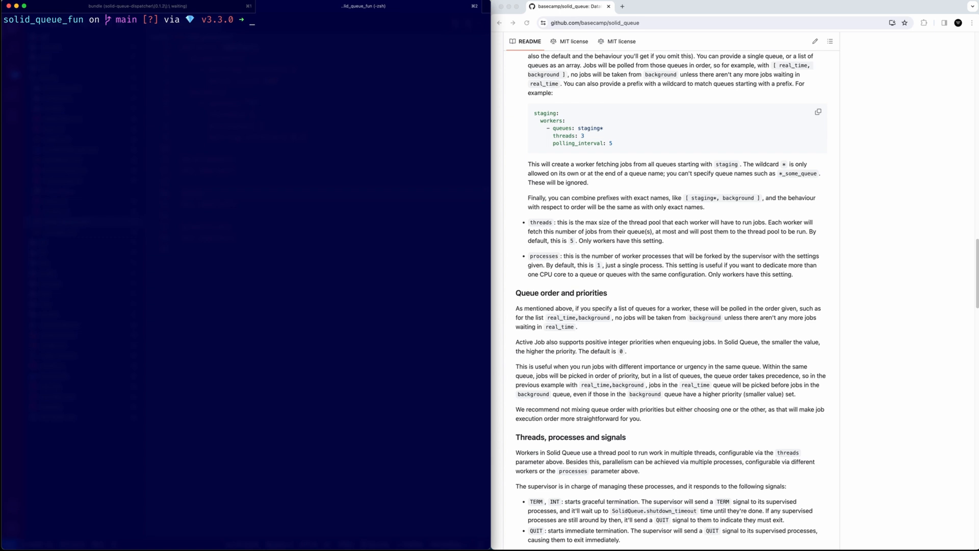
# Step: Run rails g job Sample to create app/jobs/sample_job.rb and its test
pyautogui.write('rails g')
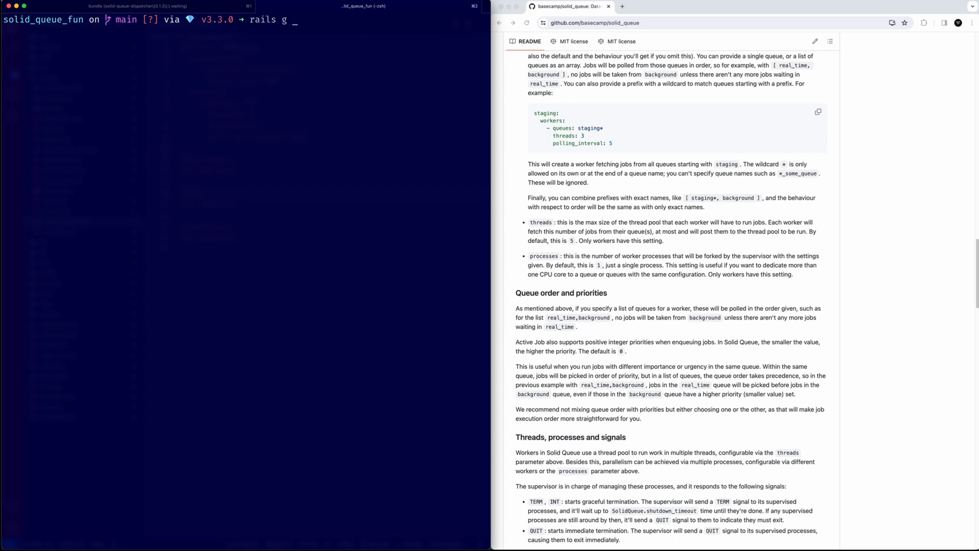
pyautogui.write('job S')
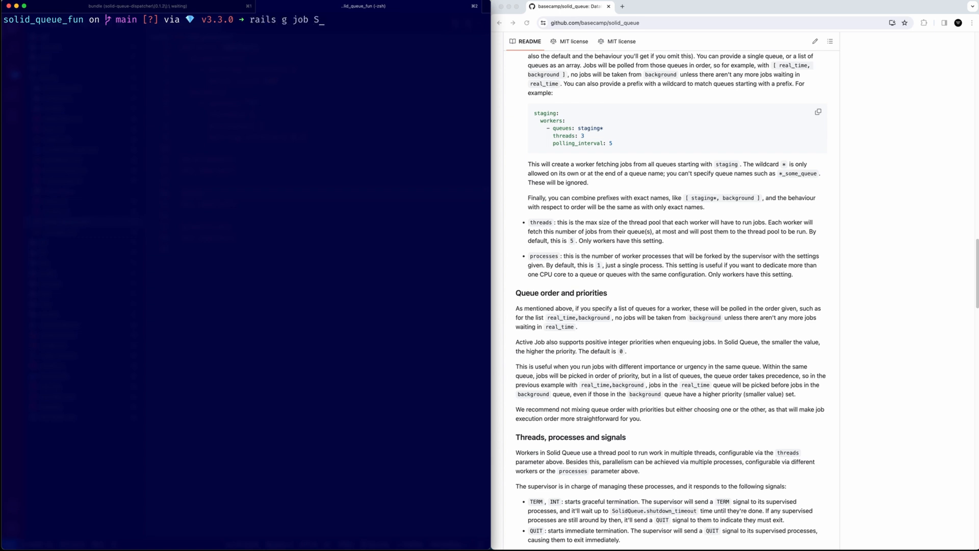
pyautogui.write('ample')
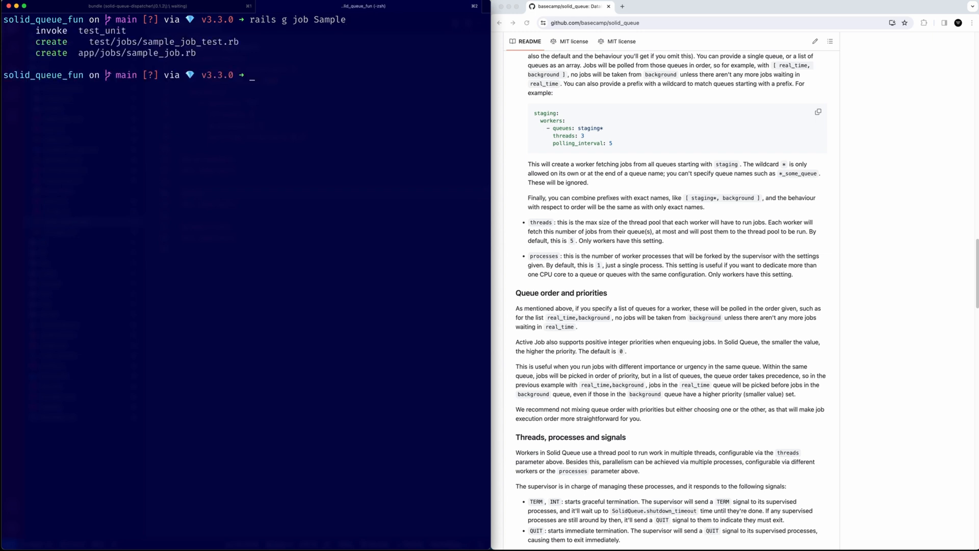
# Step: In rails c, enqueue SampleJob.perform_later into the default queue
pyautogui.write('rails')
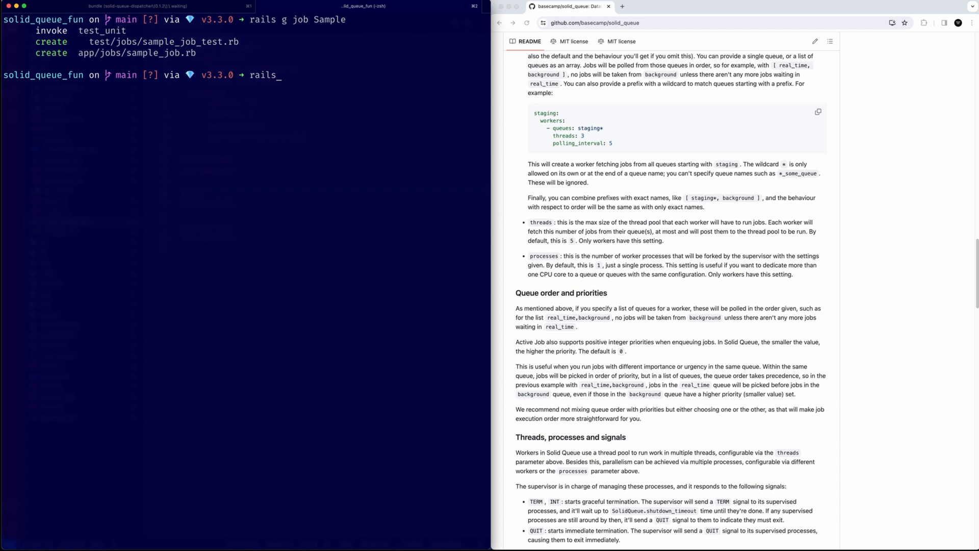
pyautogui.write('c')
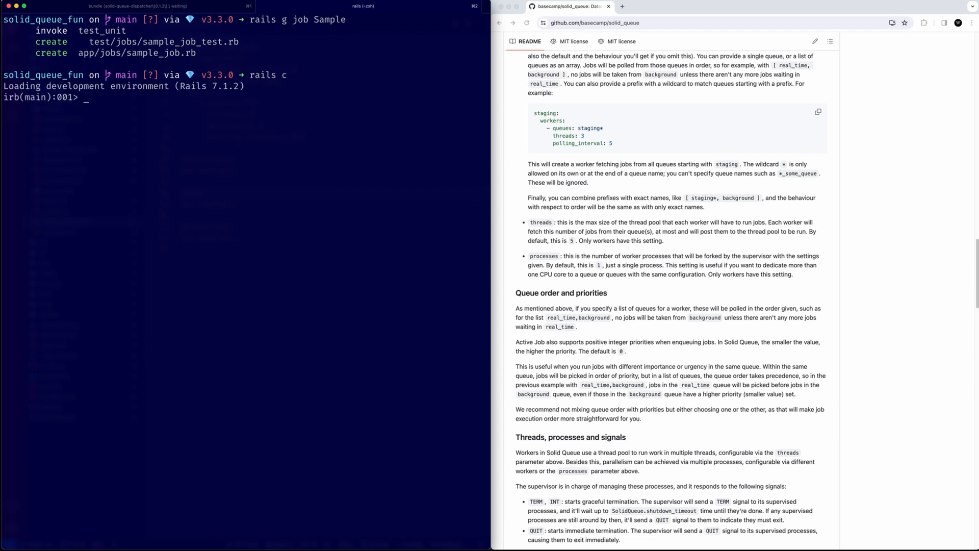
pyautogui.write('Samp')
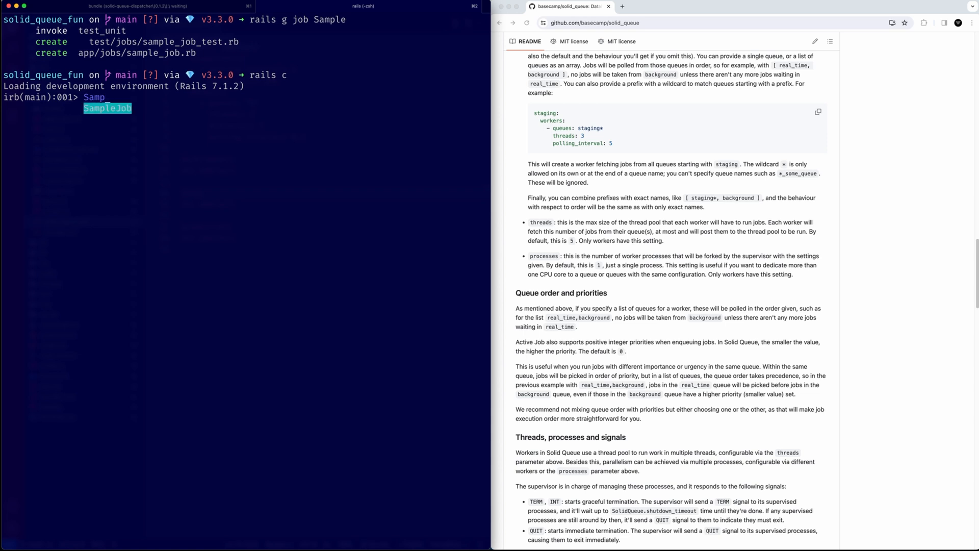
pyautogui.write('.pe')
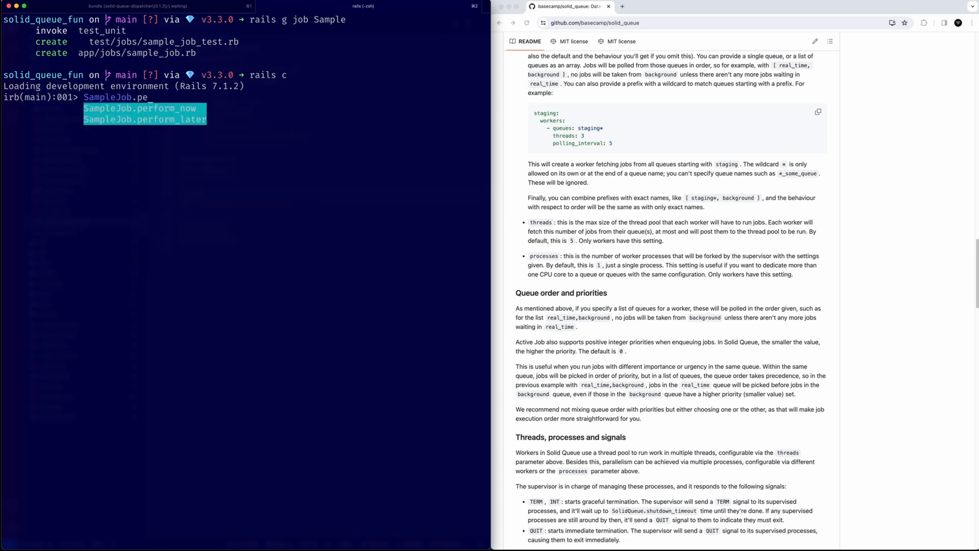
pyautogui.write('rform_later')
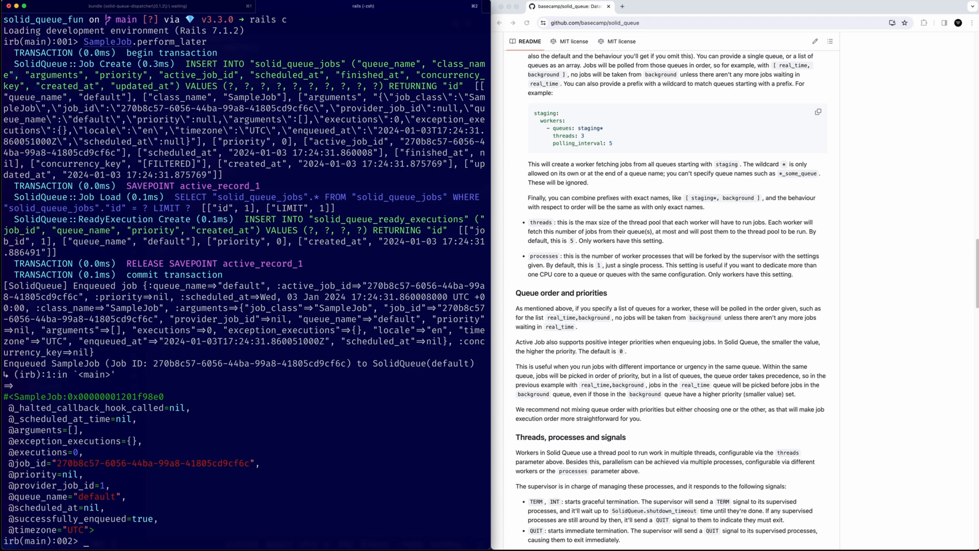
pyautogui.moveTo(304, 351)
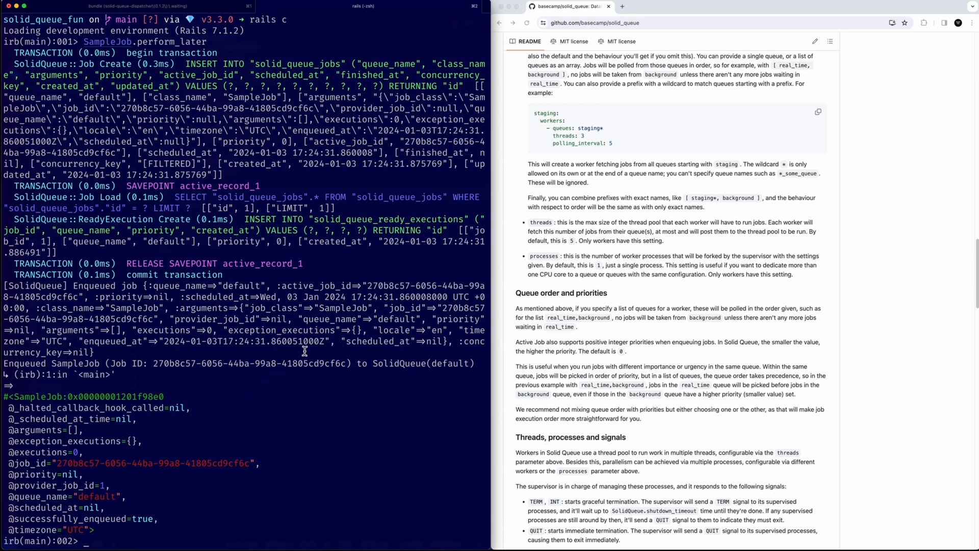
pyautogui.moveTo(287, 368)
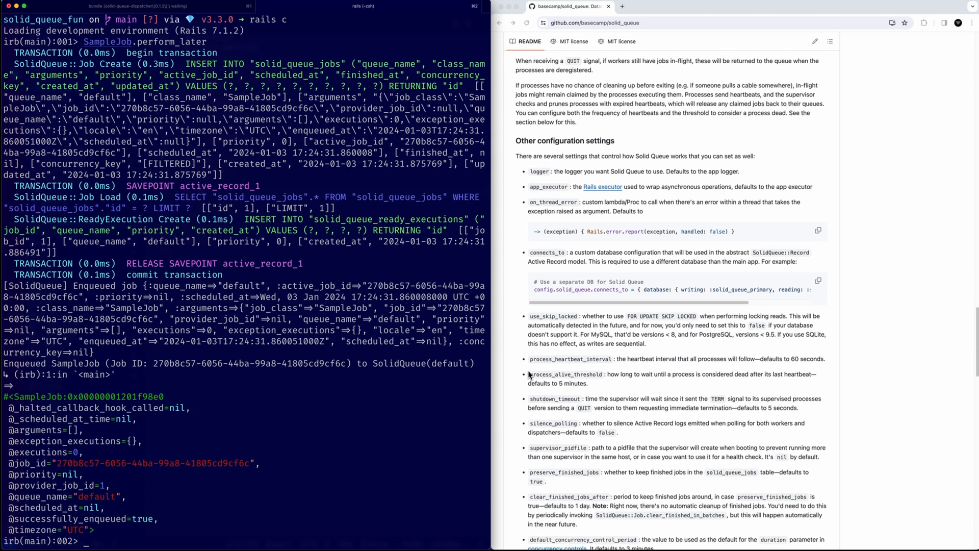
# Step: Scroll the README down to failed jobs and retries, then exit the Rails console
pyautogui.scroll(-3)
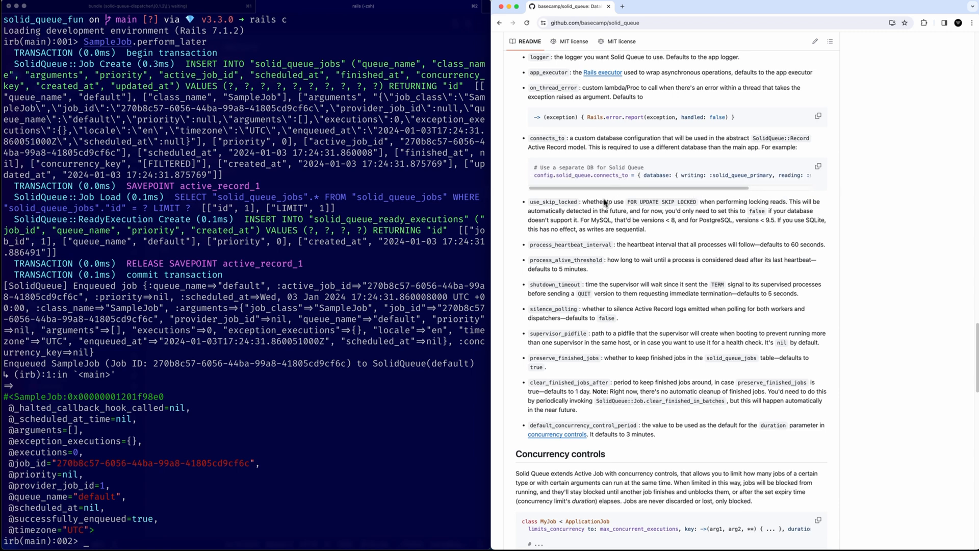
pyautogui.moveTo(580, 171)
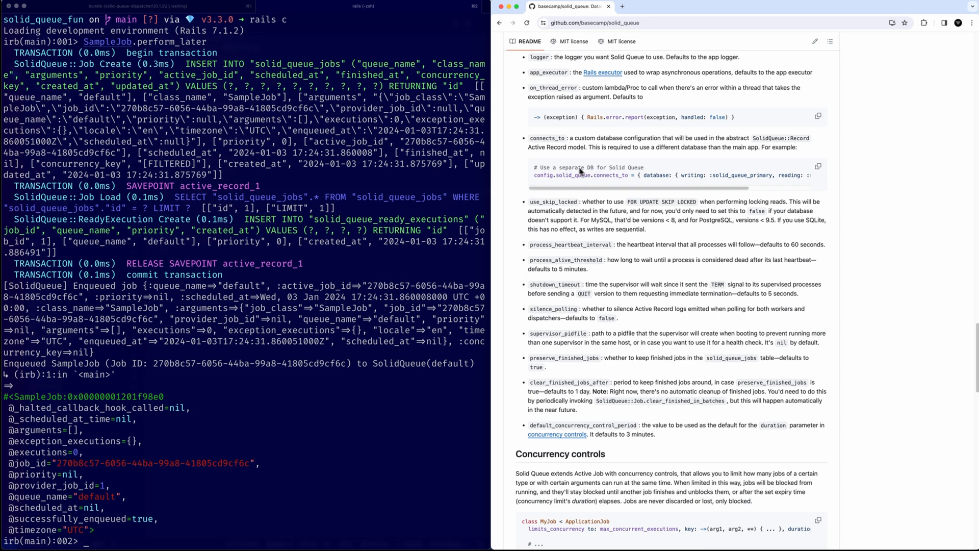
pyautogui.scroll(-3)
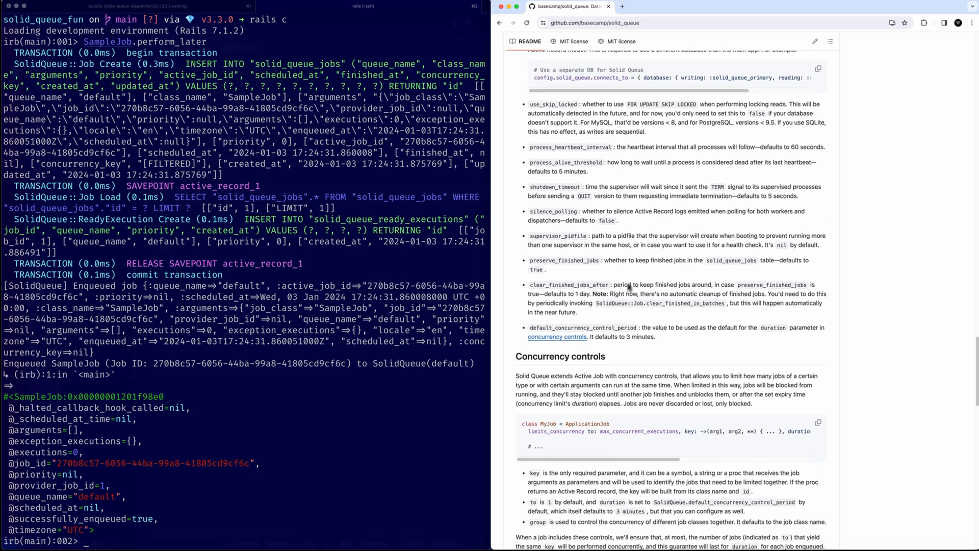
pyautogui.scroll(-3)
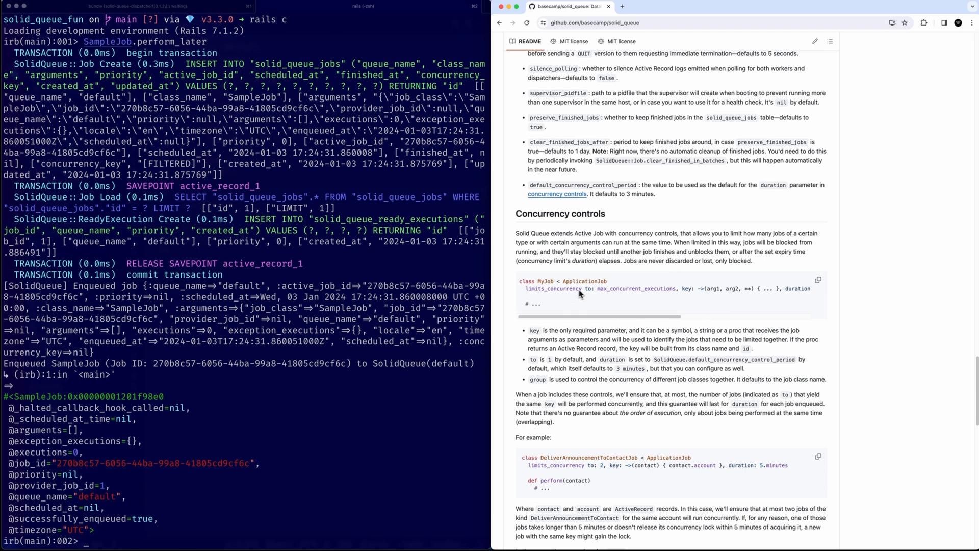
pyautogui.scroll(-3)
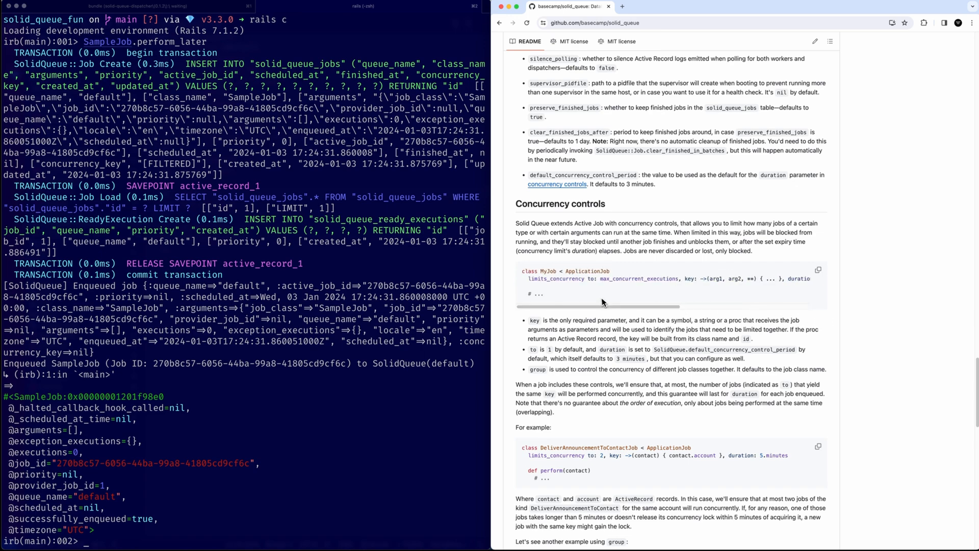
pyautogui.scroll(-3)
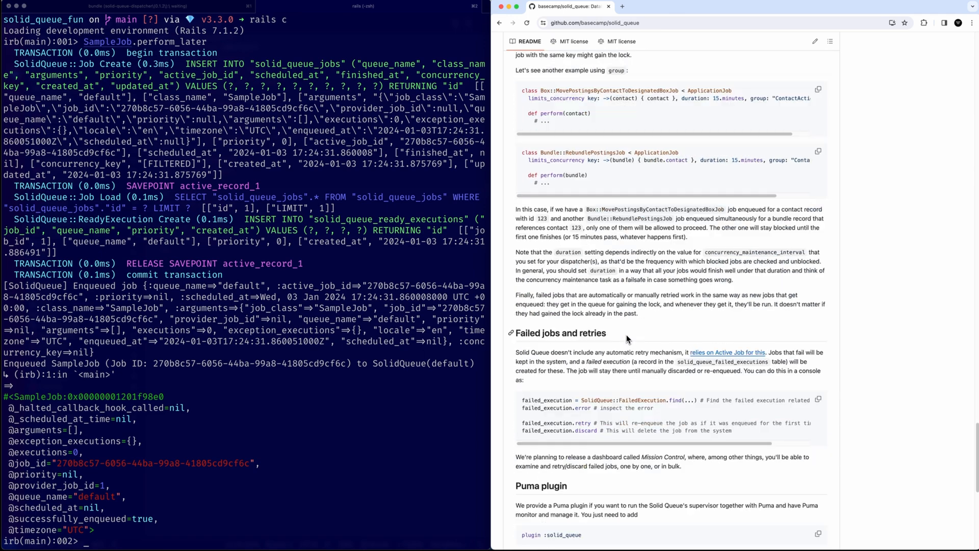
pyautogui.scroll(-3)
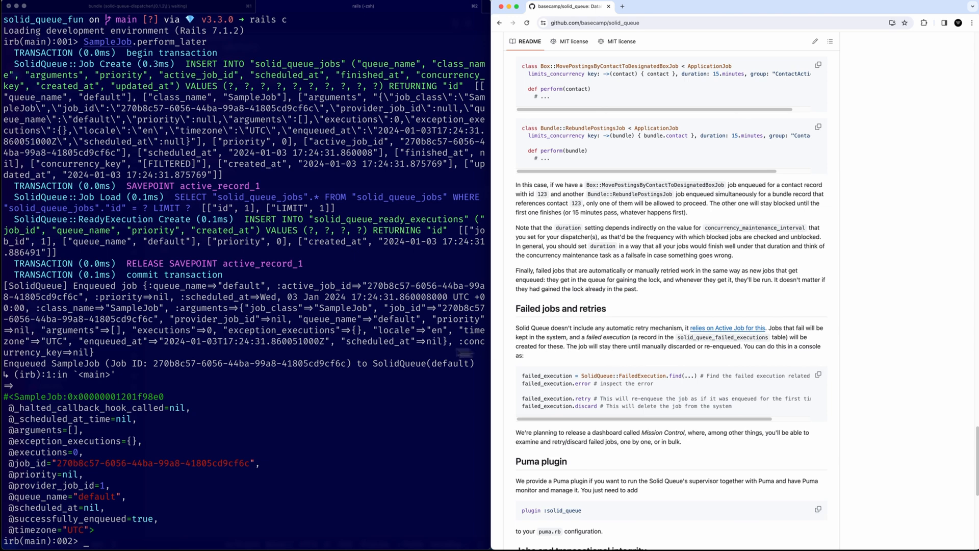
pyautogui.press('ctrl+c')
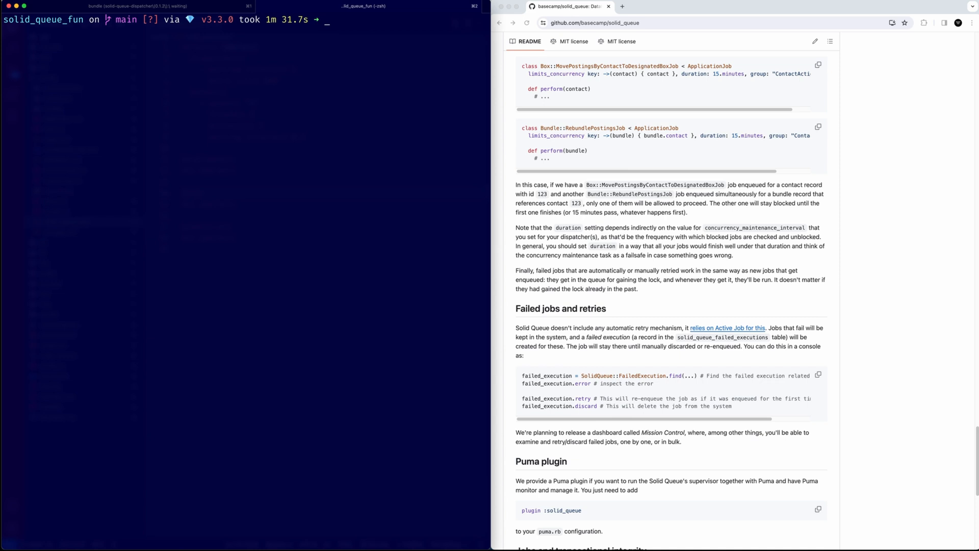
pyautogui.moveTo(668, 351)
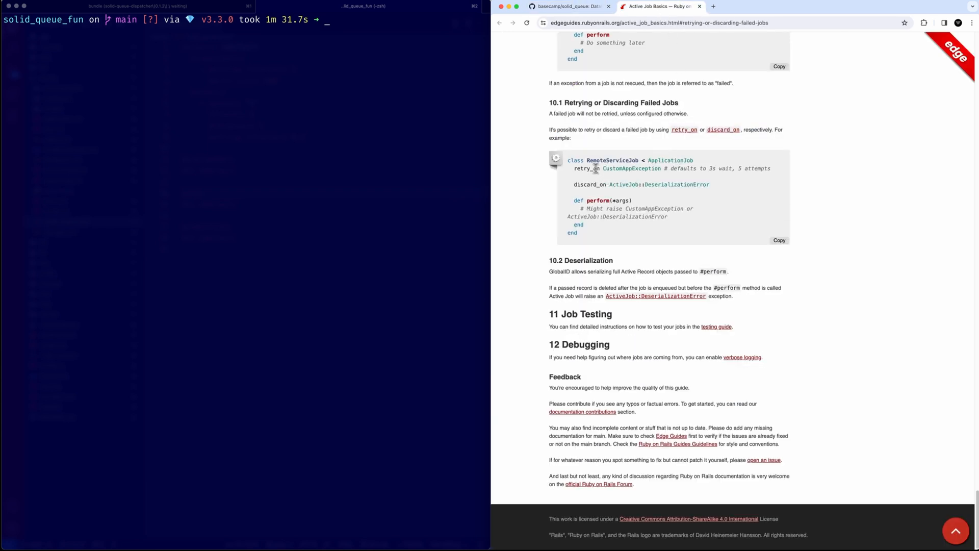
# Step: Review the Active Job guide on retrying or discarding failed jobs, then return to the Solid Queue README
pyautogui.moveTo(575, 168); pyautogui.dragTo(671, 168)
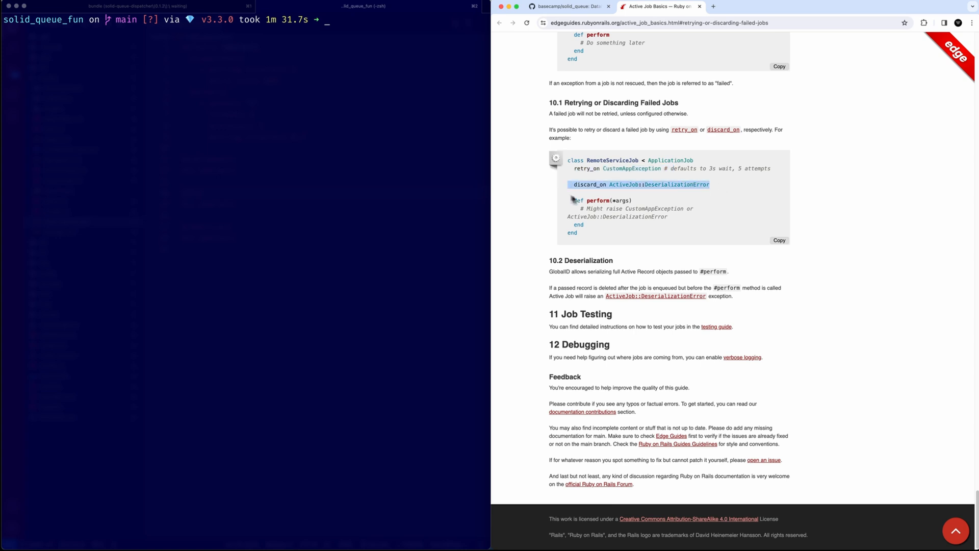
pyautogui.moveTo(624, 227)
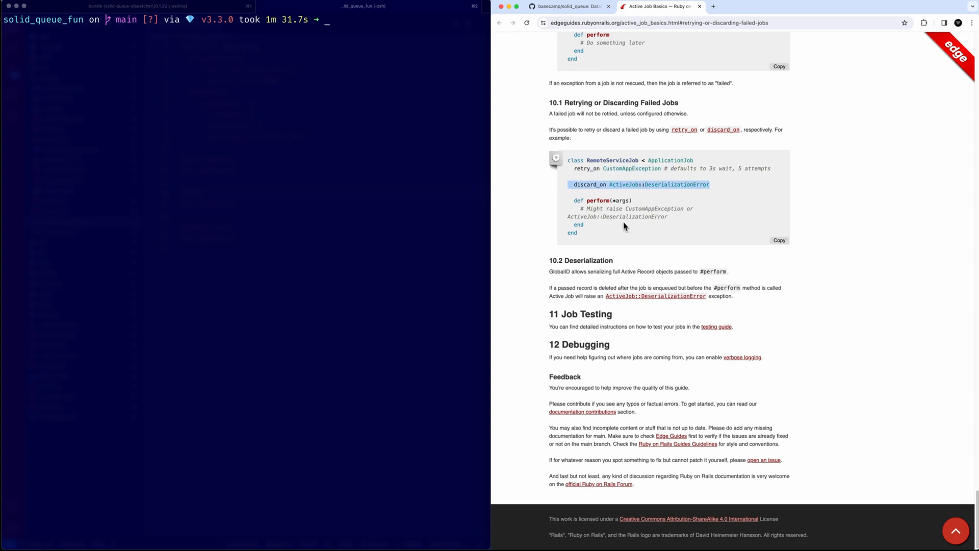
pyautogui.scroll(3)
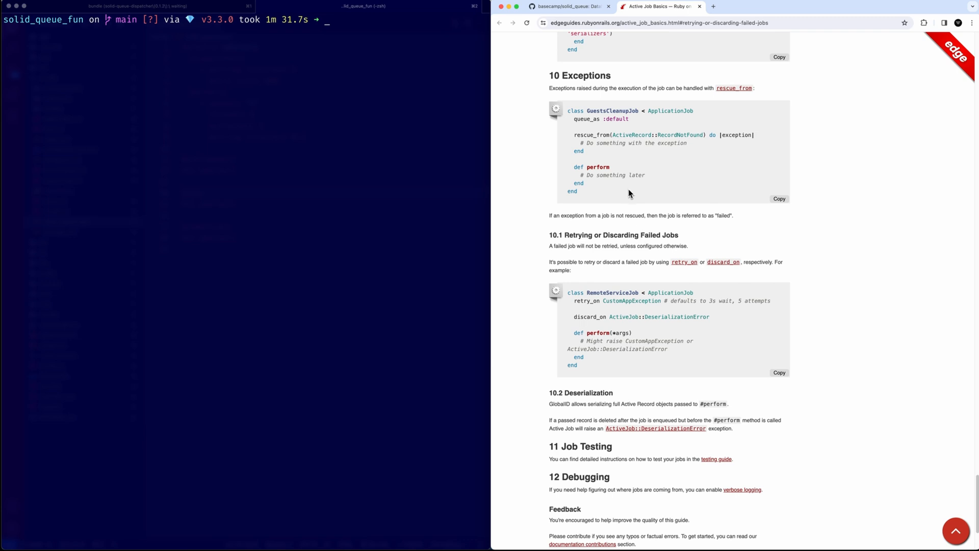
pyautogui.moveTo(587, 66)
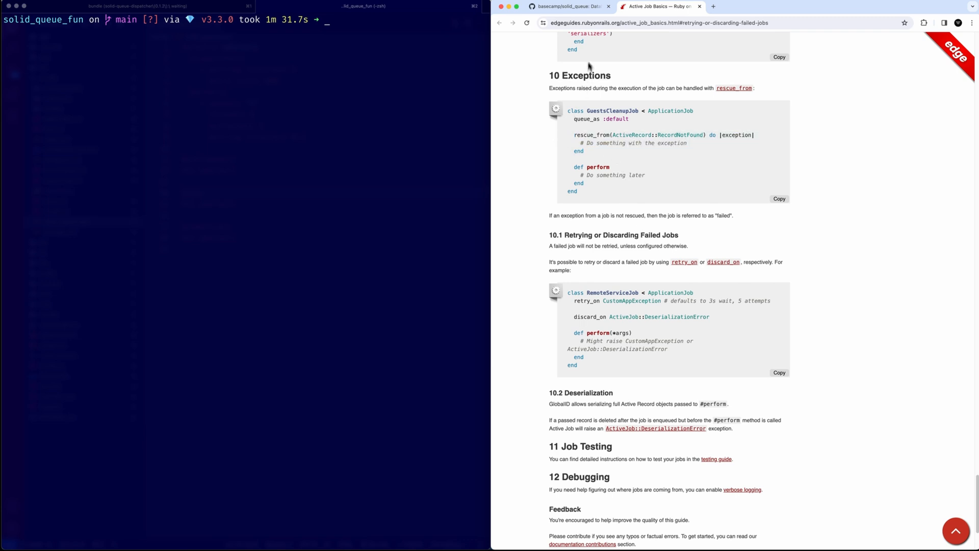
pyautogui.click(568, 6)
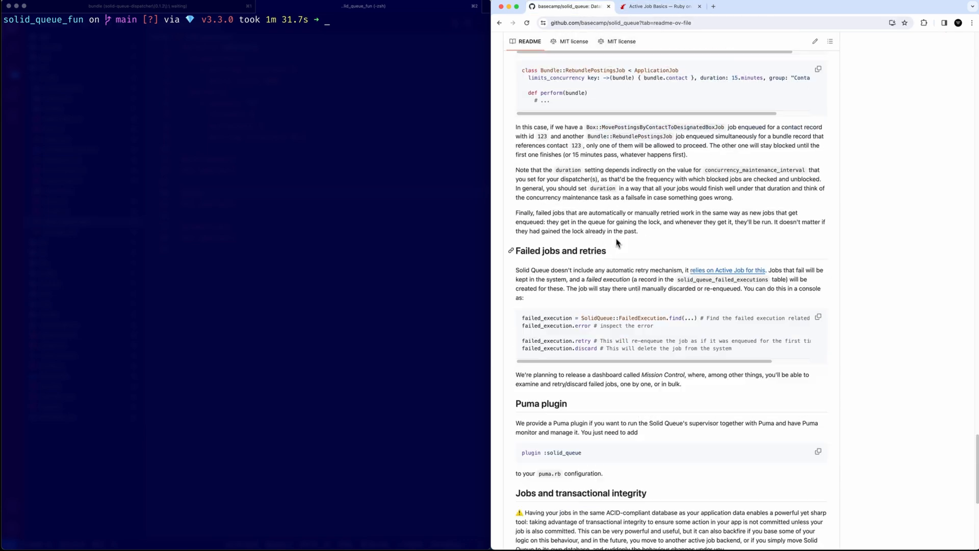
# Step: Study the README's failed jobs and retries error example, then scroll to the Puma plugin section
pyautogui.scroll(-3)
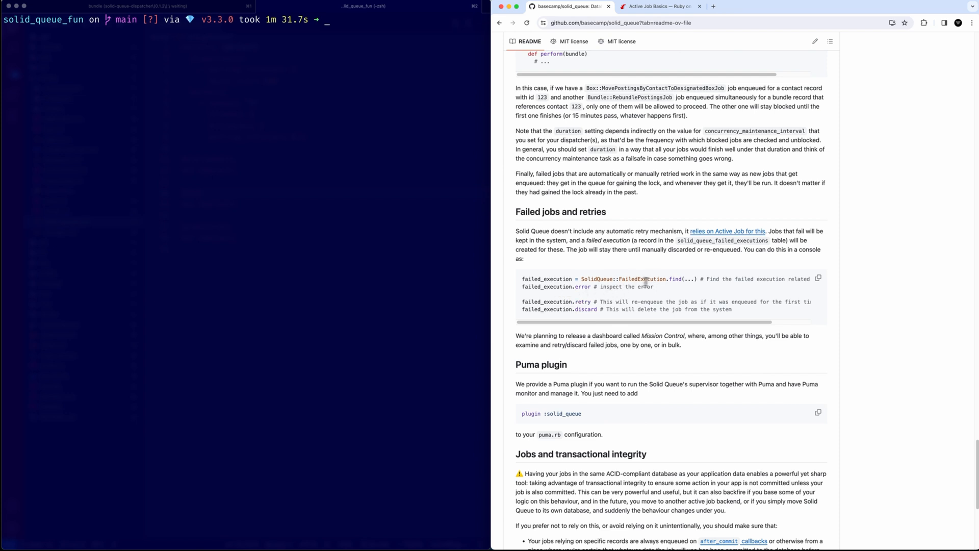
pyautogui.tripleClick(609, 279)
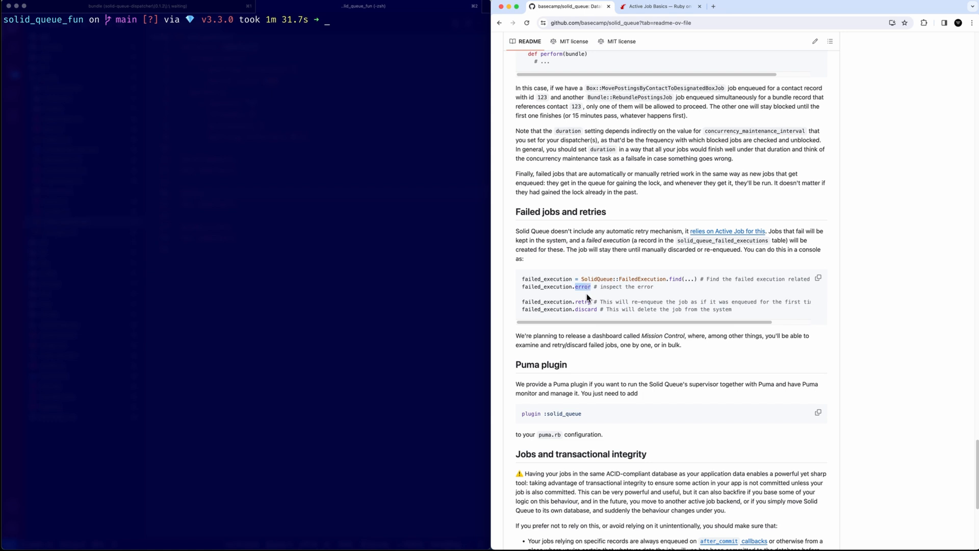
pyautogui.doubleClick(560, 309)
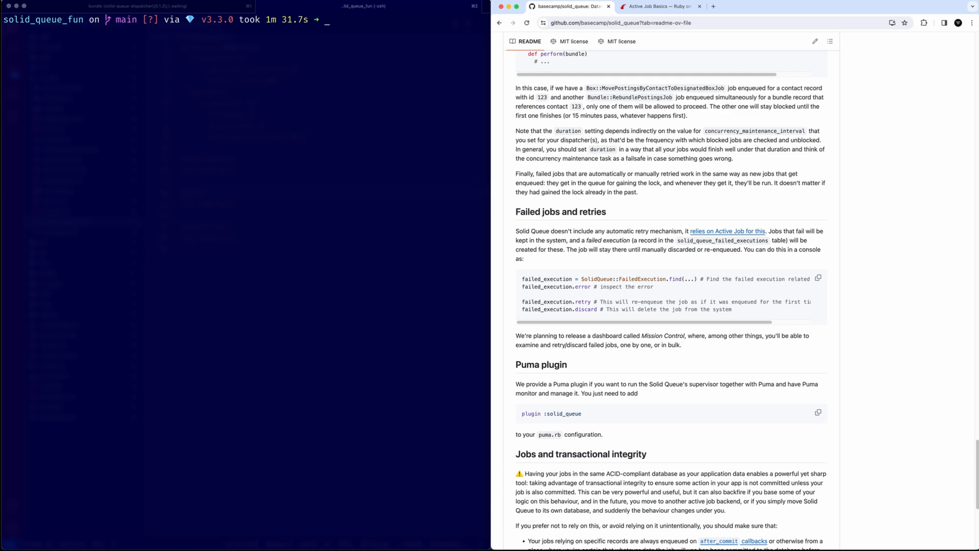
pyautogui.scroll(-3)
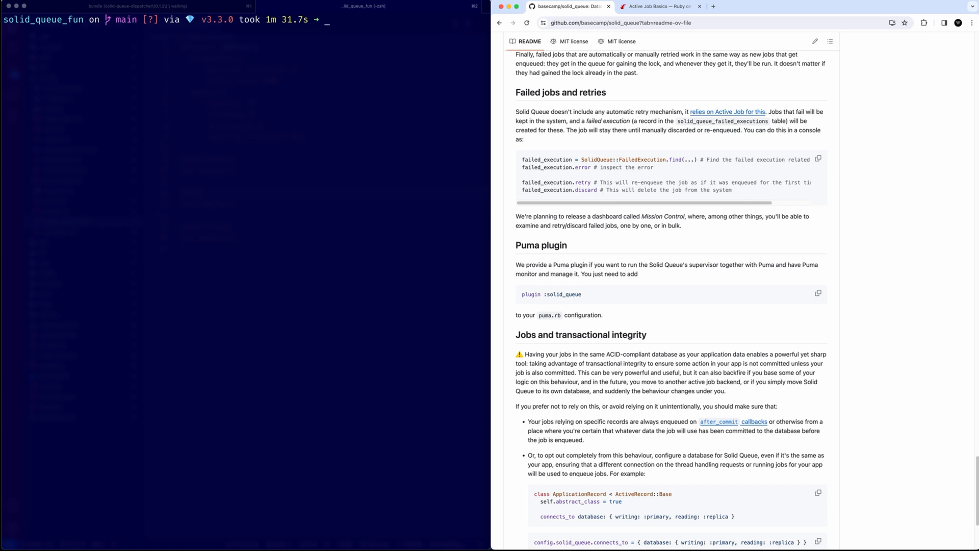
pyautogui.doubleClick(542, 245)
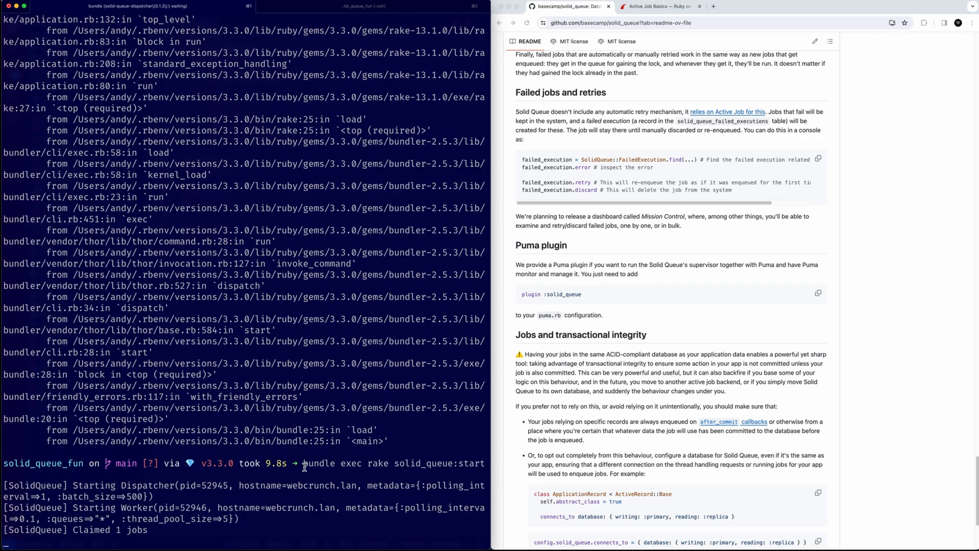
# Step: Open config/puma.rb and begin adding plugin :solid_queue at the bottom
pyautogui.moveTo(304, 462); pyautogui.dragTo(481, 463)
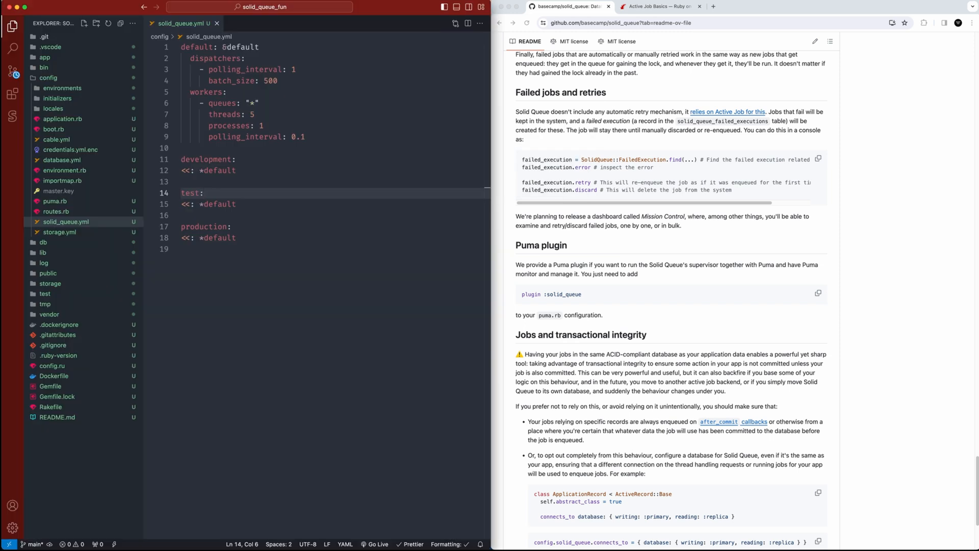
pyautogui.write('puma')
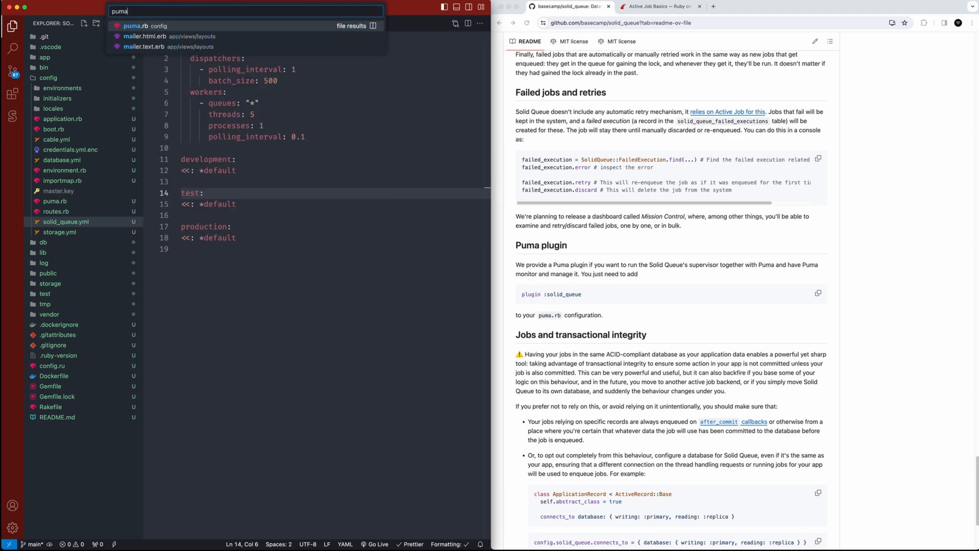
pyautogui.click(143, 26)
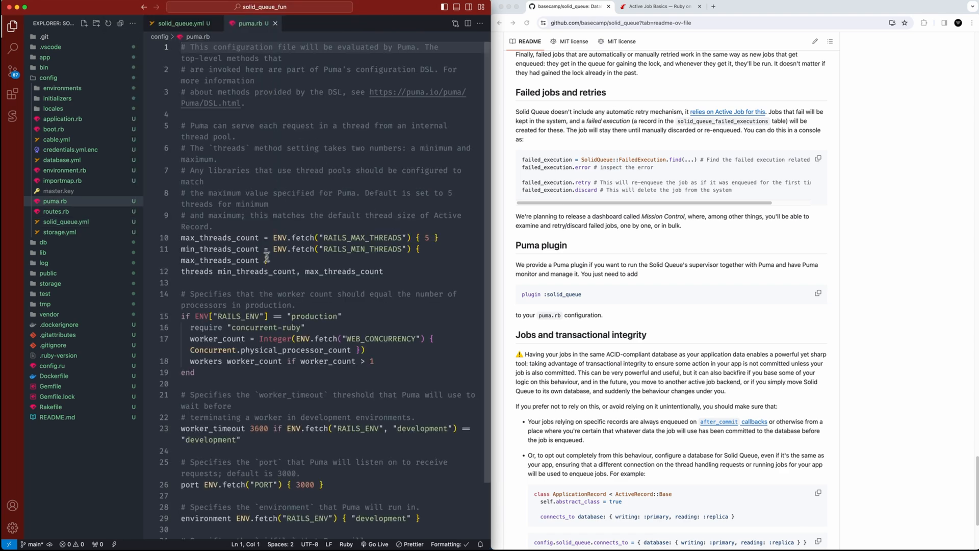
pyautogui.scroll(-3)
pyautogui.write('plugin :solid_')
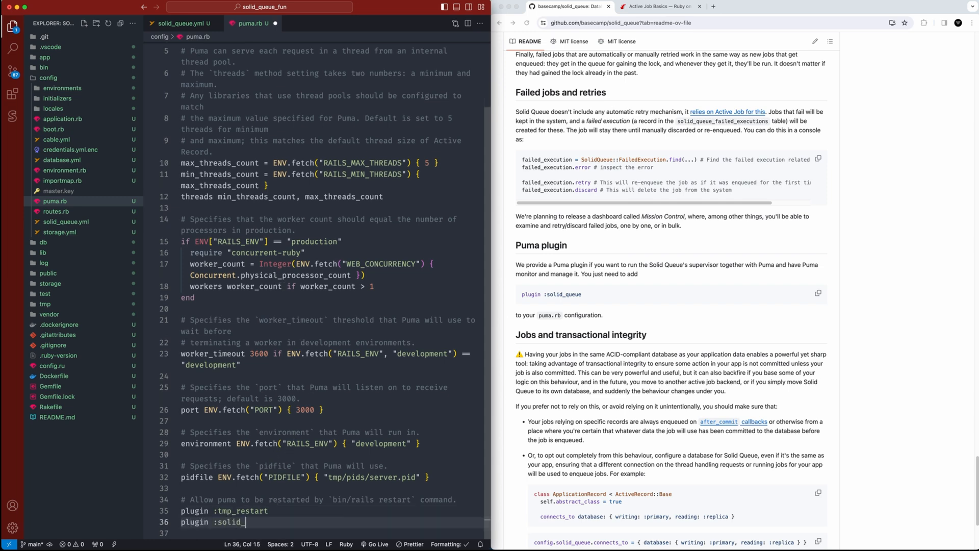
pyautogui.write('queue')
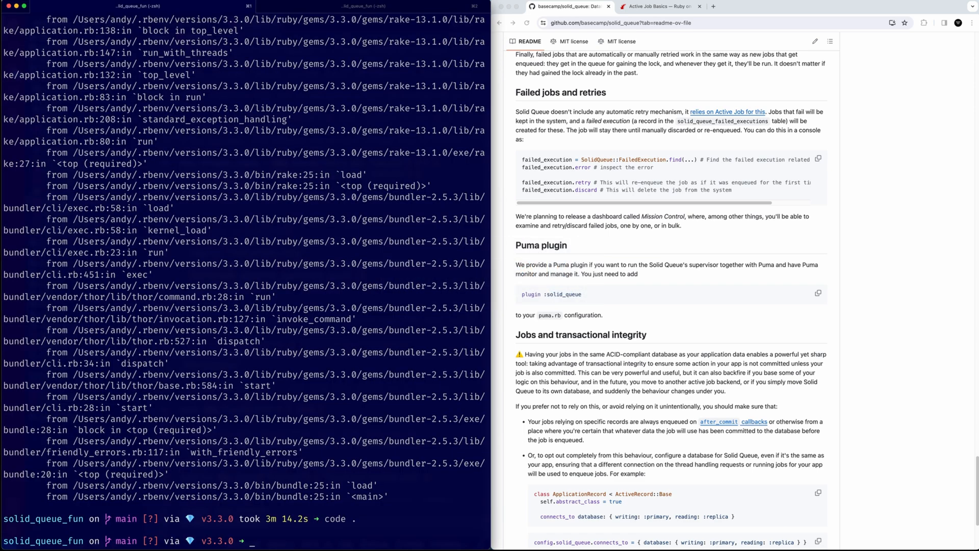
# Step: Run rails s, watch Solid Queue's dispatcher polling logs, then stop the server with Ctrl+C
pyautogui.write('rai')
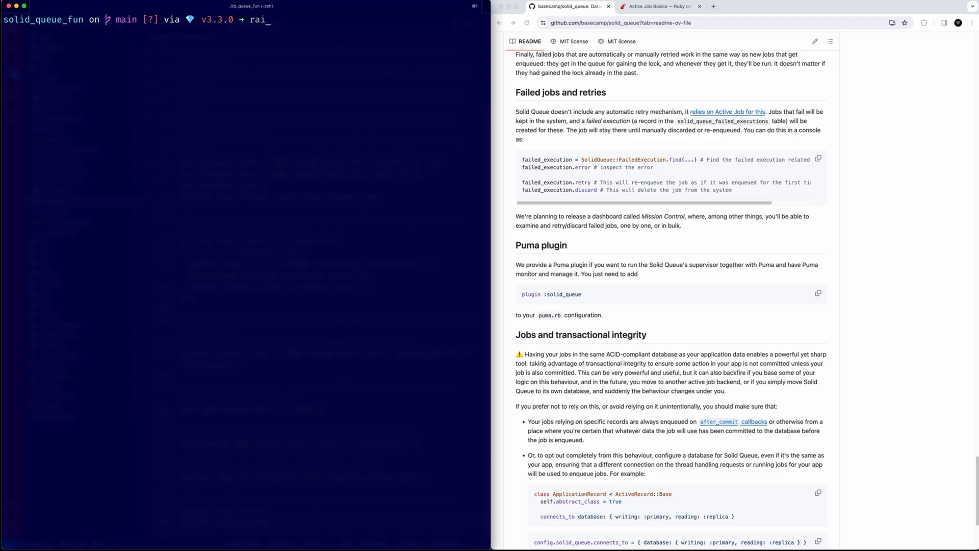
pyautogui.press('Return')
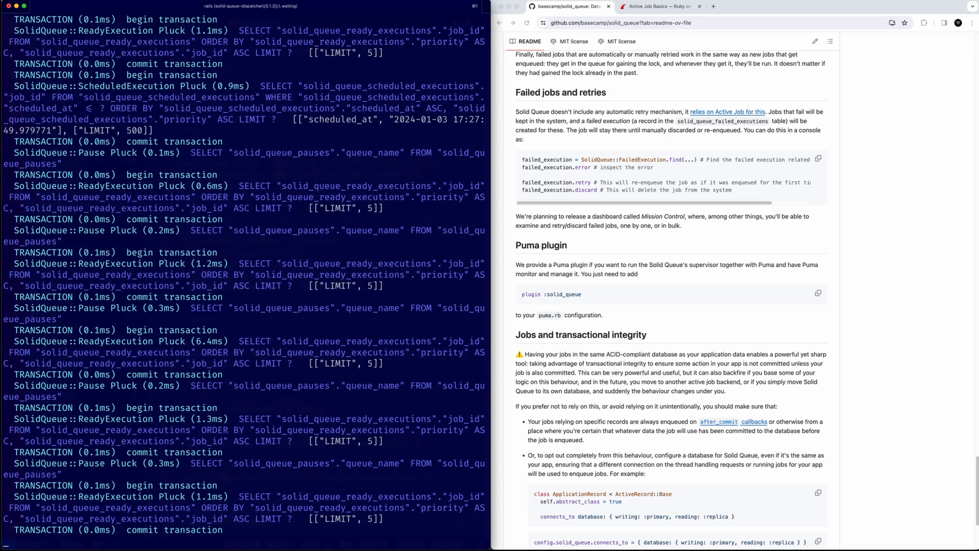
pyautogui.press('ctrl+c')
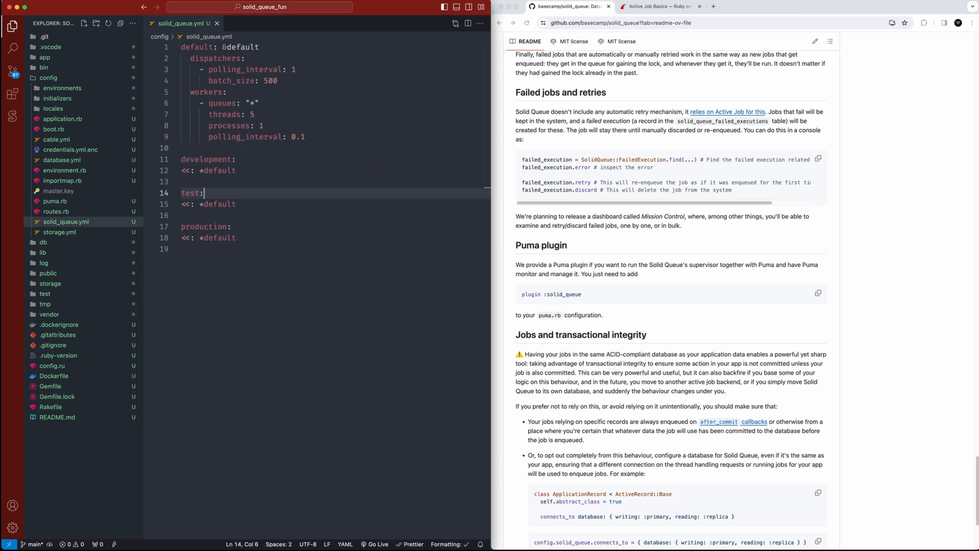
# Step: Close the solid_queue.yml editor tab, leaving only the project explorer
pyautogui.click(216, 23)
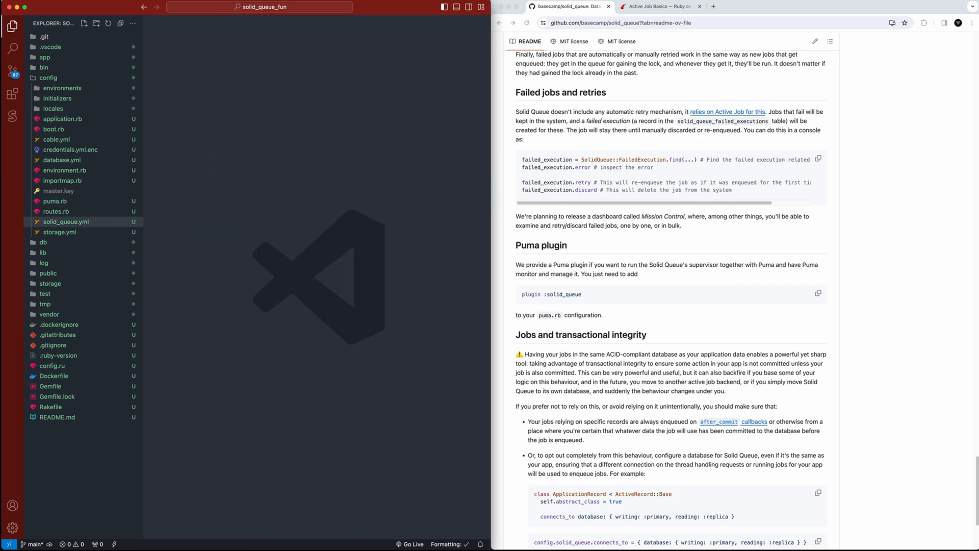
pyautogui.moveTo(205, 359)
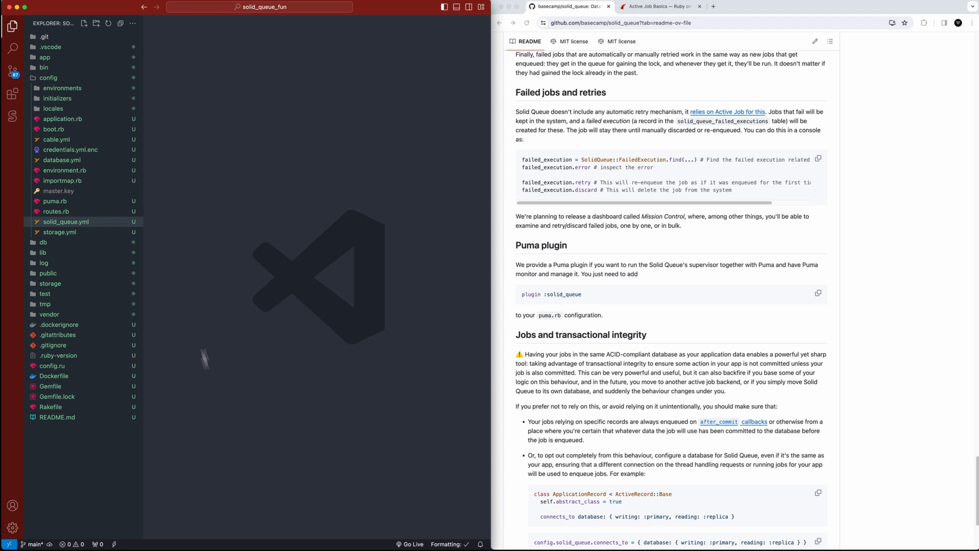
pyautogui.click(48, 77)
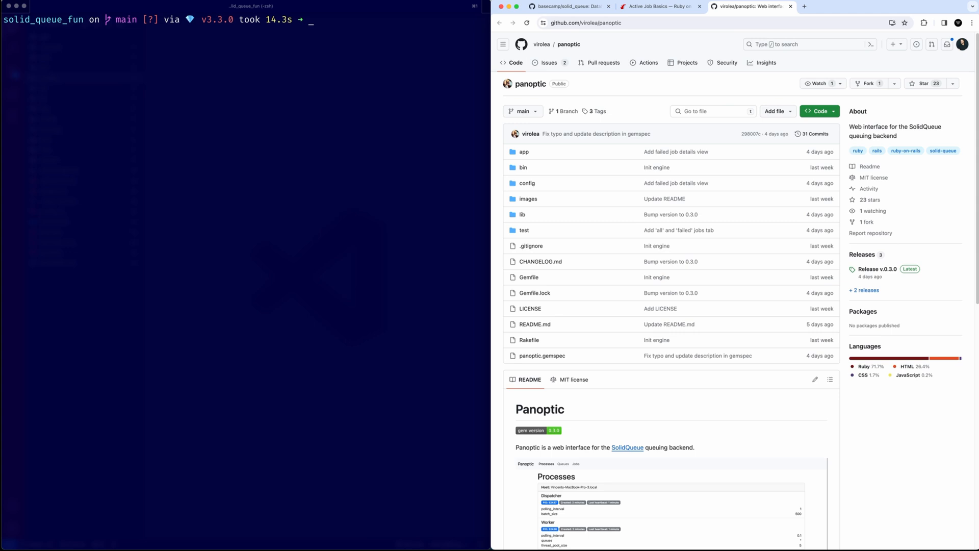
# Step: Scroll Panoptic's README to Installation, showing the gem line and engine mount route
pyautogui.scroll(-3)
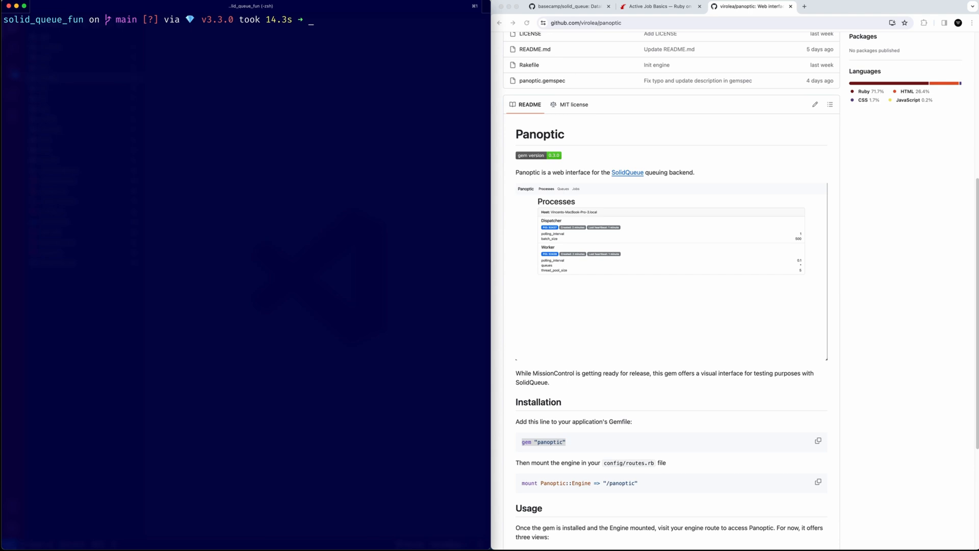
pyautogui.moveTo(314, 284)
pyautogui.write('code .')
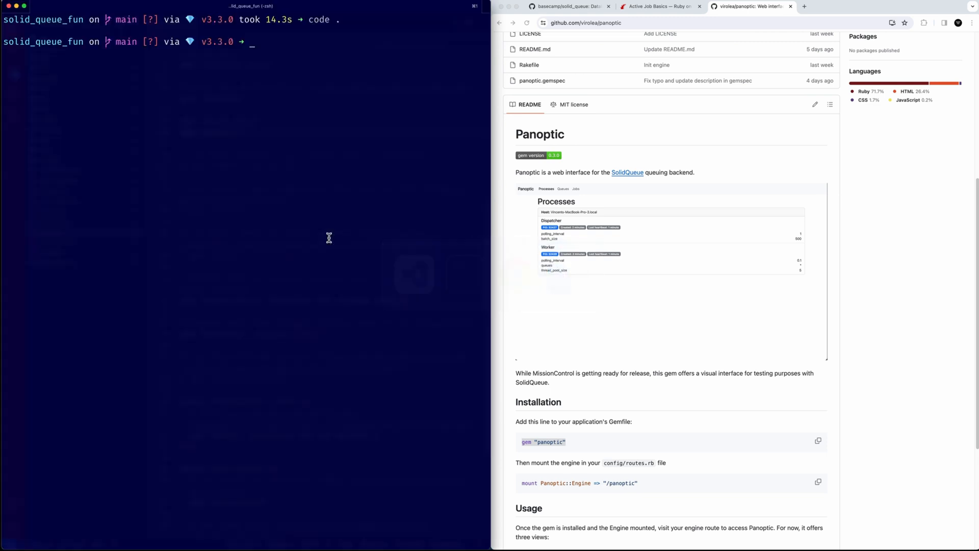
# Step: Run bundle to install panoptic 0.3.0, then go to the end of config/routes.rb
pyautogui.write('bundle')
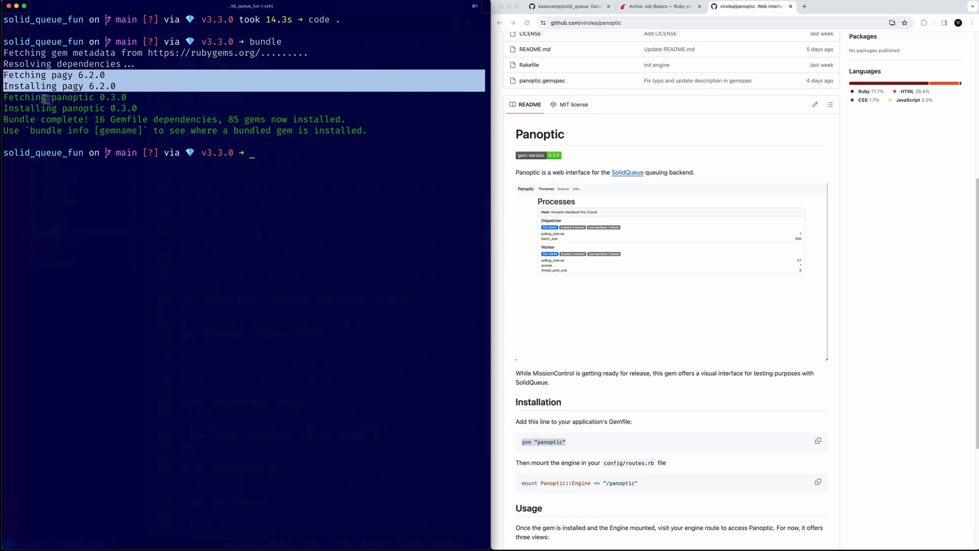
pyautogui.press('cmd+tab')
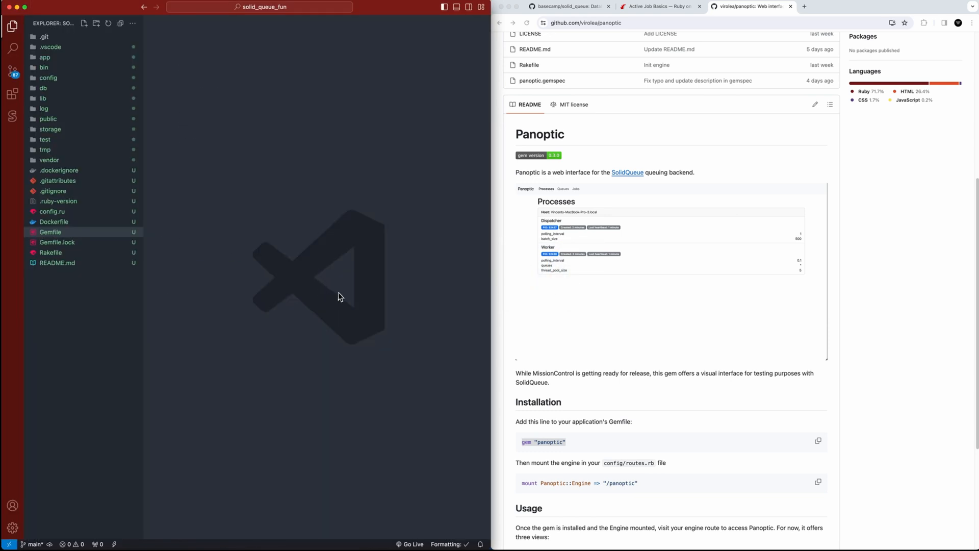
pyautogui.scroll(-3)
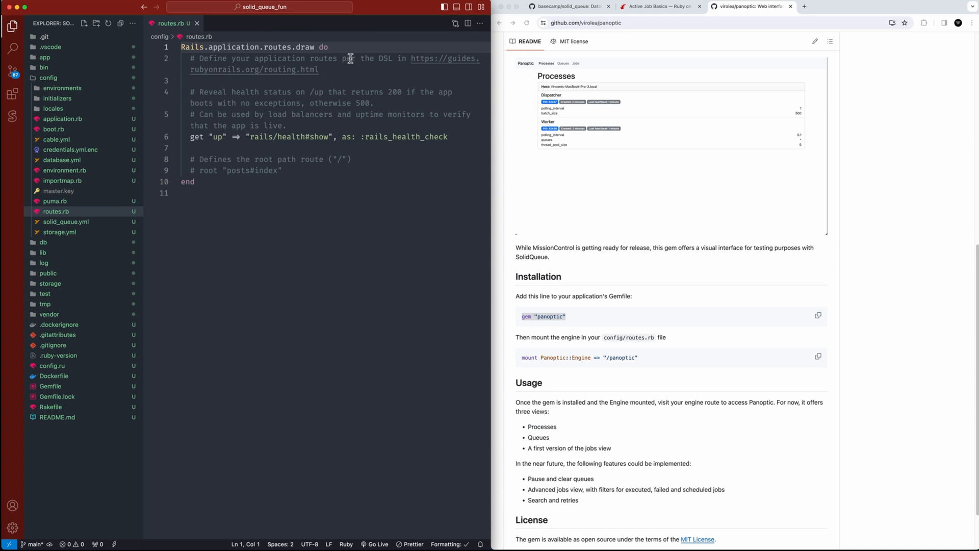
# Step: Add mount Panoptic::Engine => "/panoptic" to the routes file
pyautogui.write('m')
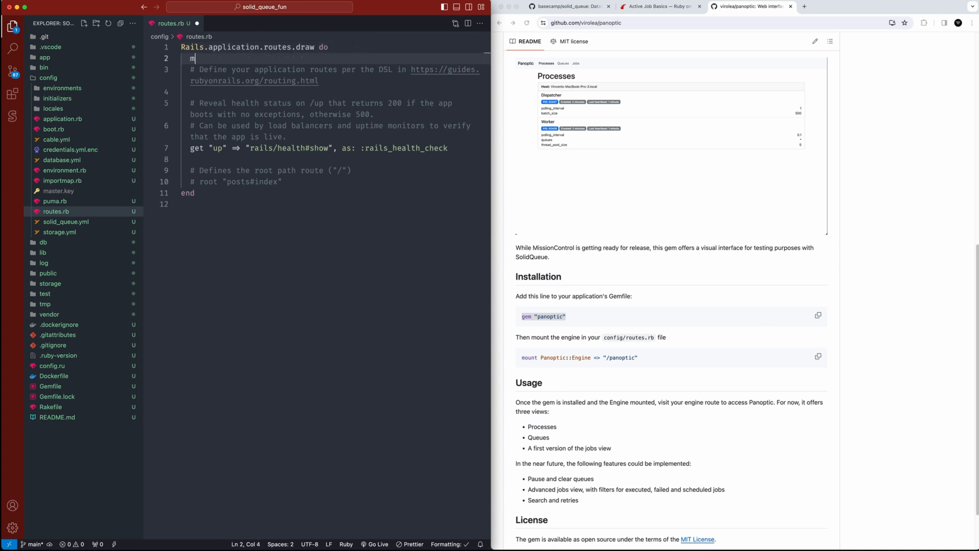
pyautogui.write('ount P')
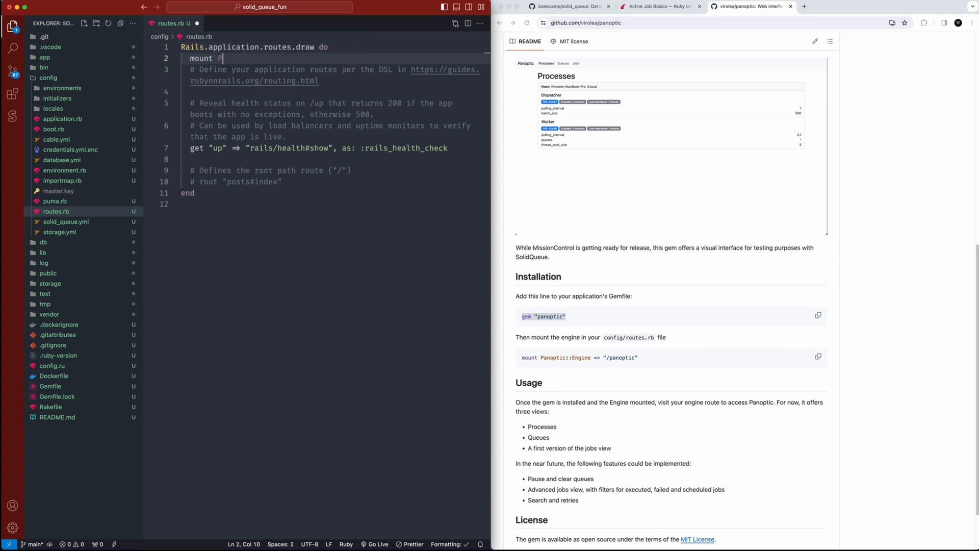
pyautogui.write('anoptic:')
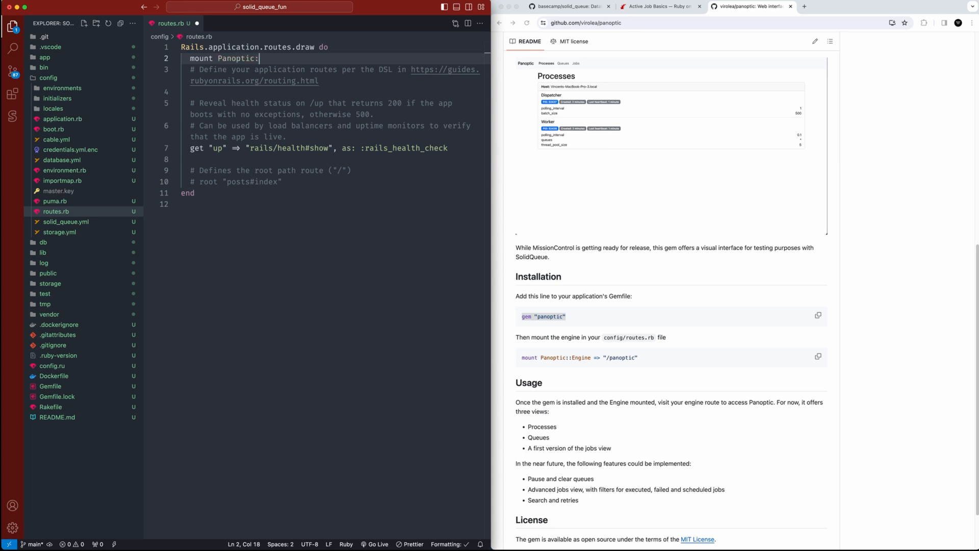
pyautogui.write('::Engine =>')
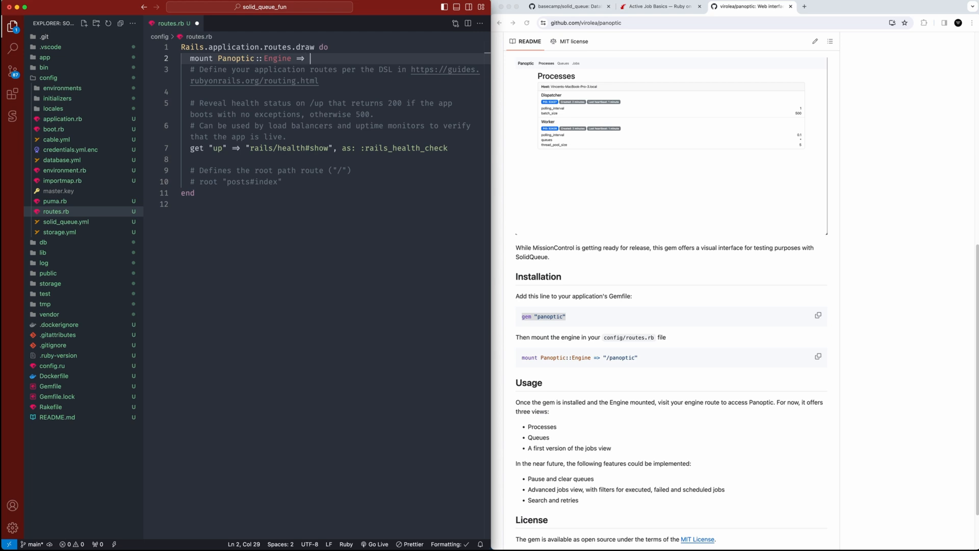
pyautogui.write('/"')
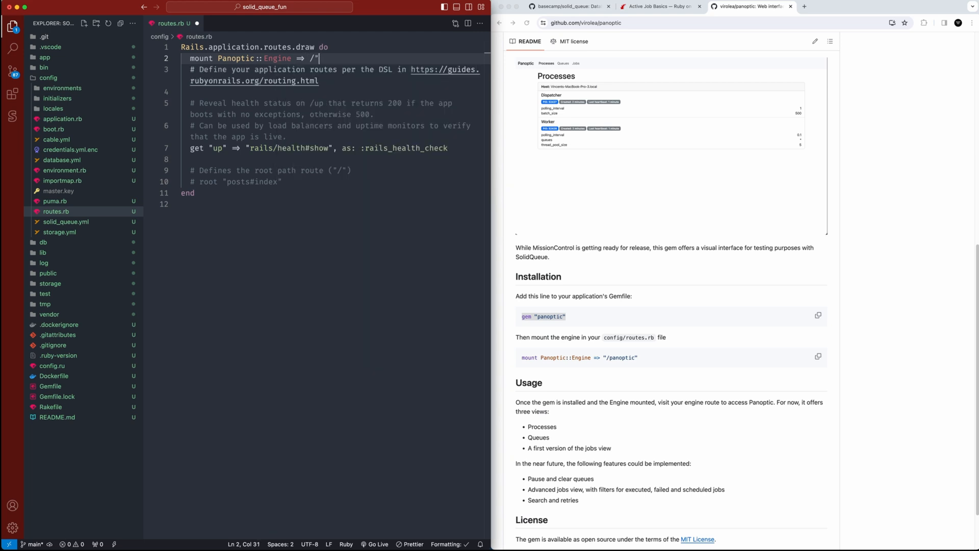
pyautogui.write('p')
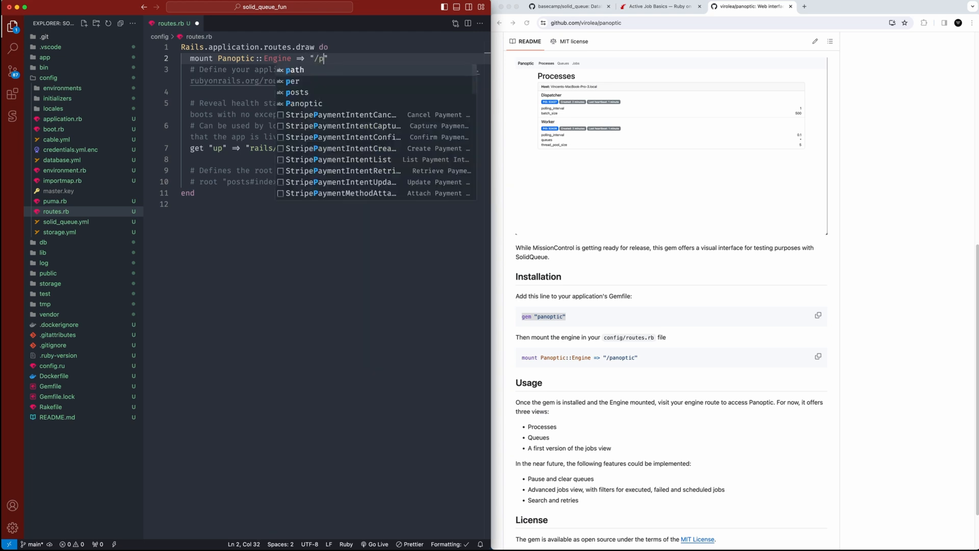
pyautogui.write('anoptic')
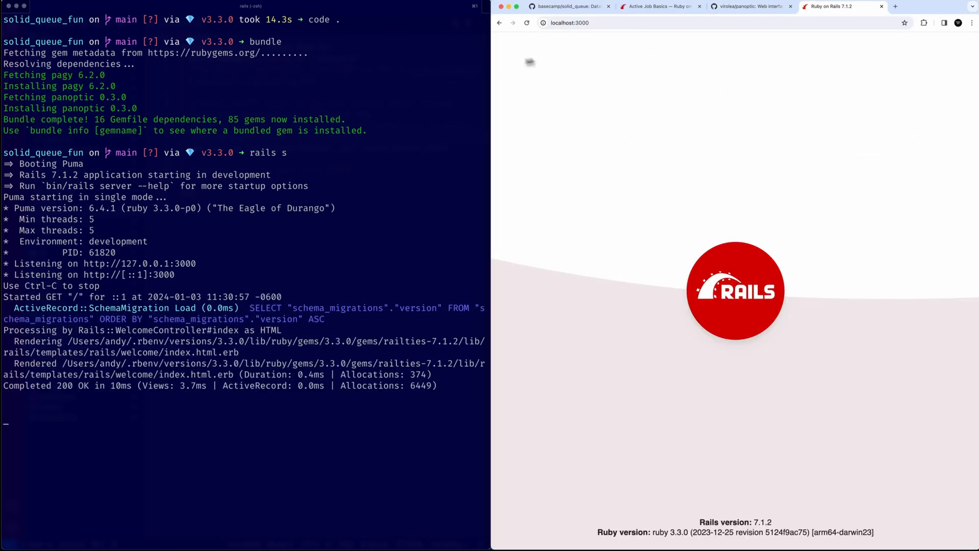
# Step: Load localhost:3000/panoptic and browse the Queues, Jobs and Scheduled jobs pages
pyautogui.click(593, 22)
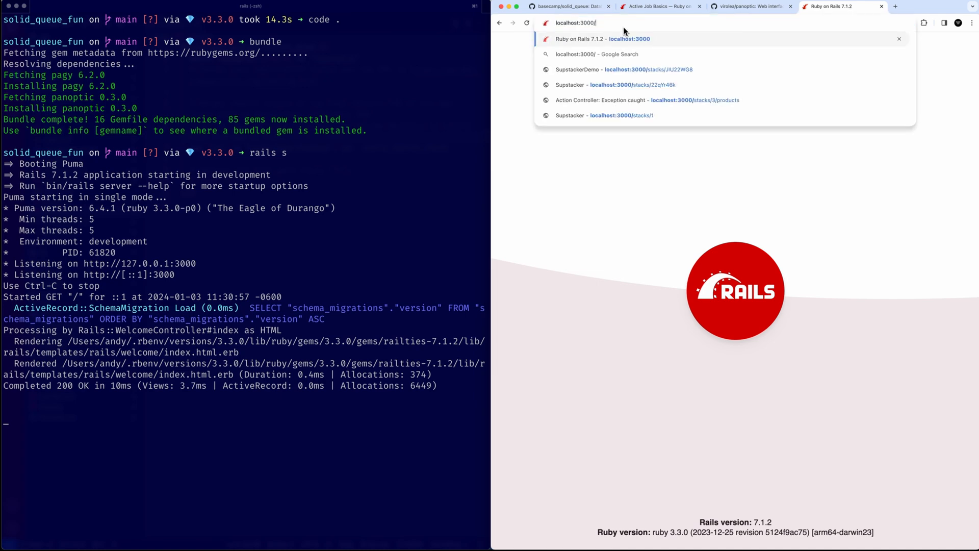
pyautogui.write('panoptic')
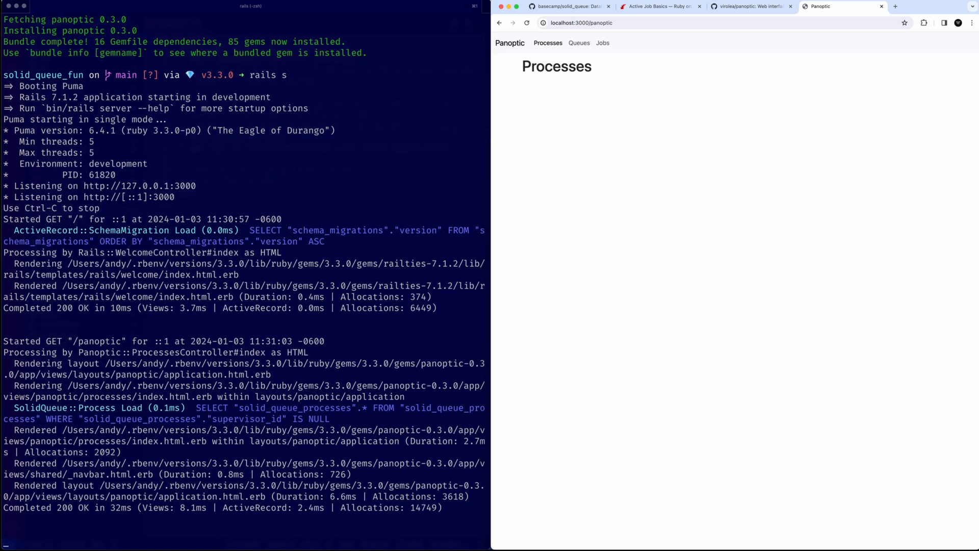
pyautogui.click(579, 42)
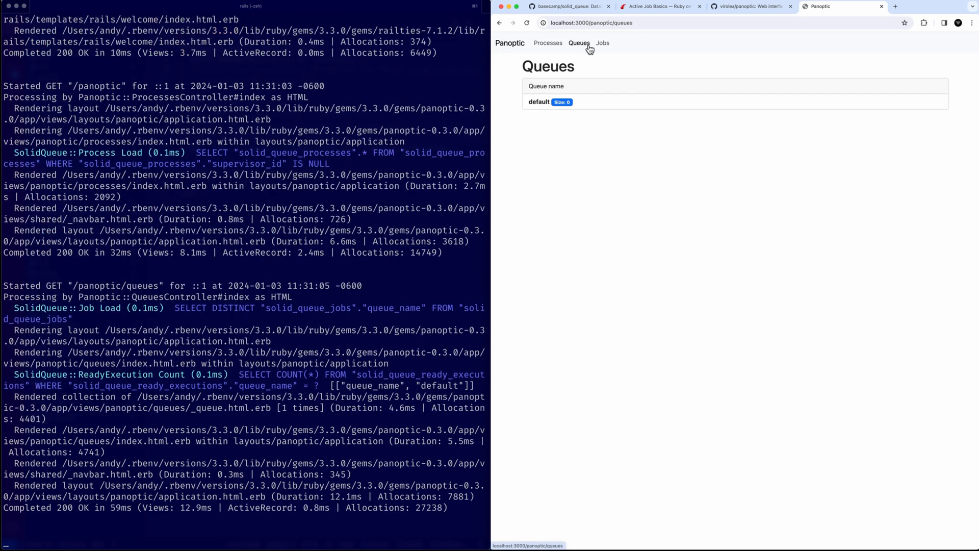
pyautogui.click(601, 42)
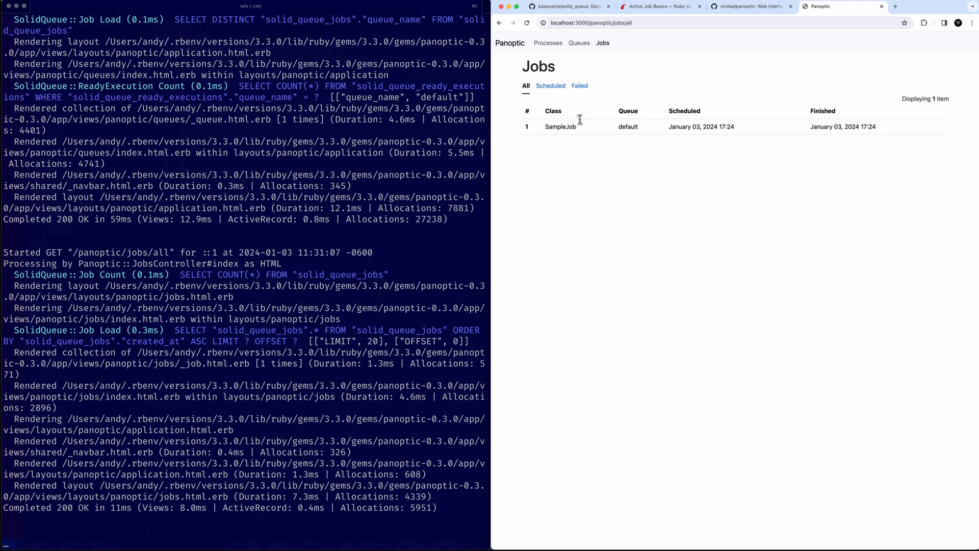
pyautogui.click(550, 86)
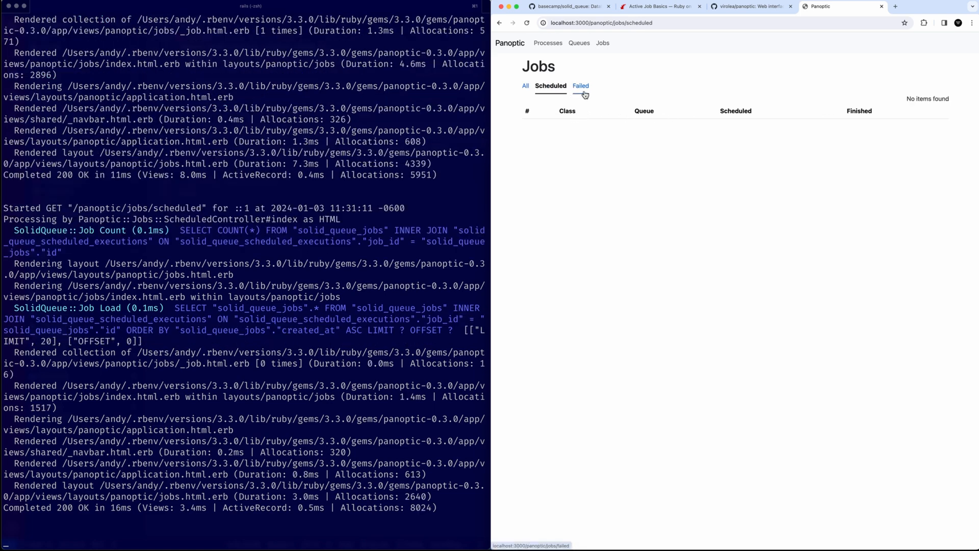
# Step: Revisit Processes, Queues and Jobs, ending on the Processes overview
pyautogui.click(548, 42)
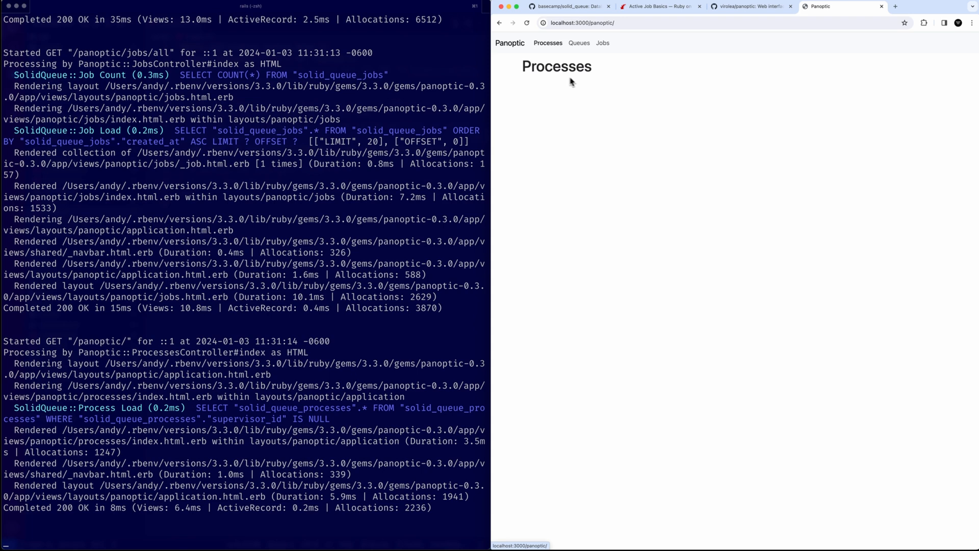
pyautogui.click(578, 42)
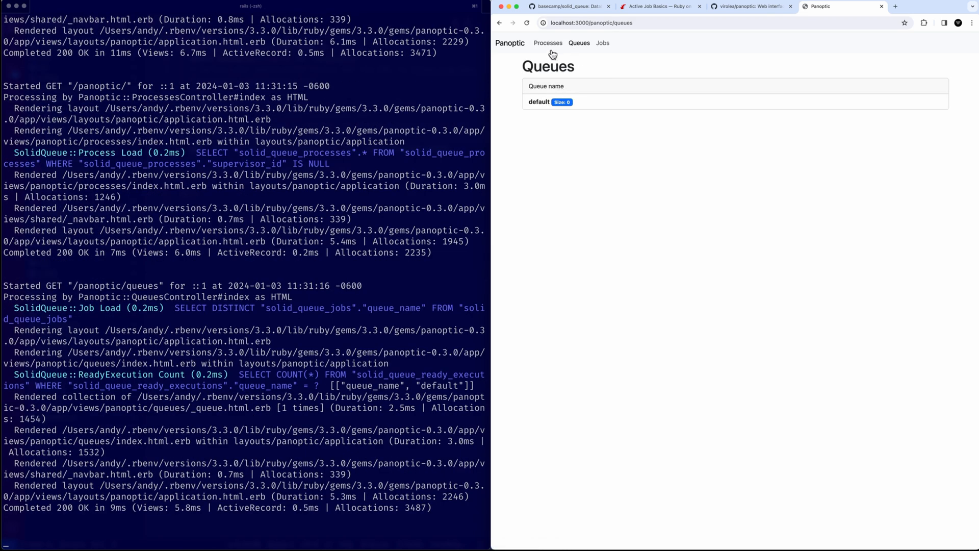
pyautogui.click(603, 42)
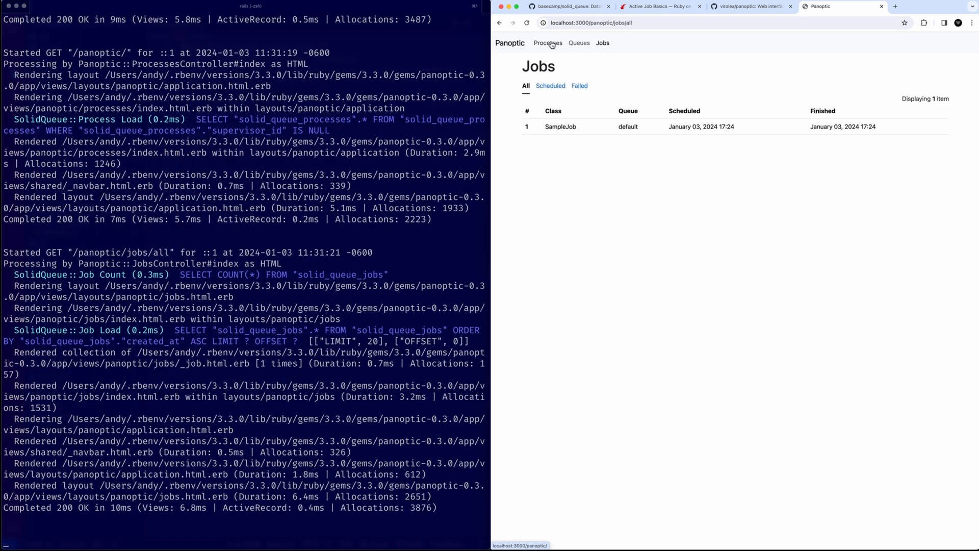
pyautogui.click(547, 42)
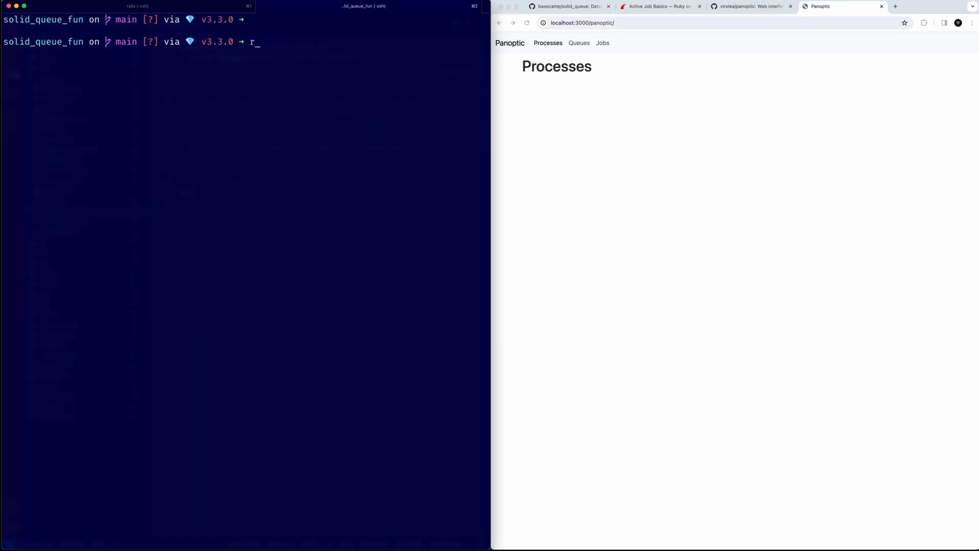
# Step: Generate the AdminImport job with rails g job AdminImport, fixing a typo in the name
pyautogui.write('ails g job')
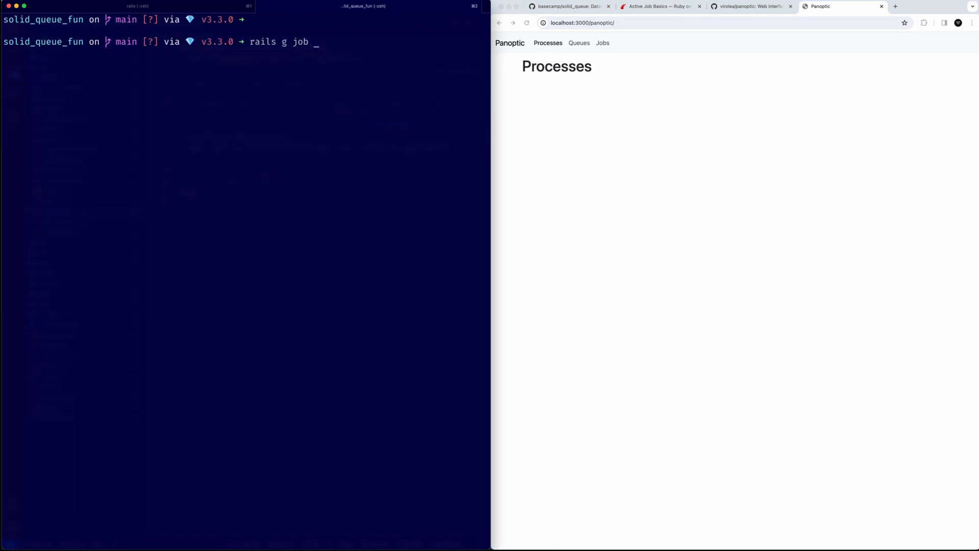
pyautogui.write('Ad')
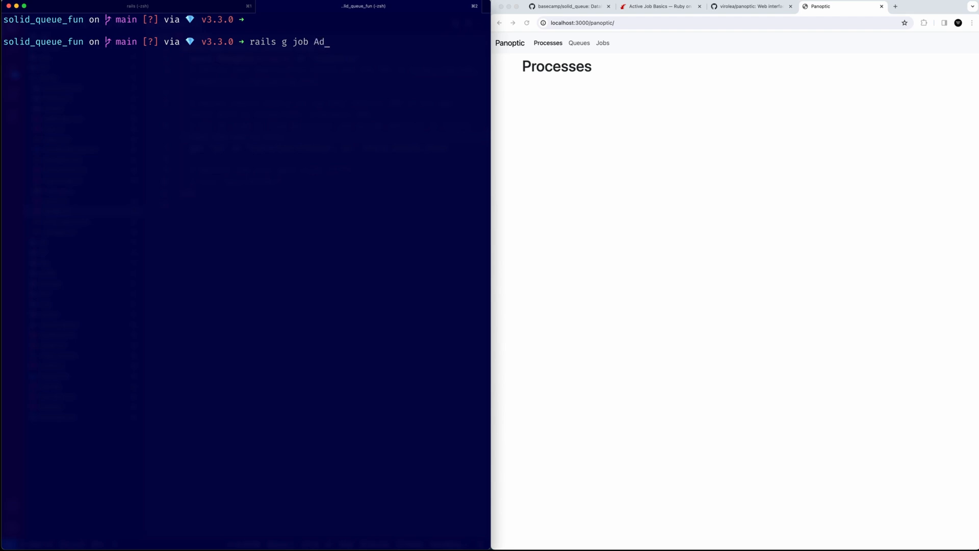
pyautogui.write('minMaile')
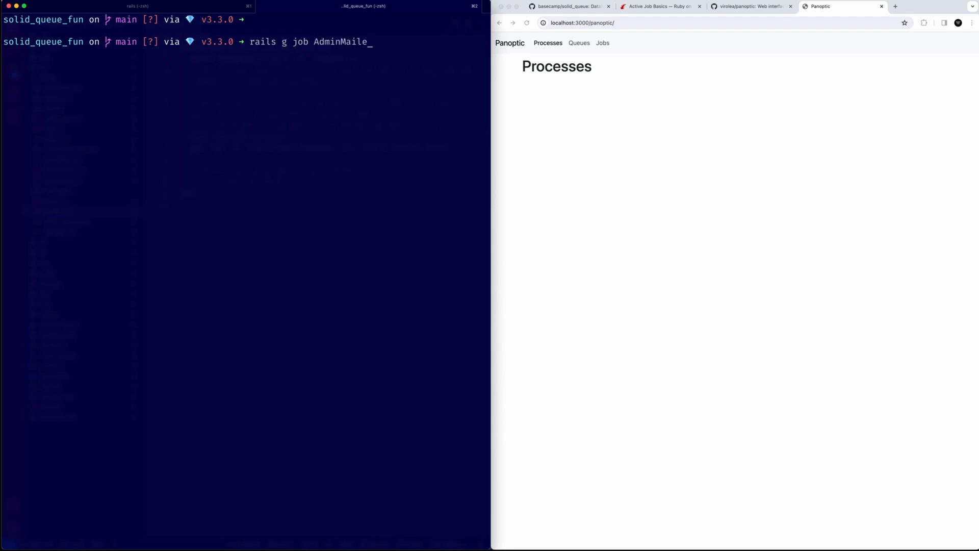
pyautogui.press('Backspace')
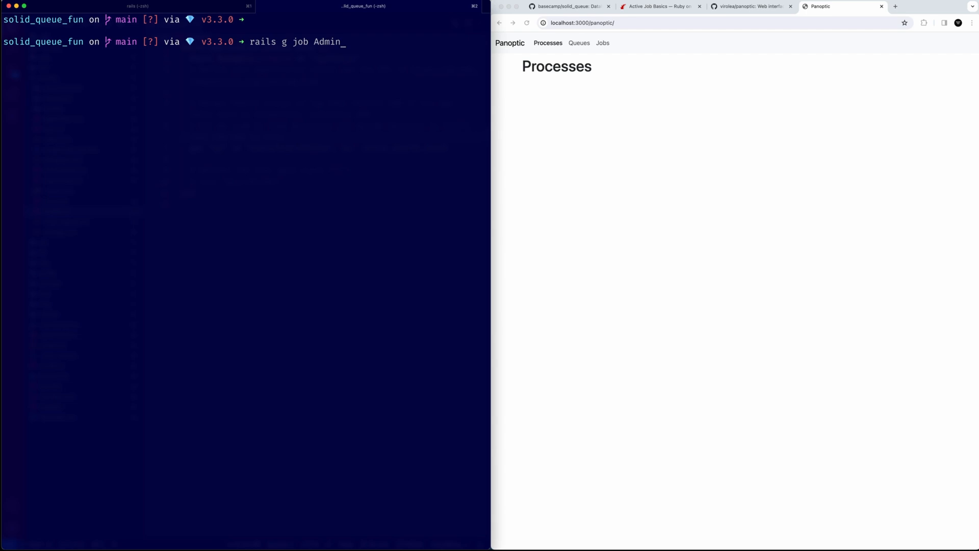
pyautogui.write('Import')
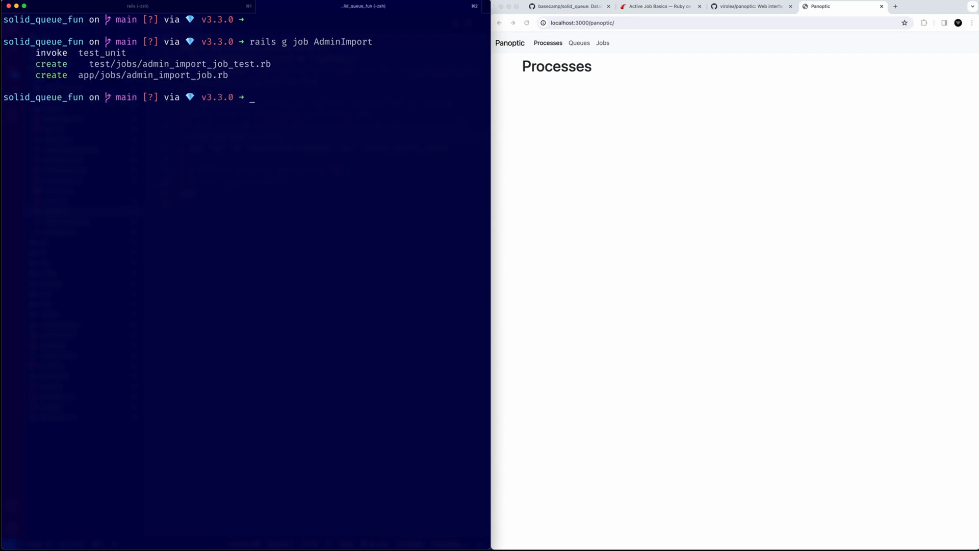
# Step: Start rails c and enqueue AdminImportJob.perform_later
pyautogui.write('rails c')
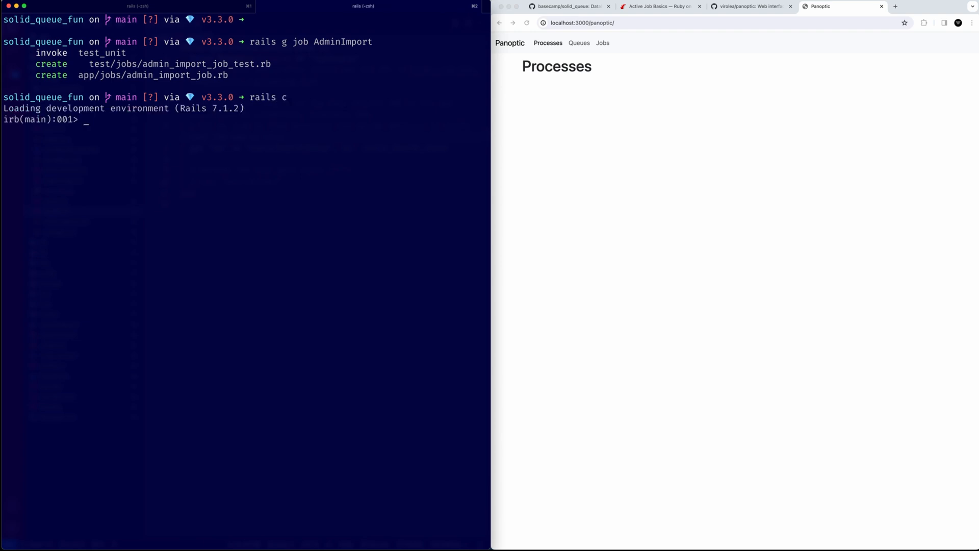
pyautogui.write('A')
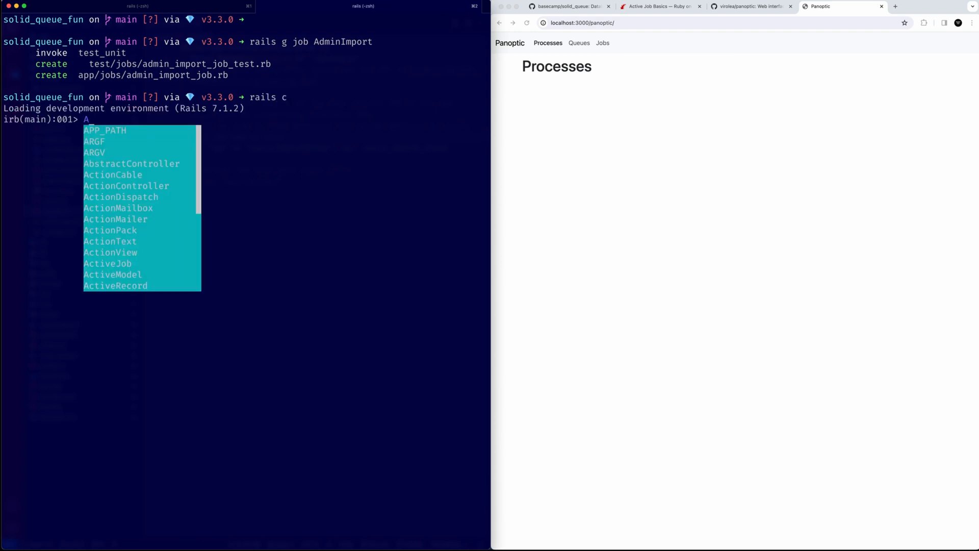
pyautogui.write('dminImportJob.')
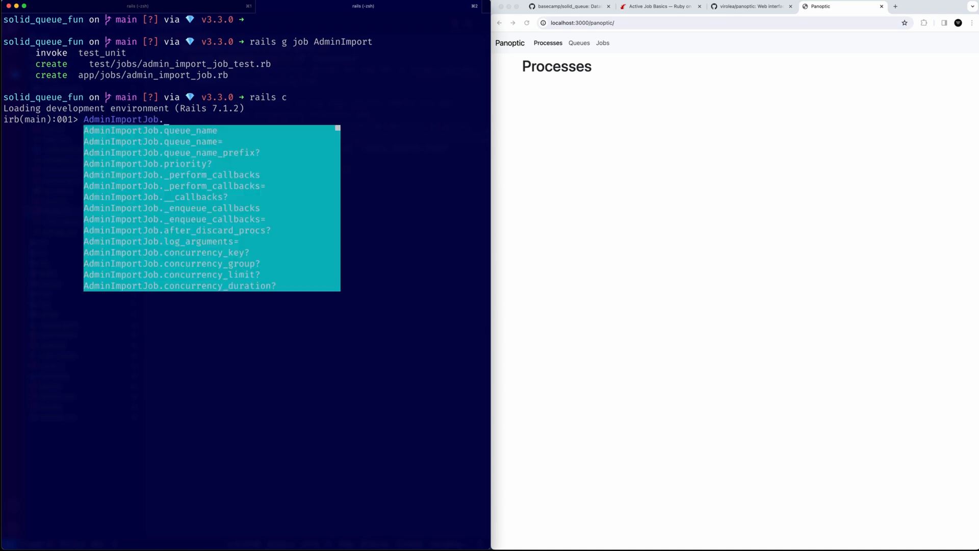
pyautogui.write('perform_later')
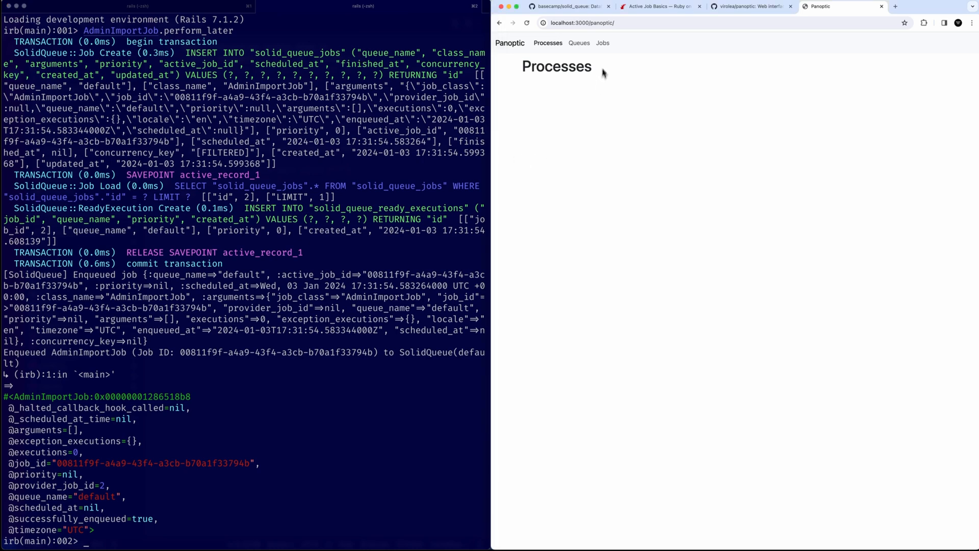
# Step: Confirm the default queue shows Size: 1 and AdminImportJob is unfinished, then return to Terminal
pyautogui.click(578, 42)
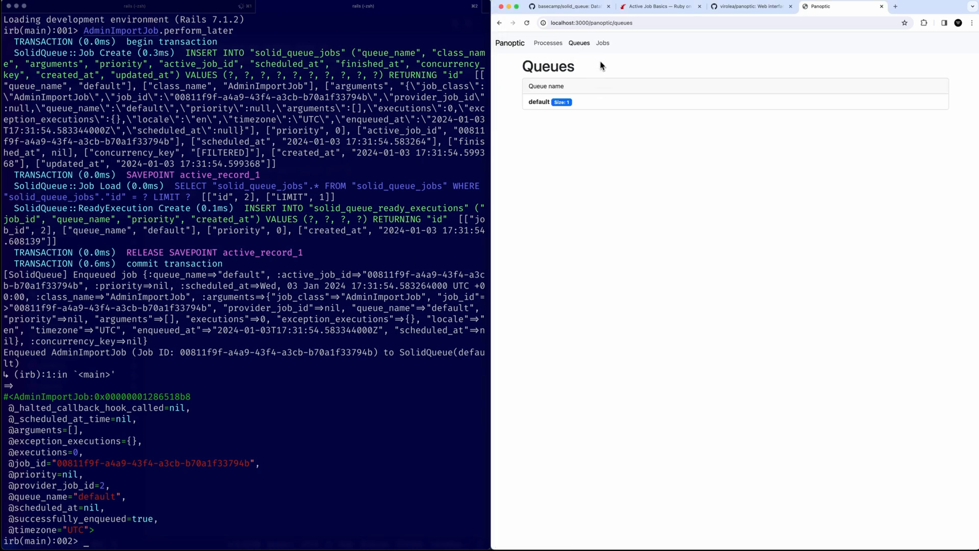
pyautogui.click(601, 42)
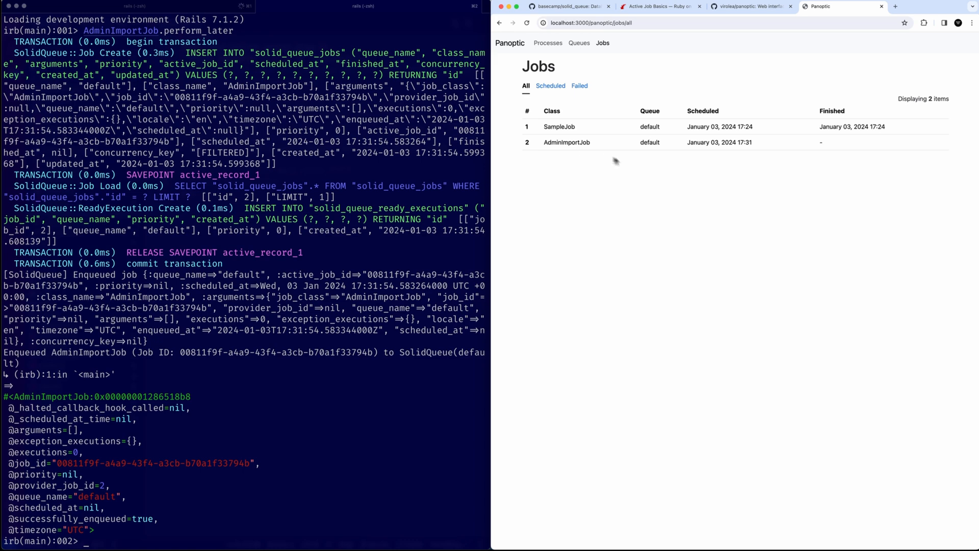
pyautogui.moveTo(603, 123)
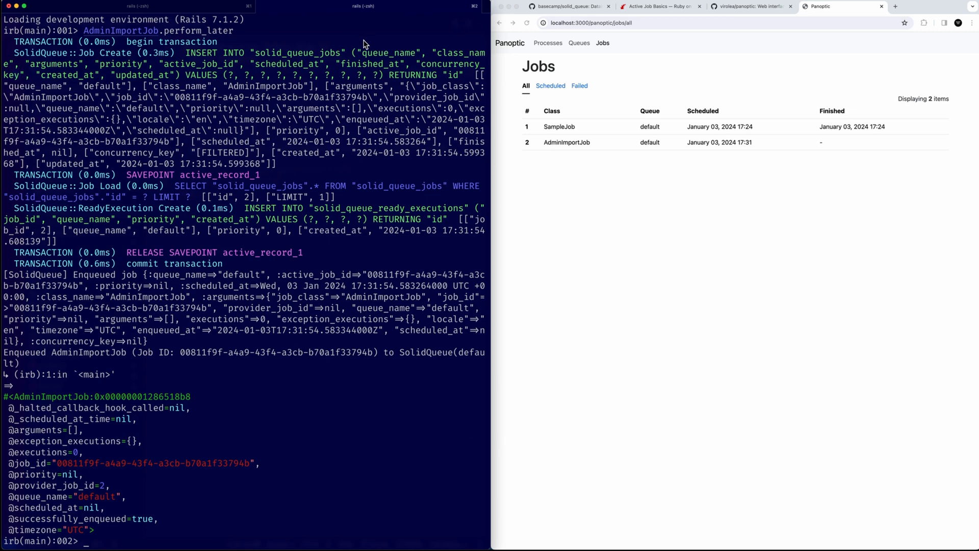
pyautogui.click(400, 7)
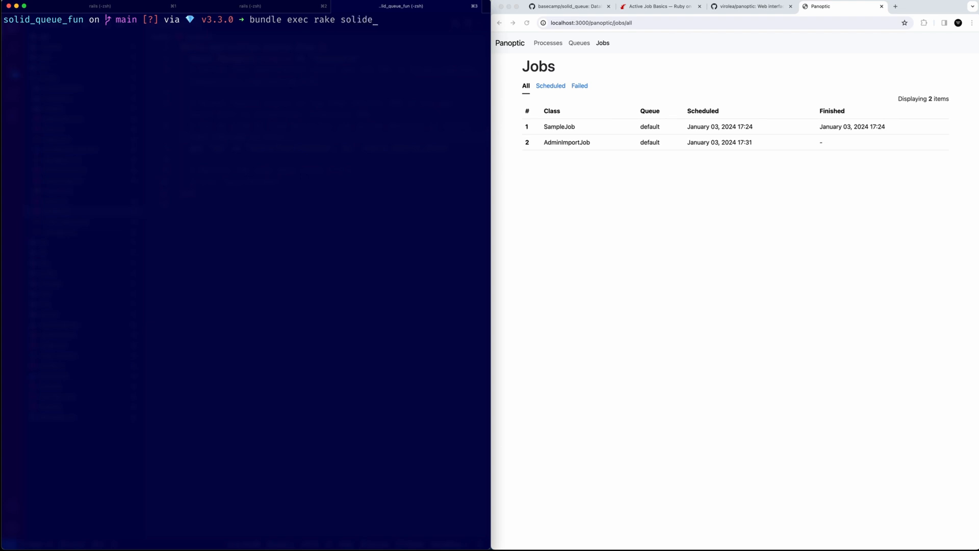
# Step: Start Solid Queue with `bundle exec rake solid_queue:start` so the worker claims the waiting job
pyautogui.write('_queue:start')
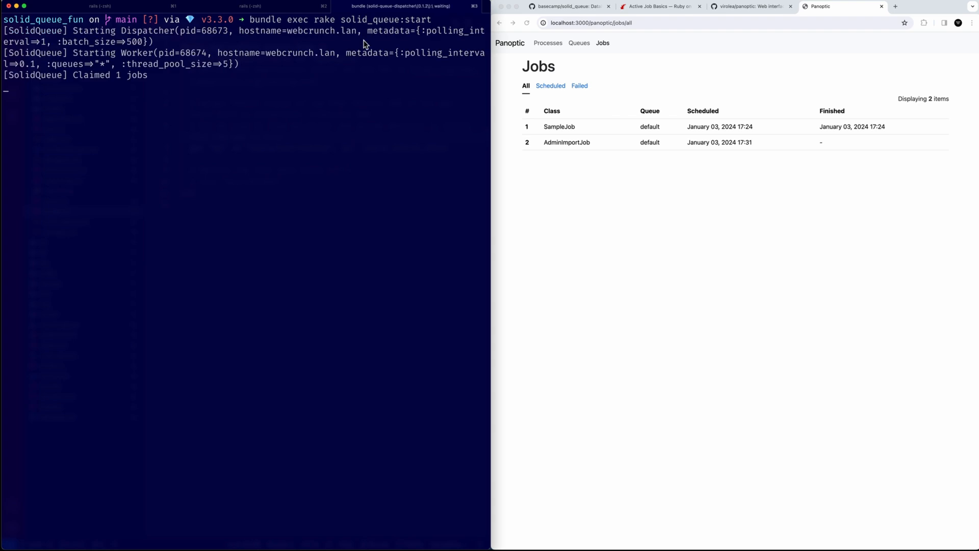
pyautogui.moveTo(632, 81)
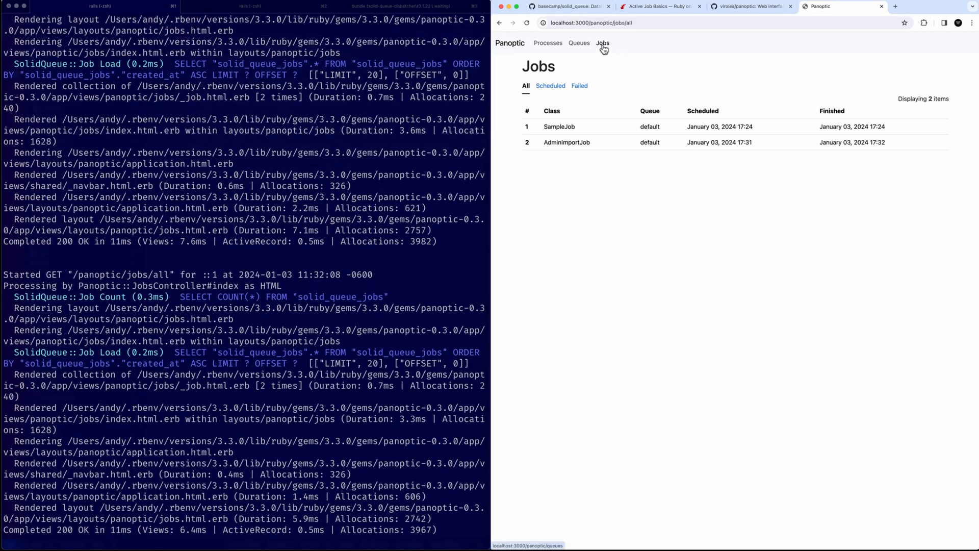
# Step: Show Panoptic's Processes page listing the worker and dispatcher running on webcrunch.lan
pyautogui.click(548, 42)
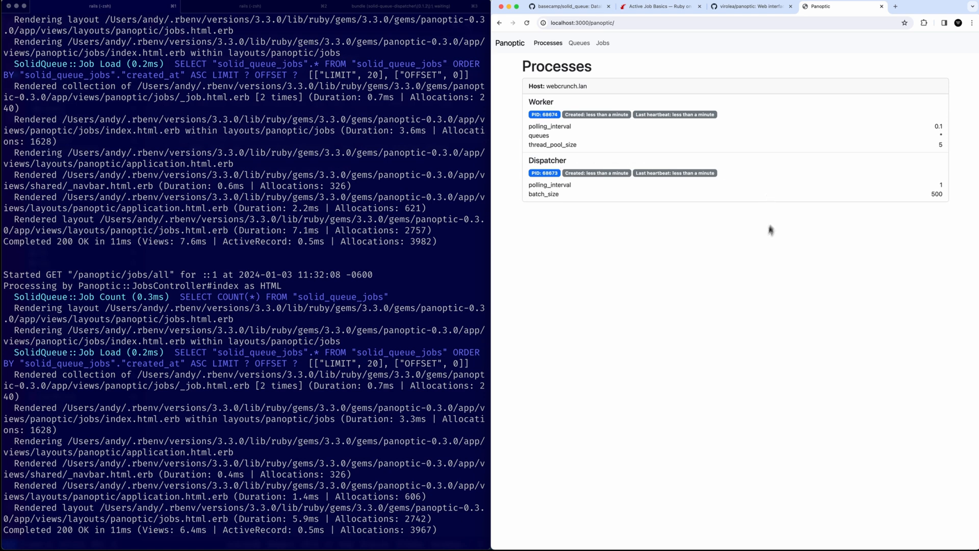
pyautogui.moveTo(692, 259)
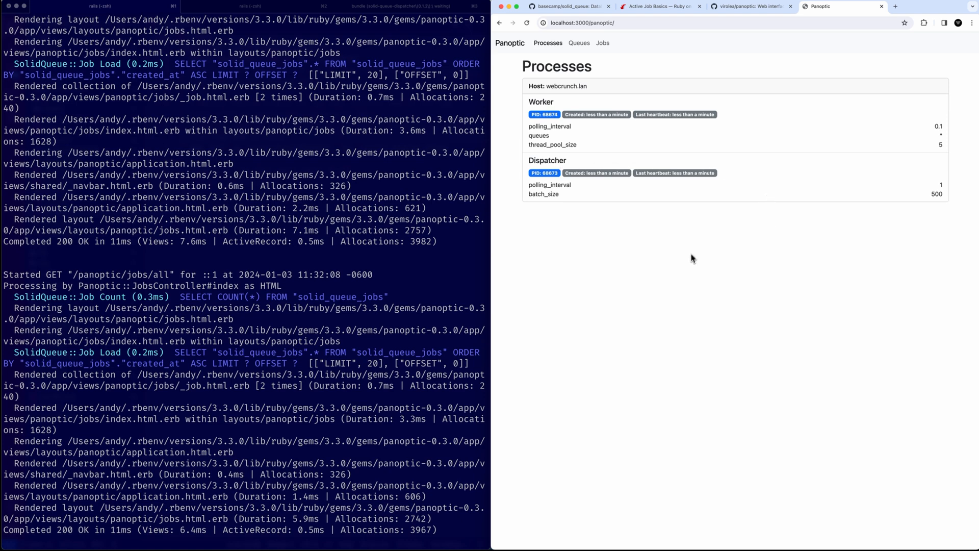
pyautogui.moveTo(624, 258)
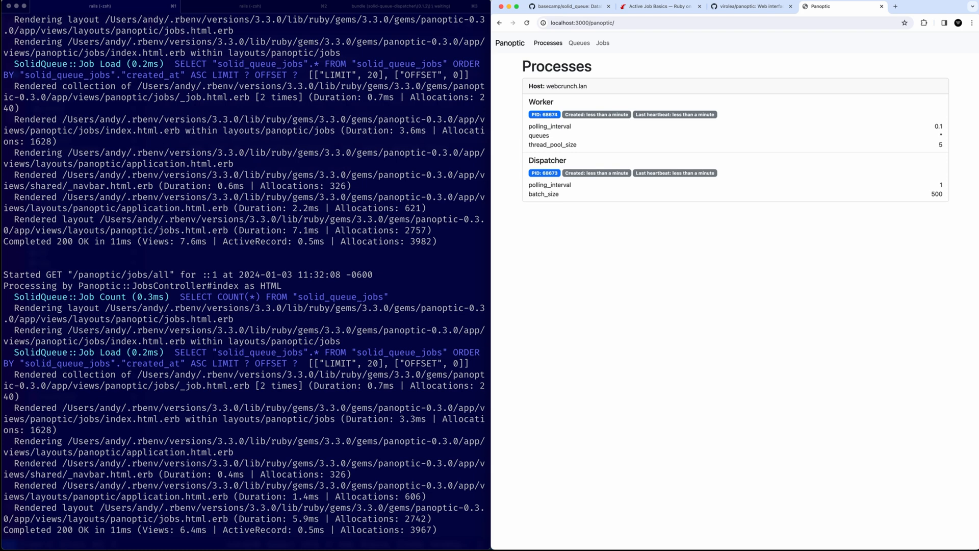
pyautogui.moveTo(605, 121)
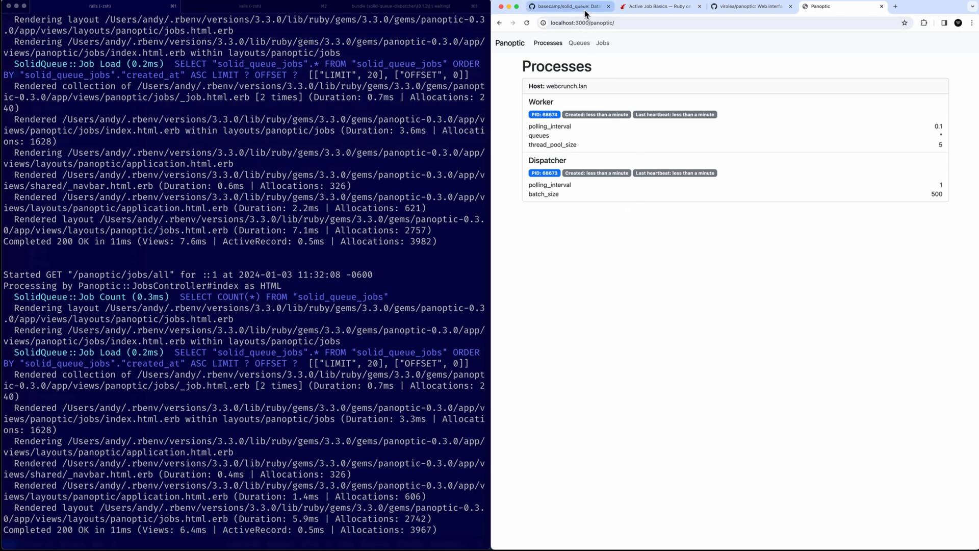
pyautogui.moveTo(567, 7)
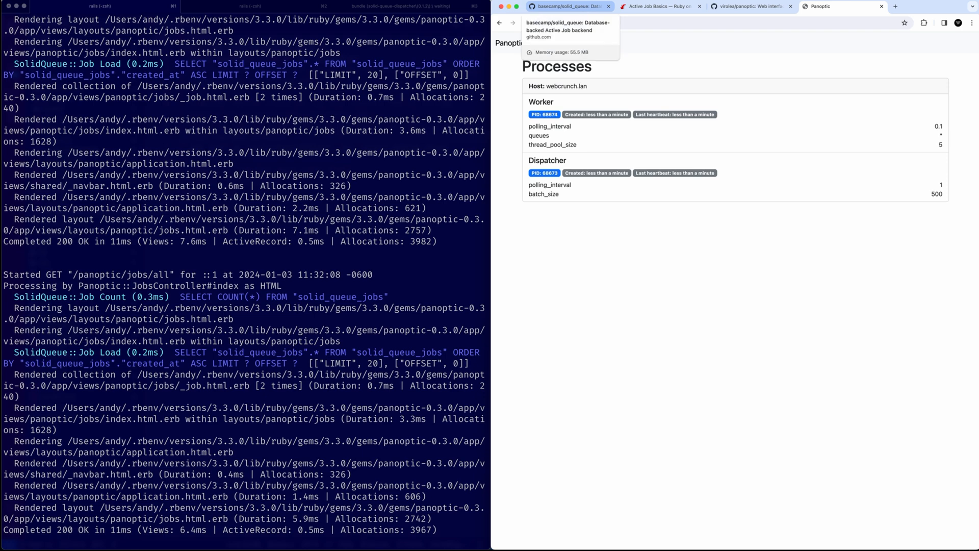